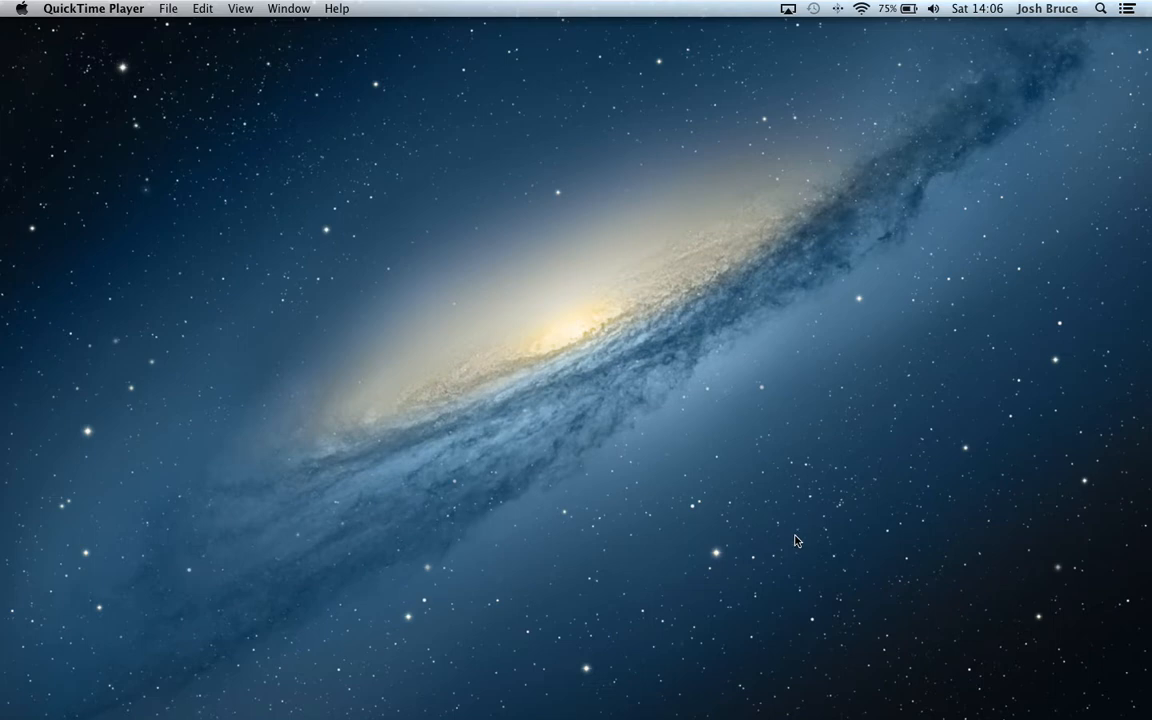
mouse_move(775, 541)
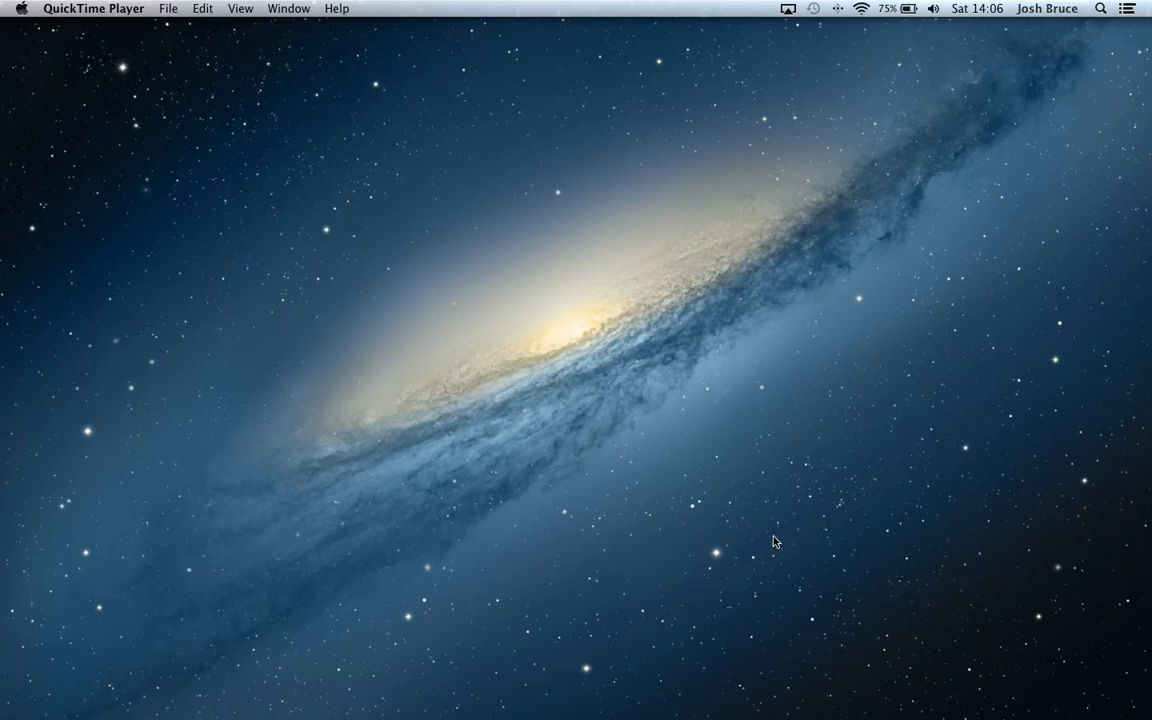
mouse_move(753, 619)
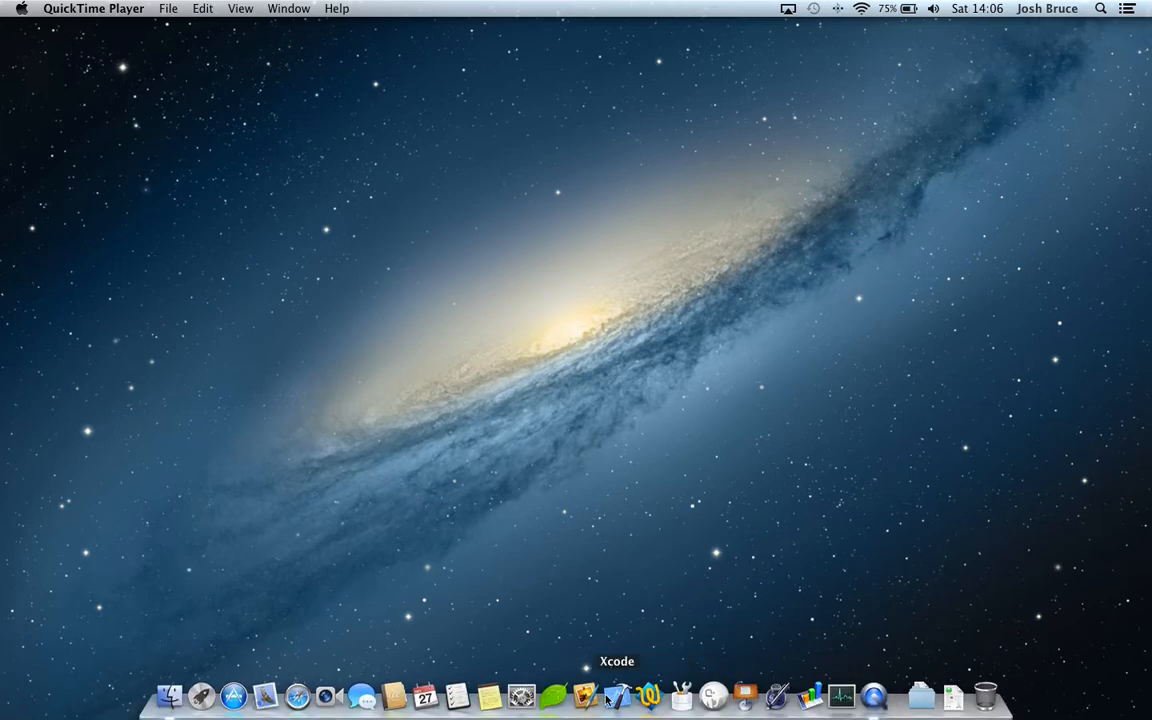
Configure a Single View iPhone project named Facebook with Storyboards and ARC enabled.
click(616, 695)
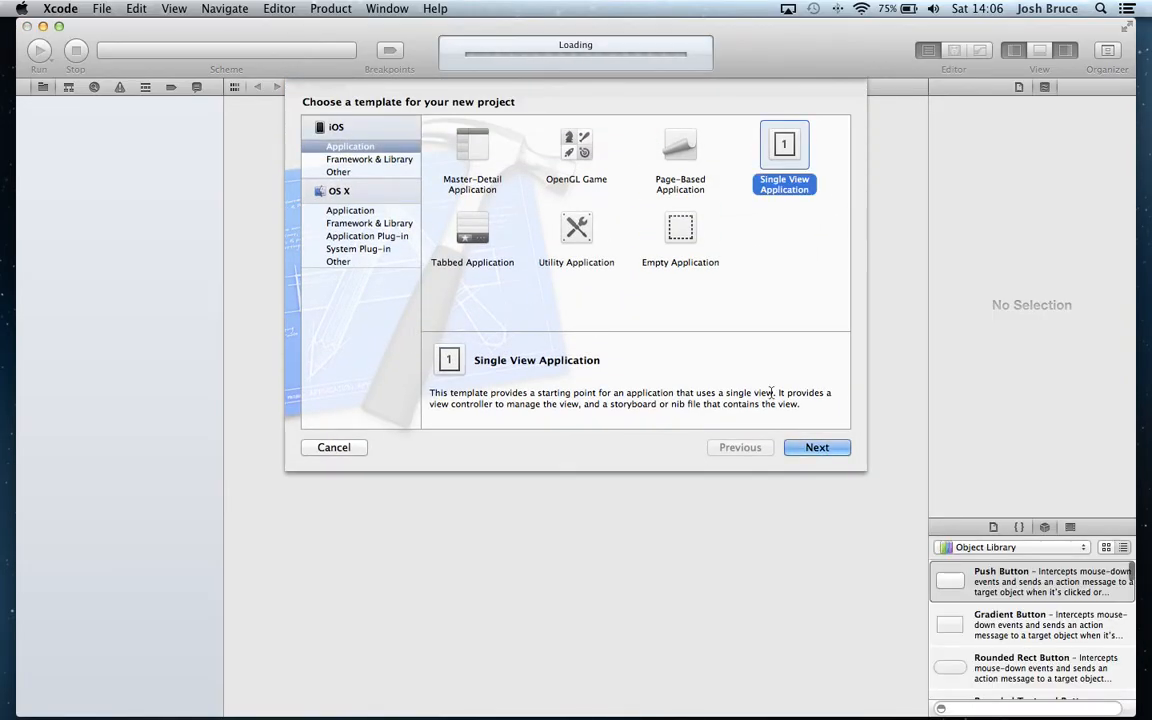
click(817, 447)
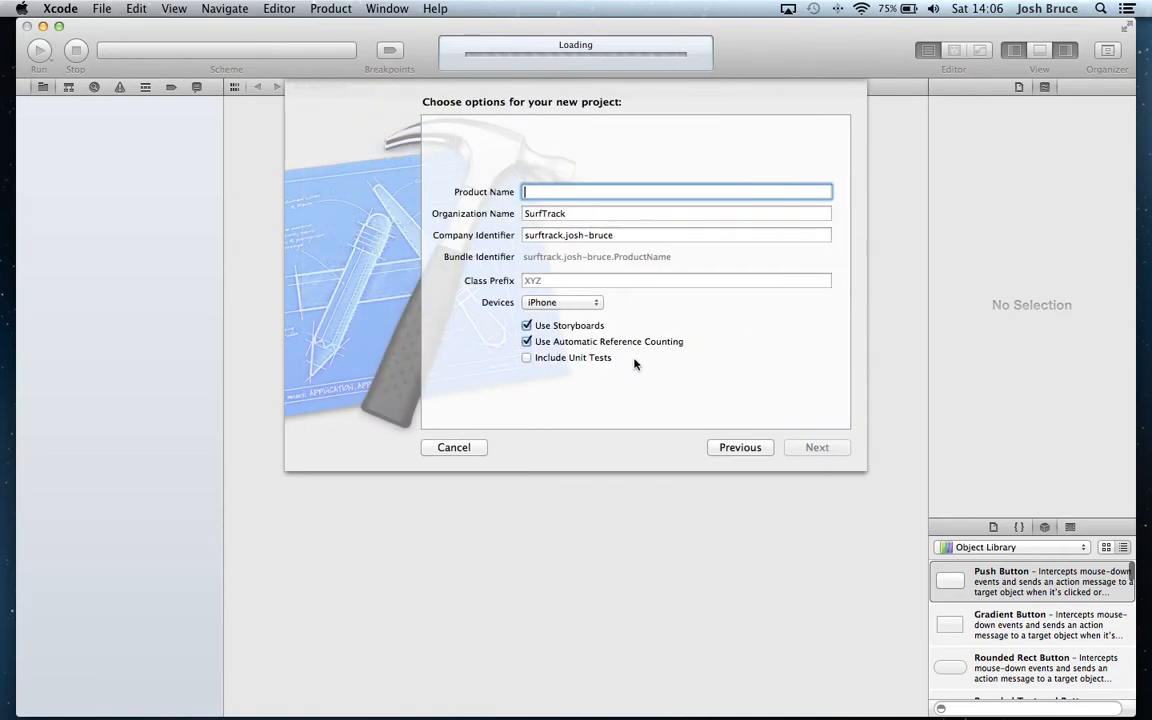
text(Facebook)
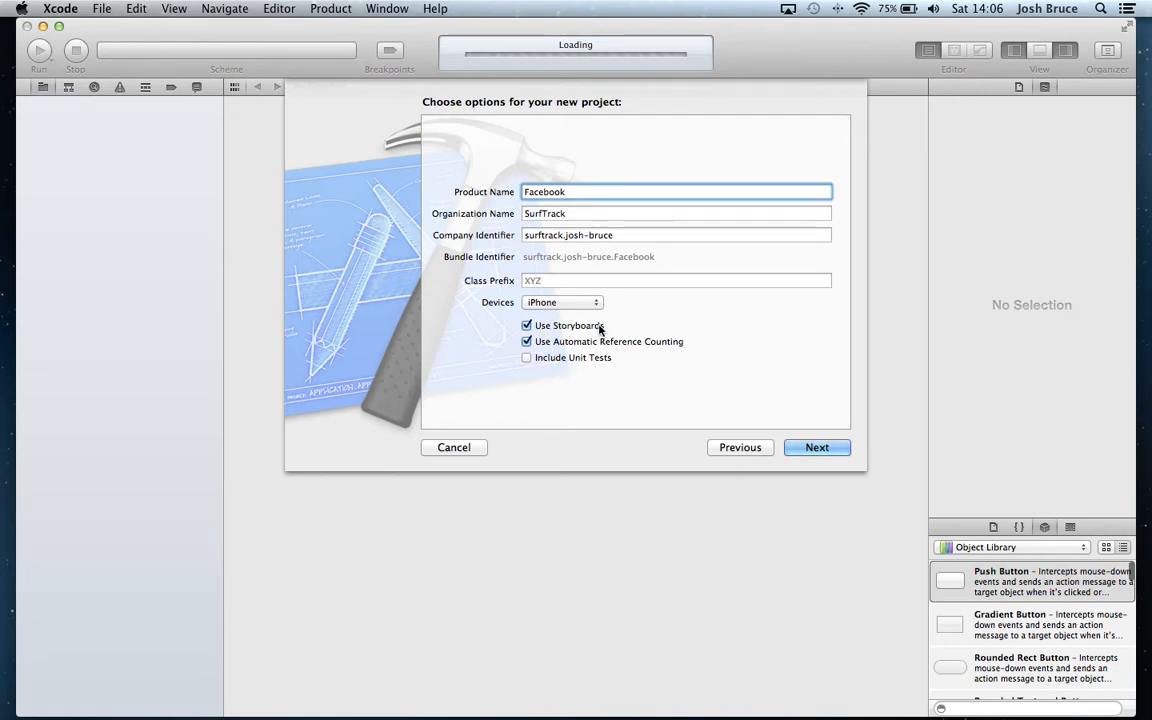
click(817, 447)
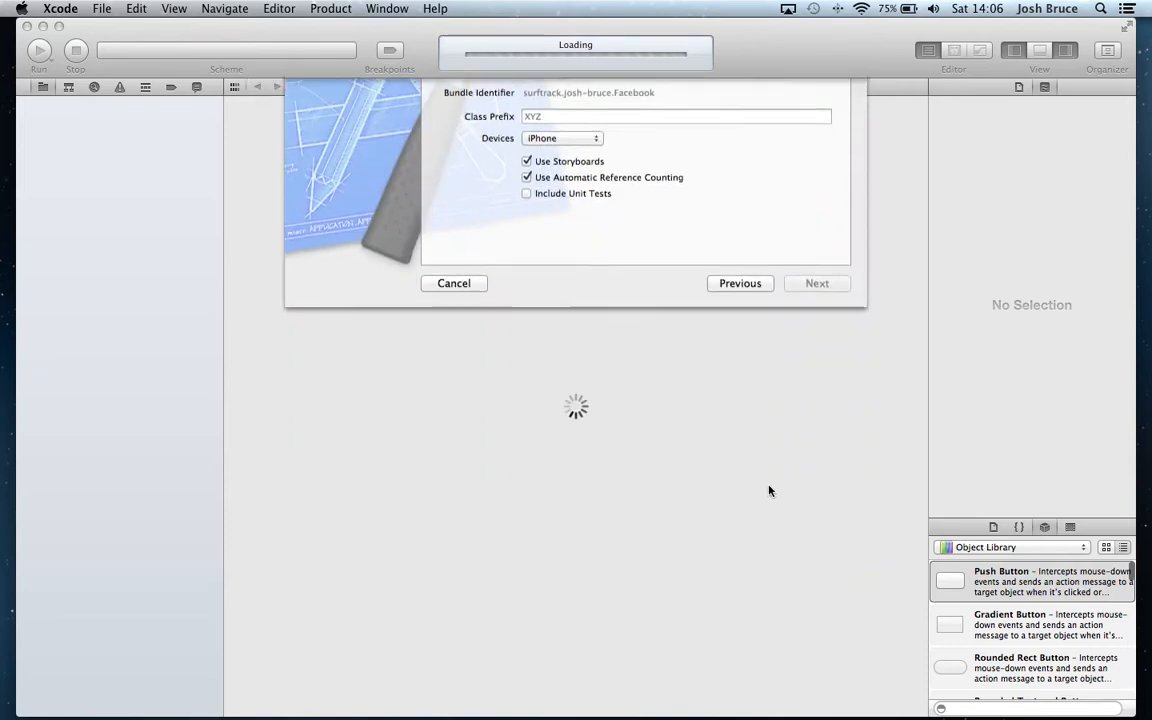
Create the Facebook project and select the Facebook app target.
click(817, 283)
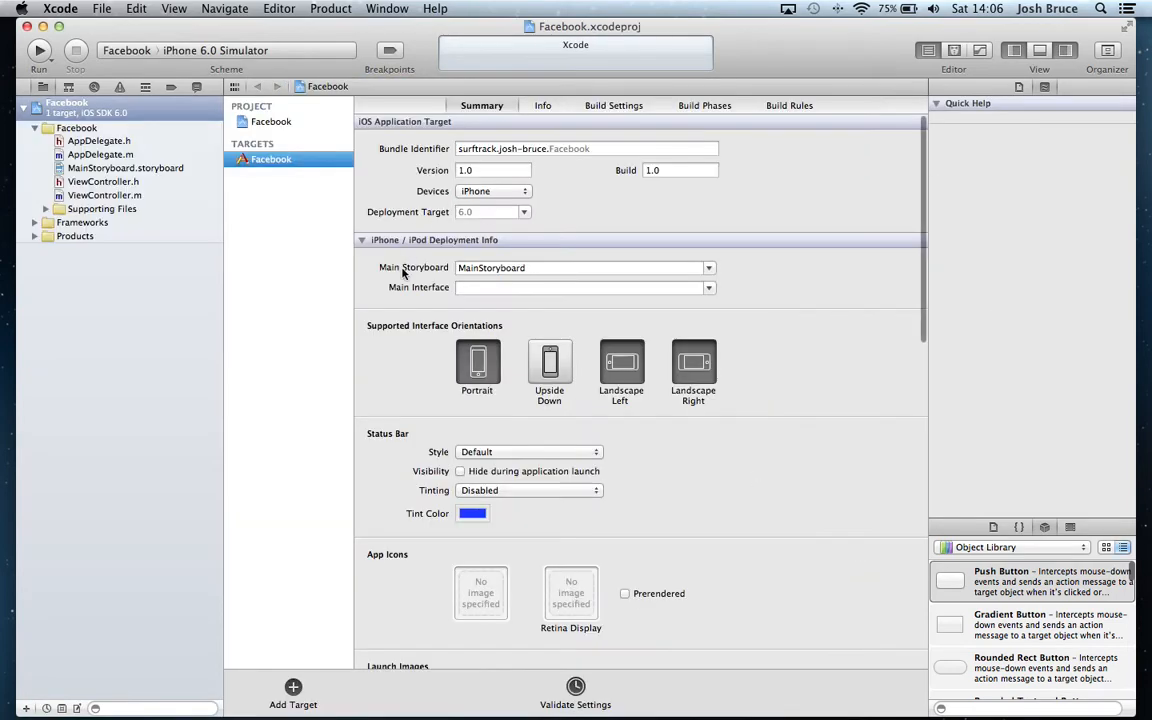
scroll(down, 3)
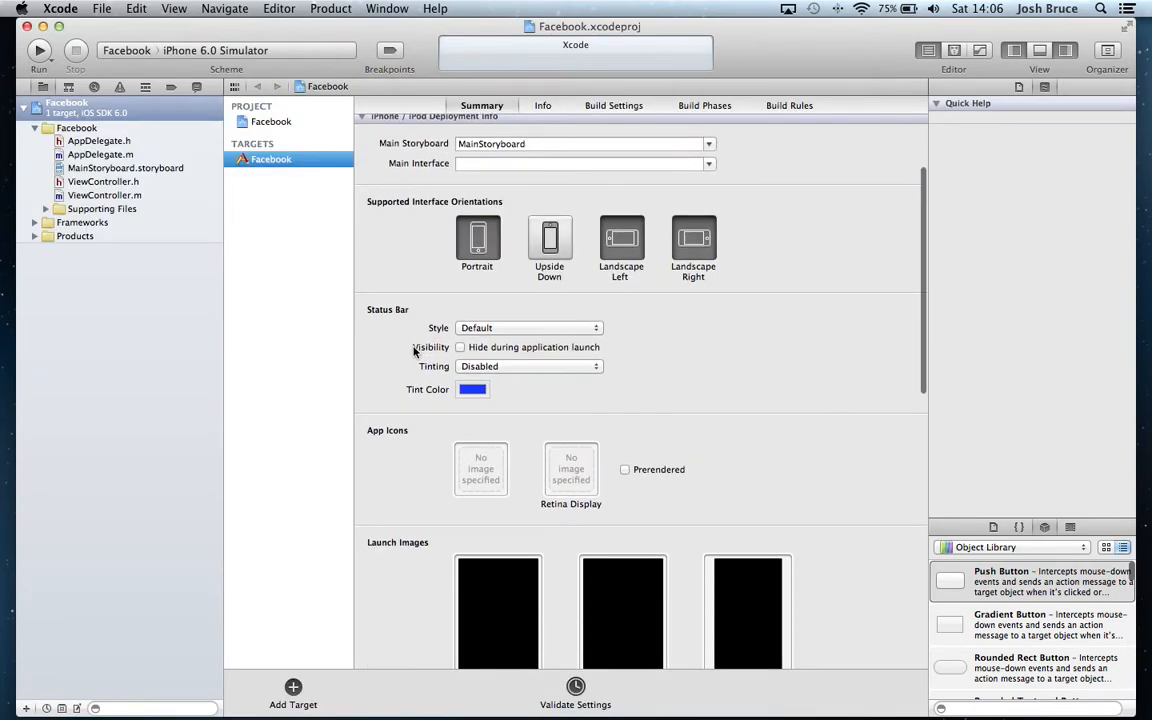
scroll(down, 3)
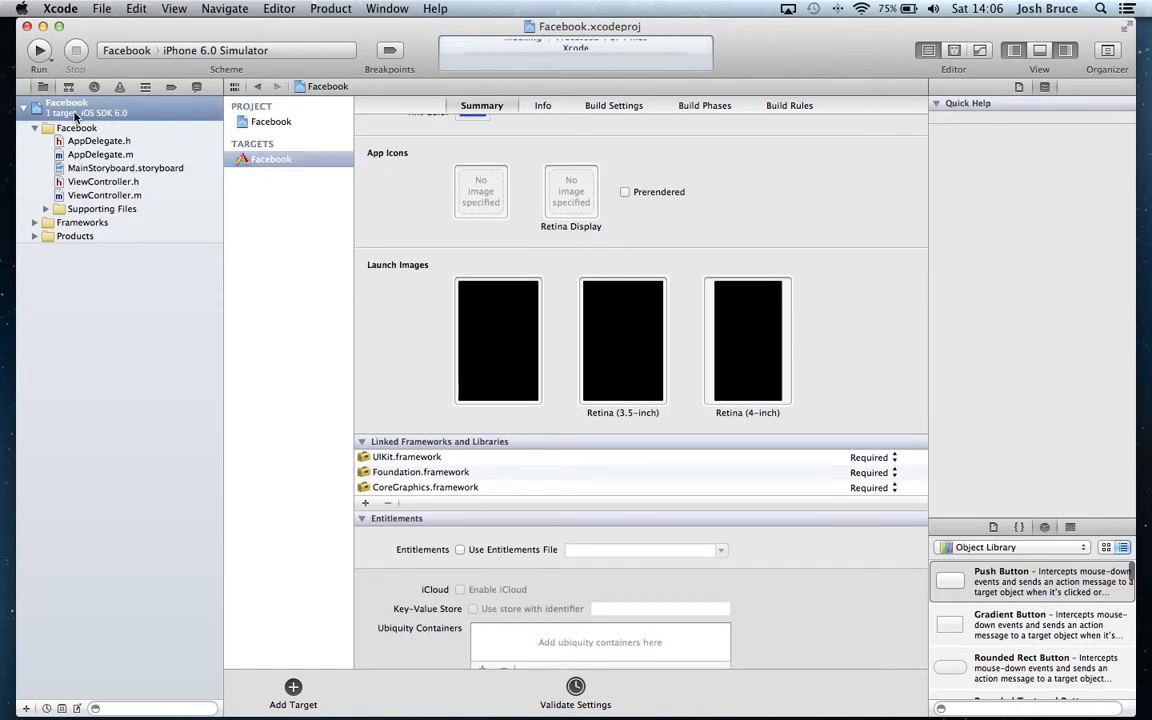
click(271, 159)
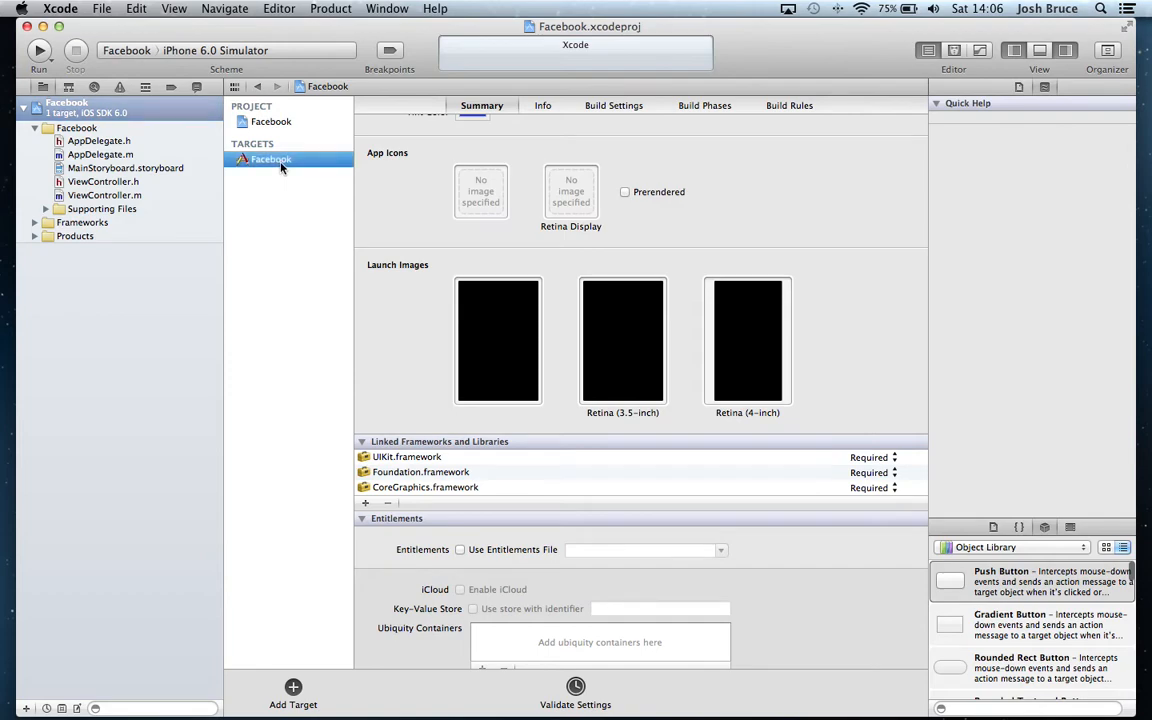
scroll(down, 3)
text(social)
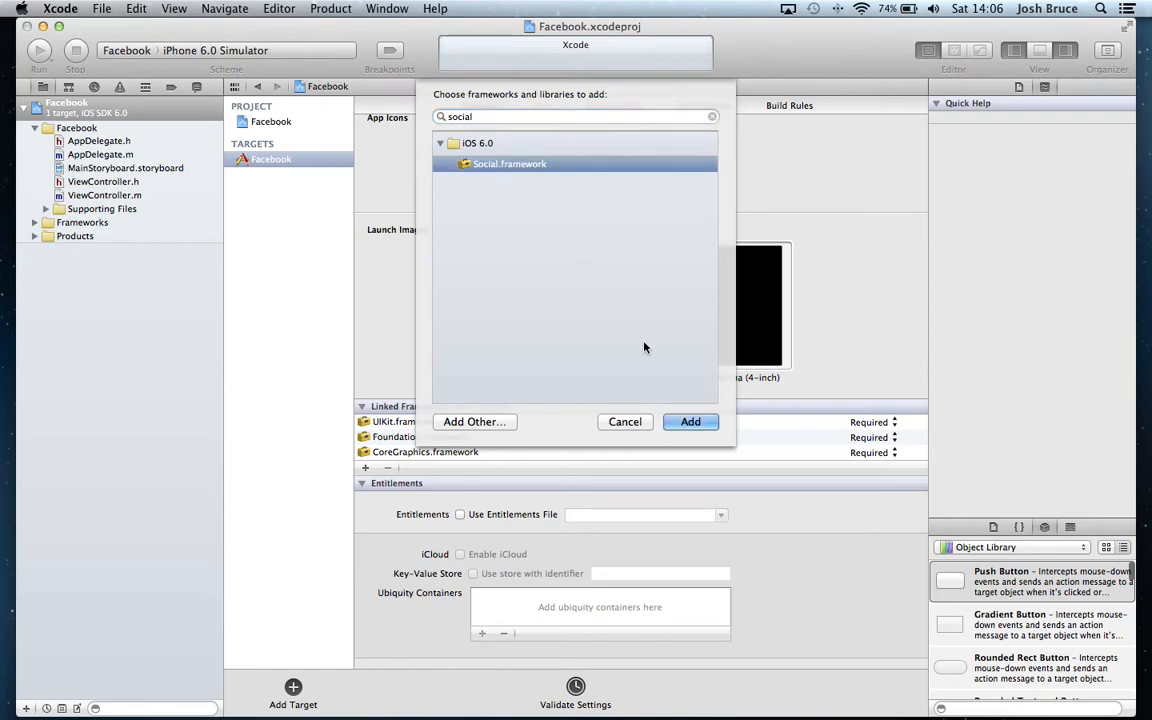
Link Social.framework to the target and move it into the Frameworks group.
click(690, 421)
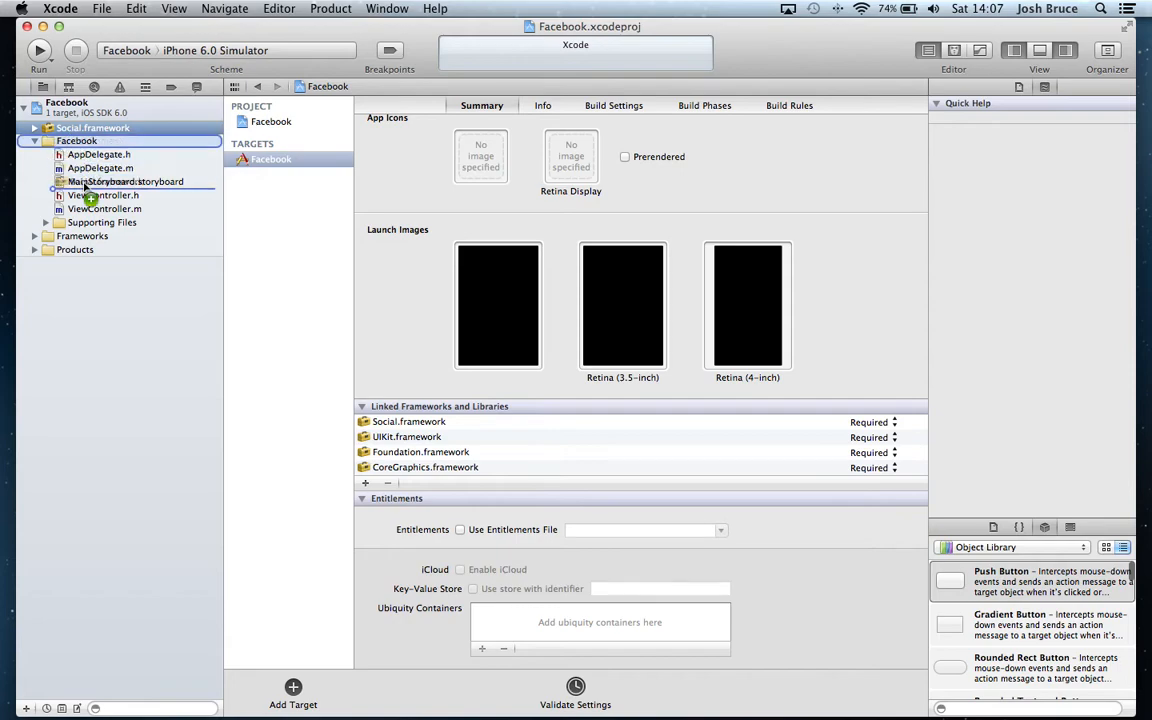
click(46, 222)
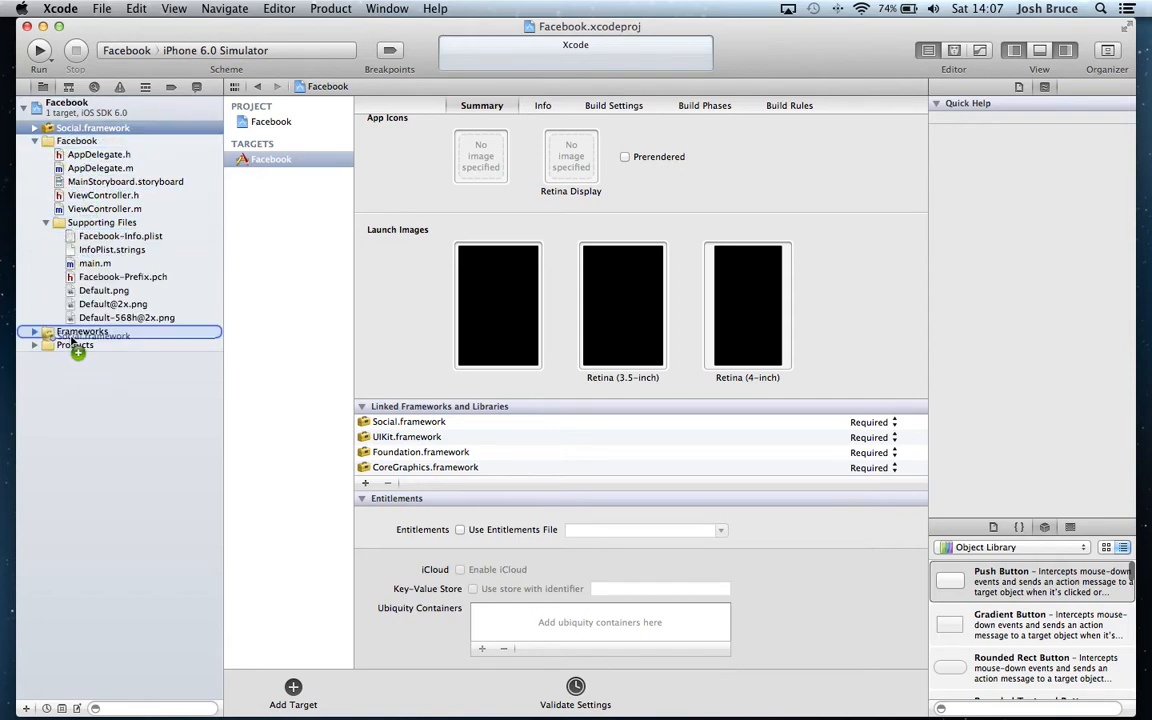
click(34, 331)
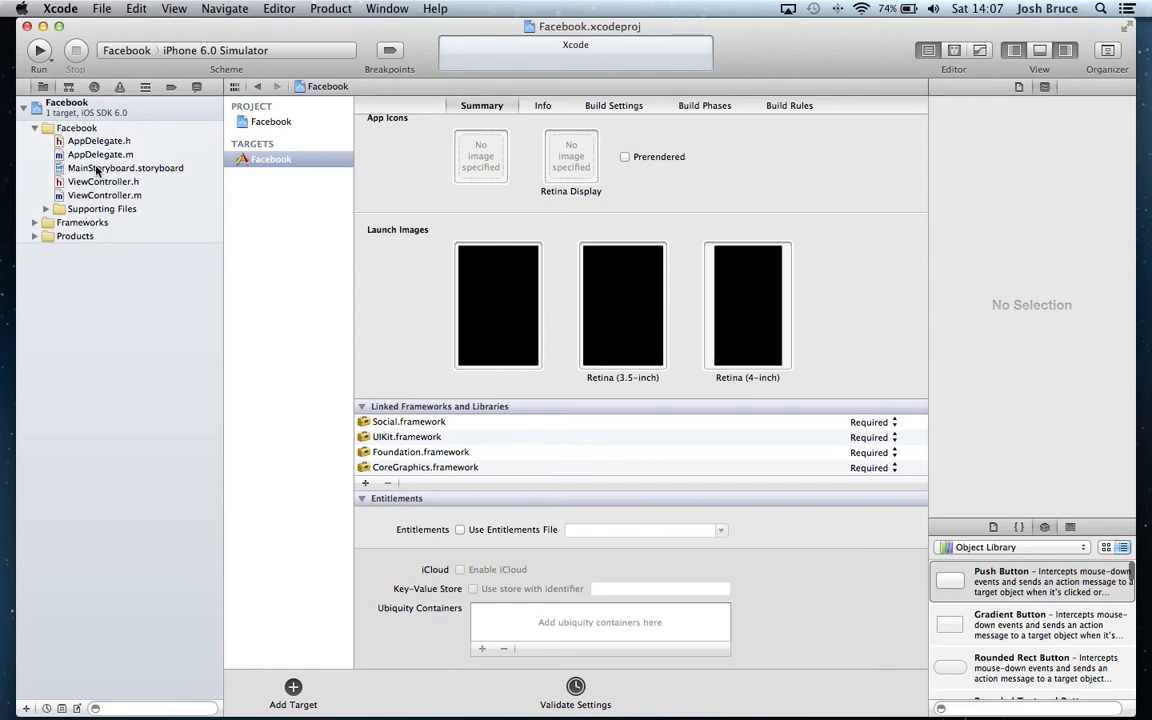
Open MainStoryboard.storyboard and select its View Controller scene.
click(125, 168)
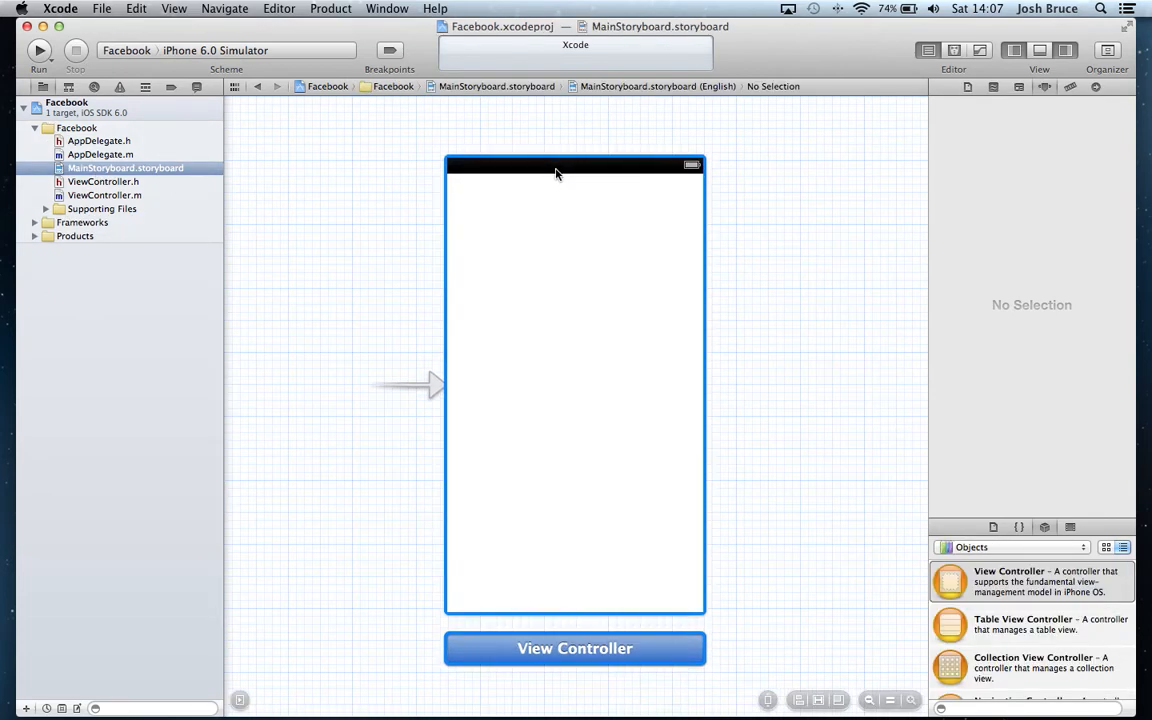
click(574, 648)
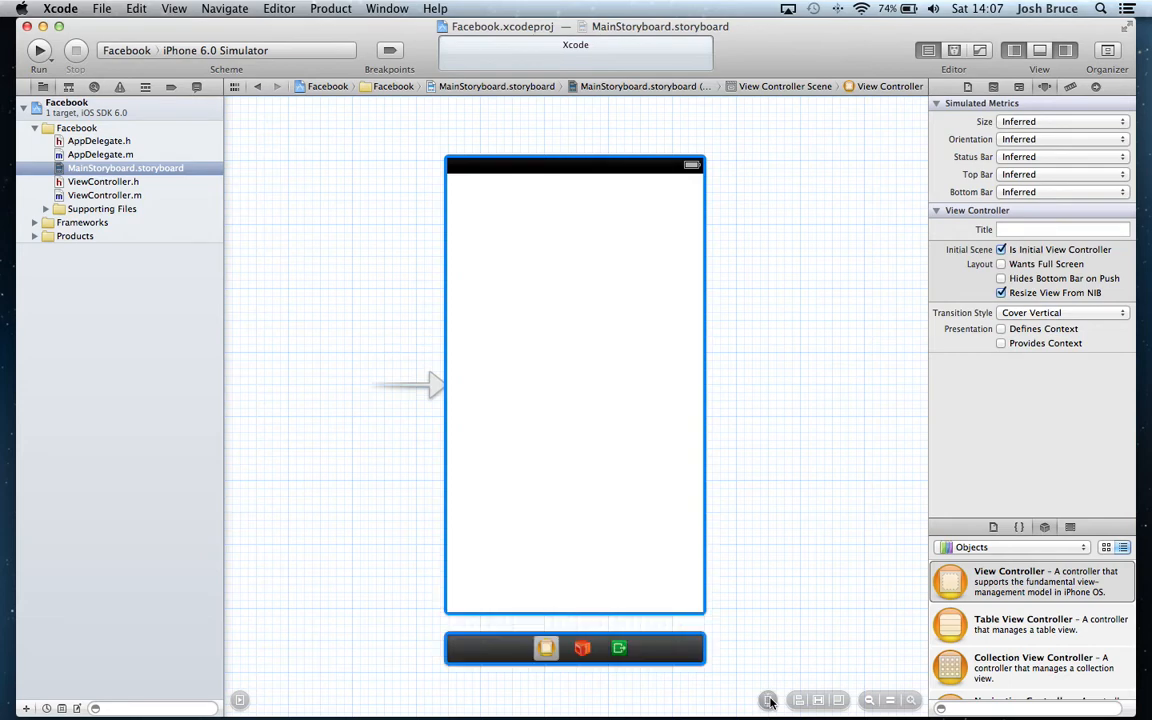
mouse_move(785, 507)
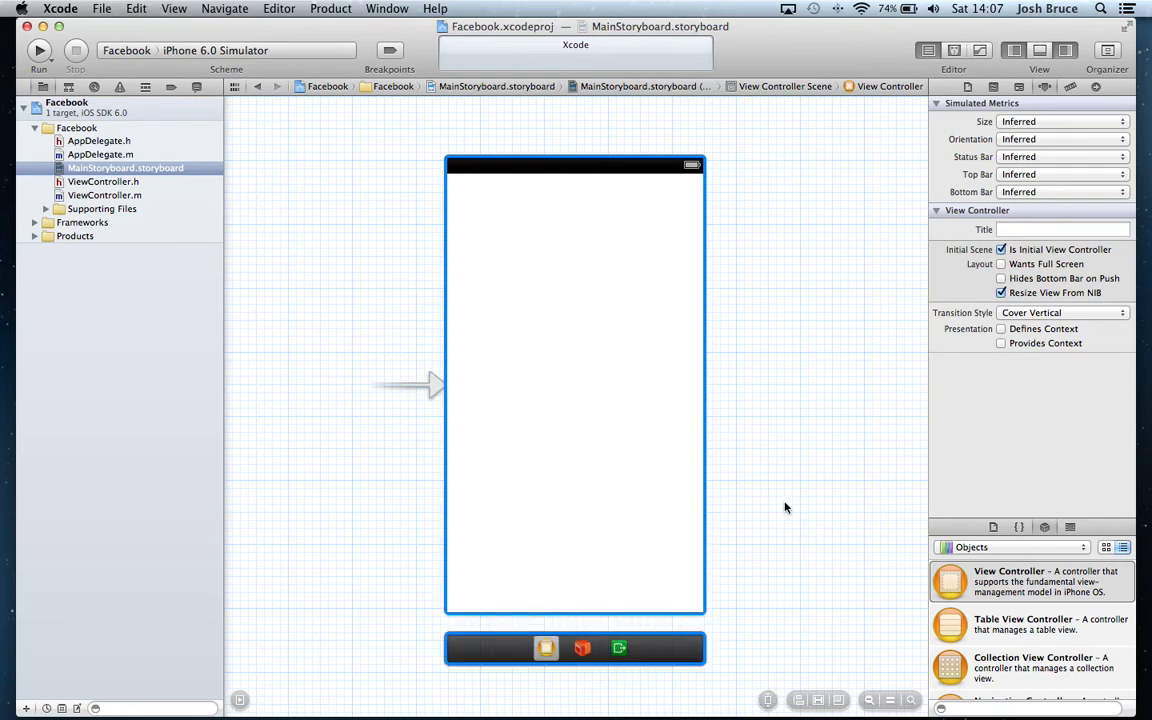
mouse_move(546, 419)
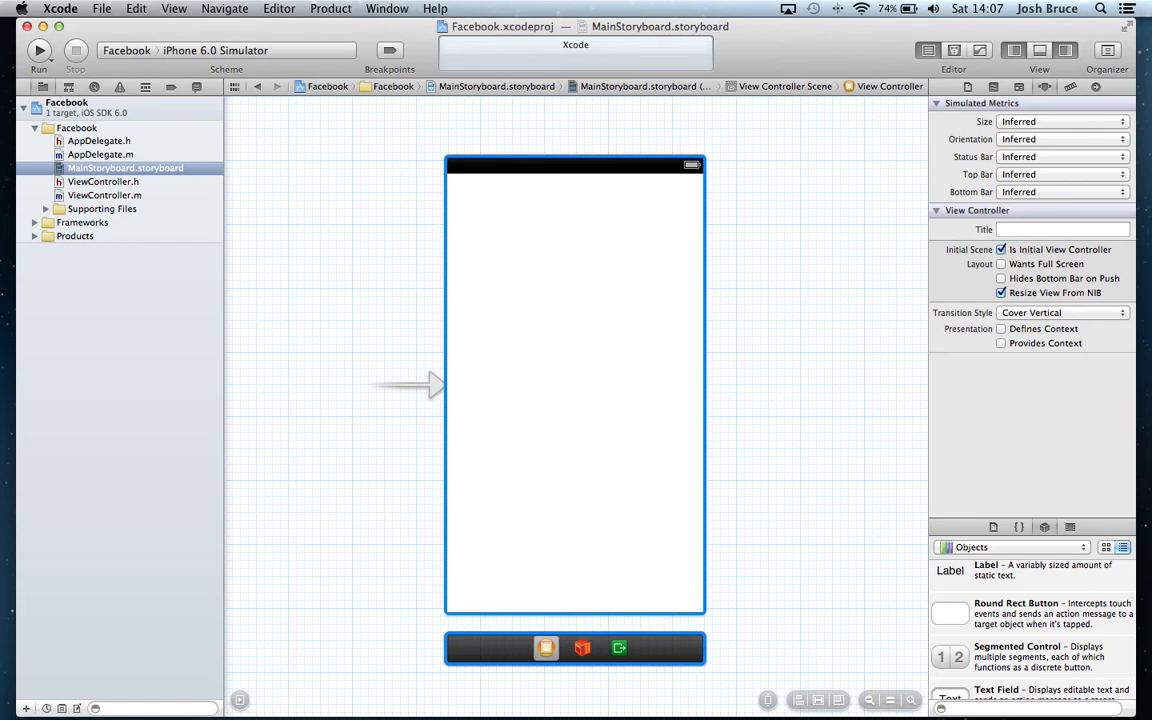
Embed the view controller in a Navigation Controller titled Facebook and centre a 'Post to Facebook' button.
click(279, 8)
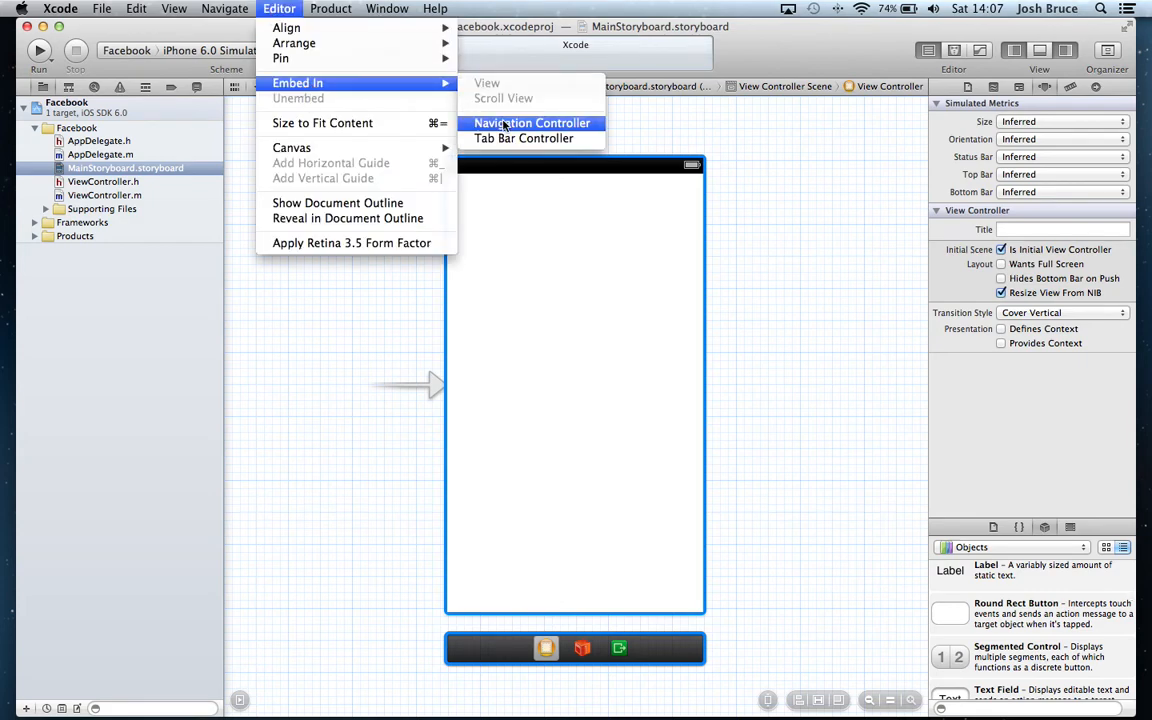
click(531, 122)
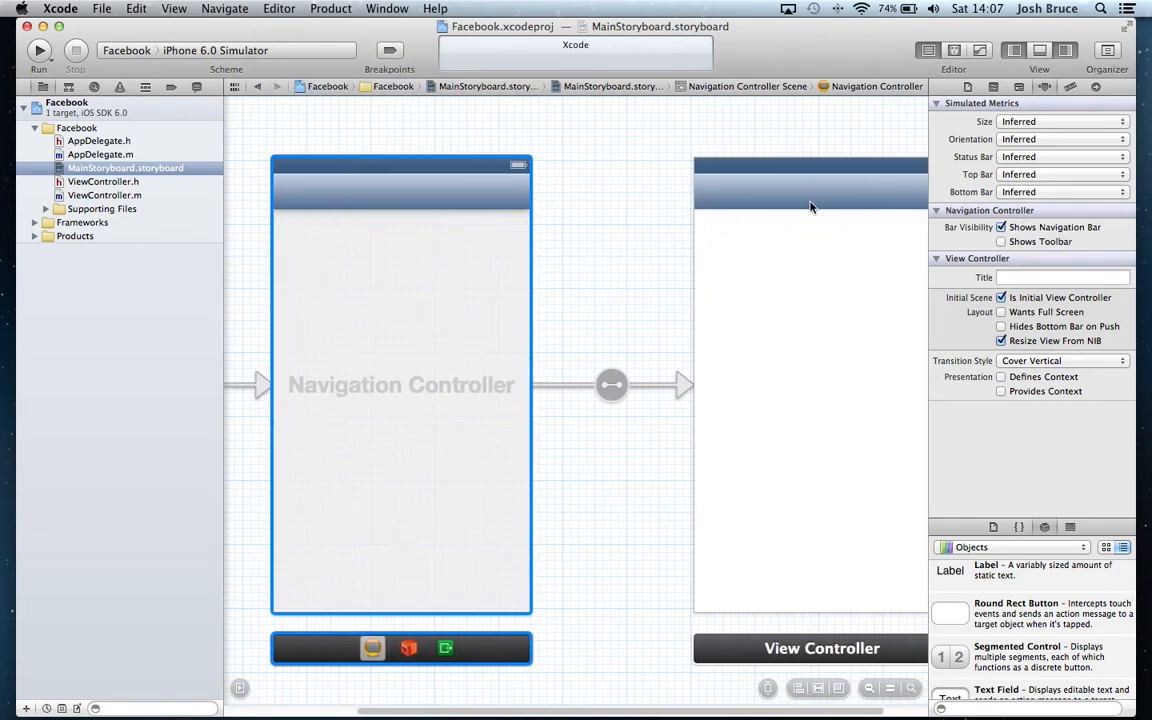
click(822, 191)
text(Facebook)
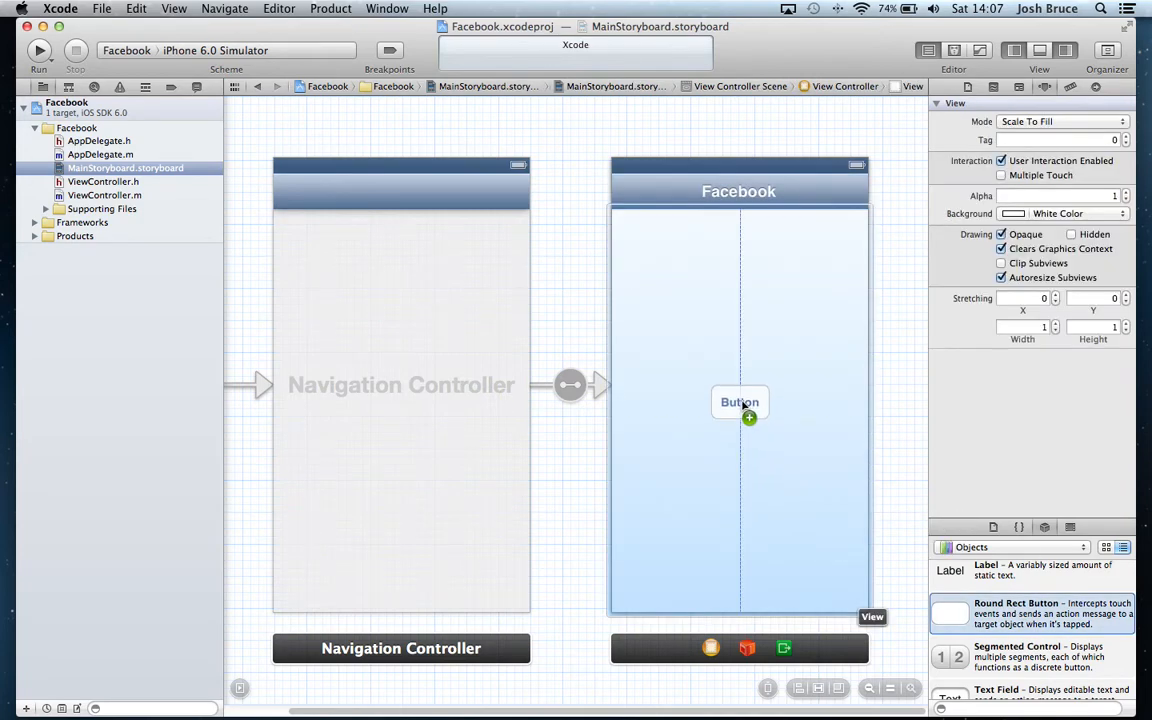
click(739, 408)
text(Post to Facebook)
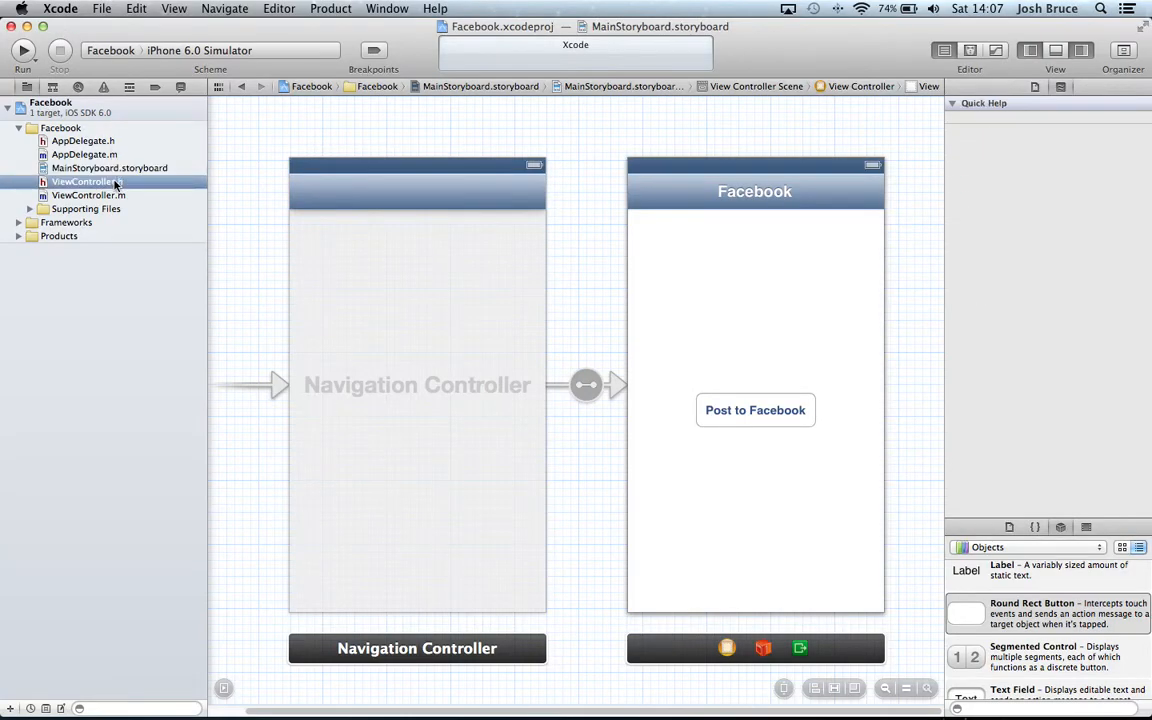
Add #import <Social/Social.h> below the UIKit import in ViewController.h.
click(87, 181)
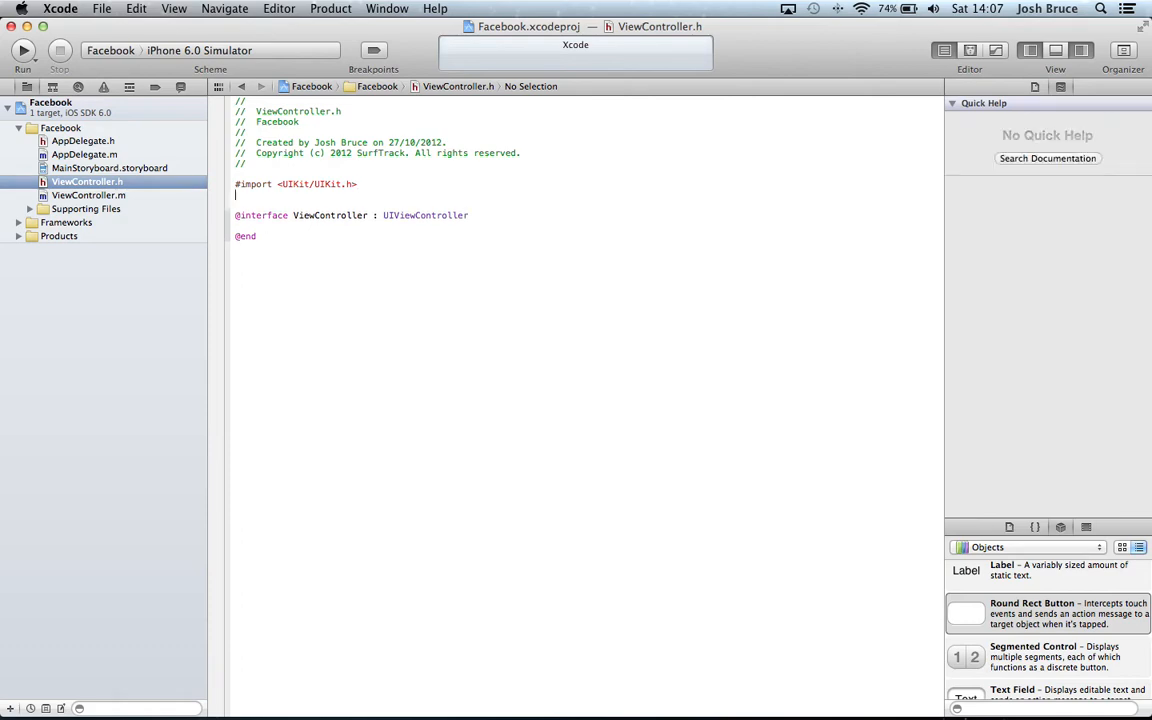
text(#import)
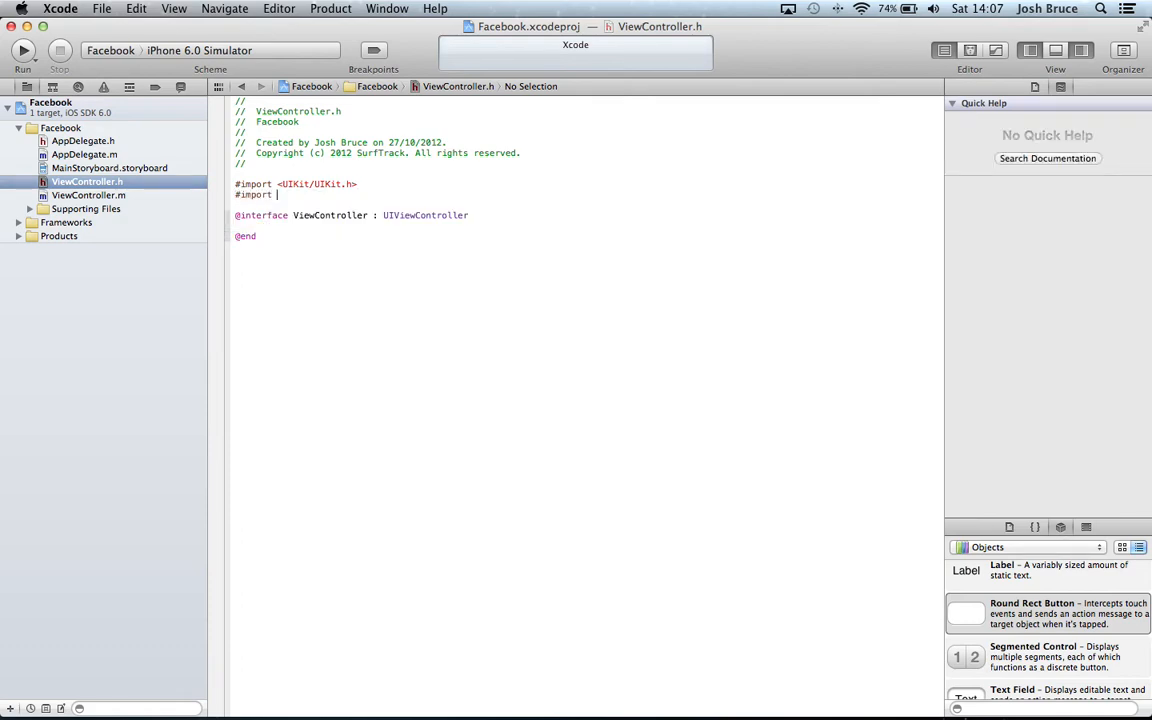
text(<Social/Social.h>)
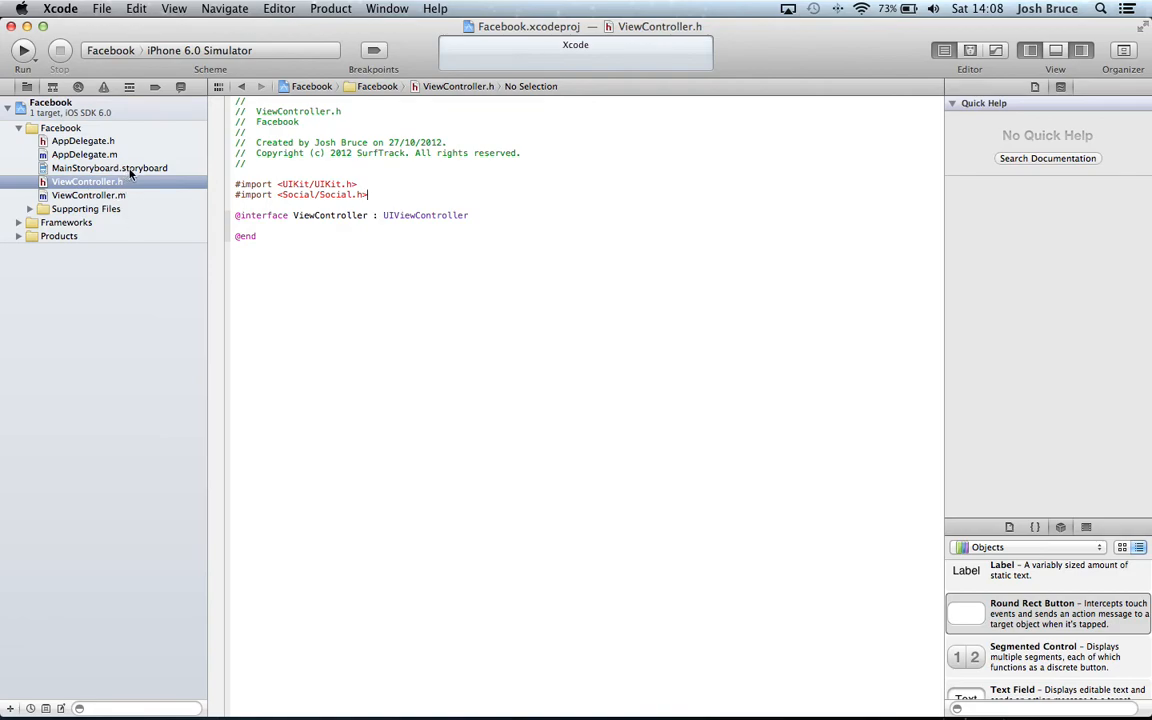
Connect the Post to Facebook button to a new postToFacebook action in ViewController.m.
click(110, 168)
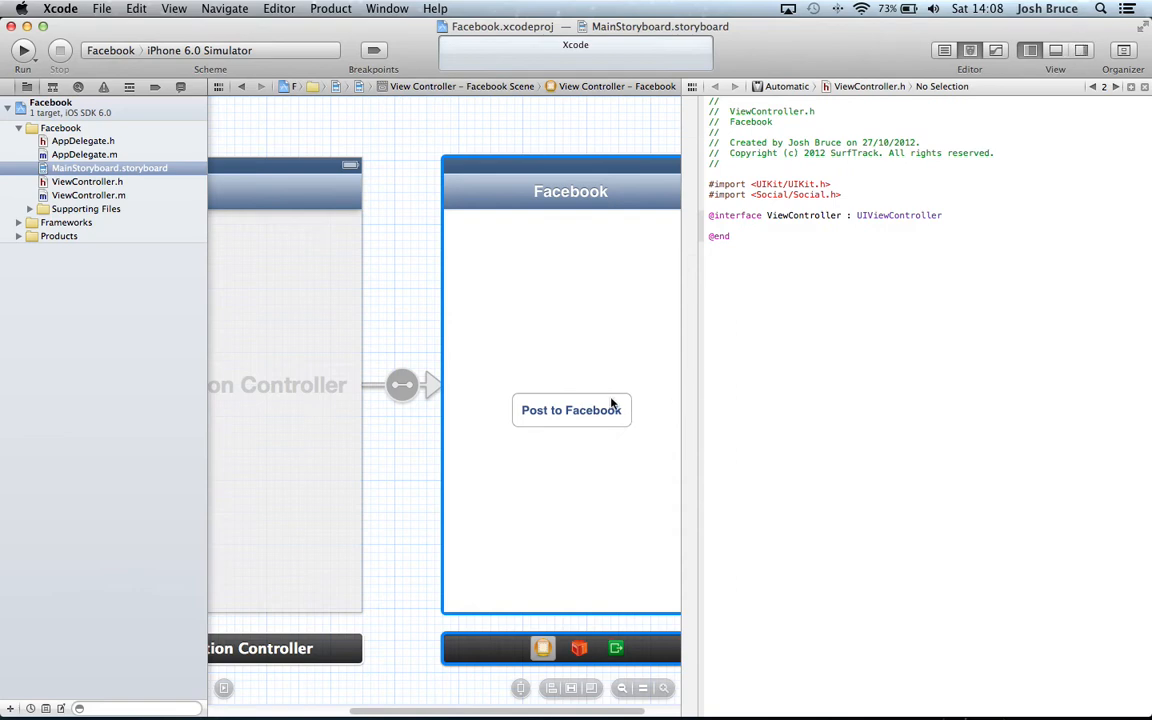
mouse_move(619, 388)
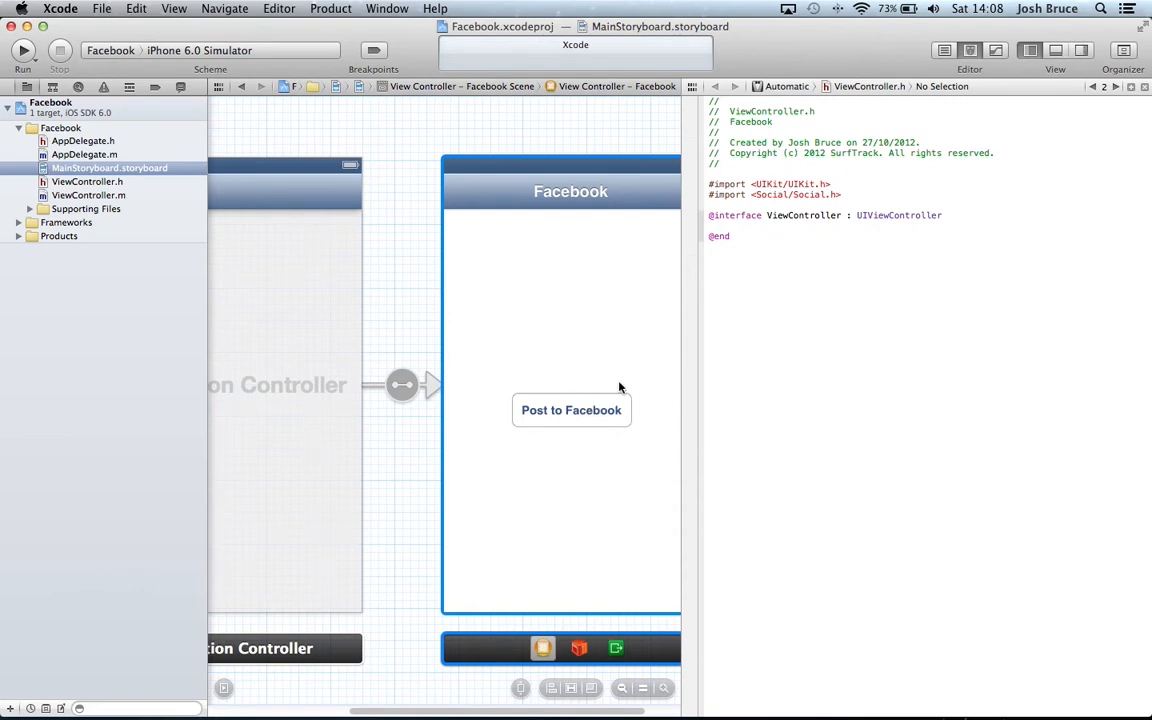
click(870, 86)
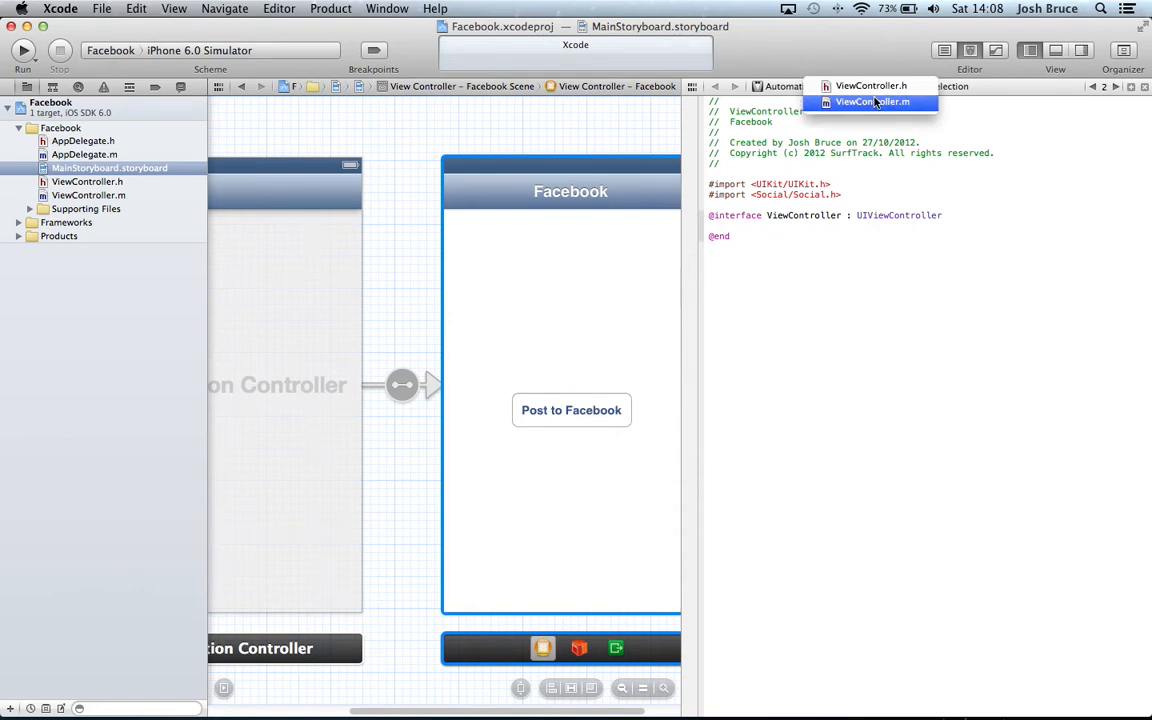
click(871, 101)
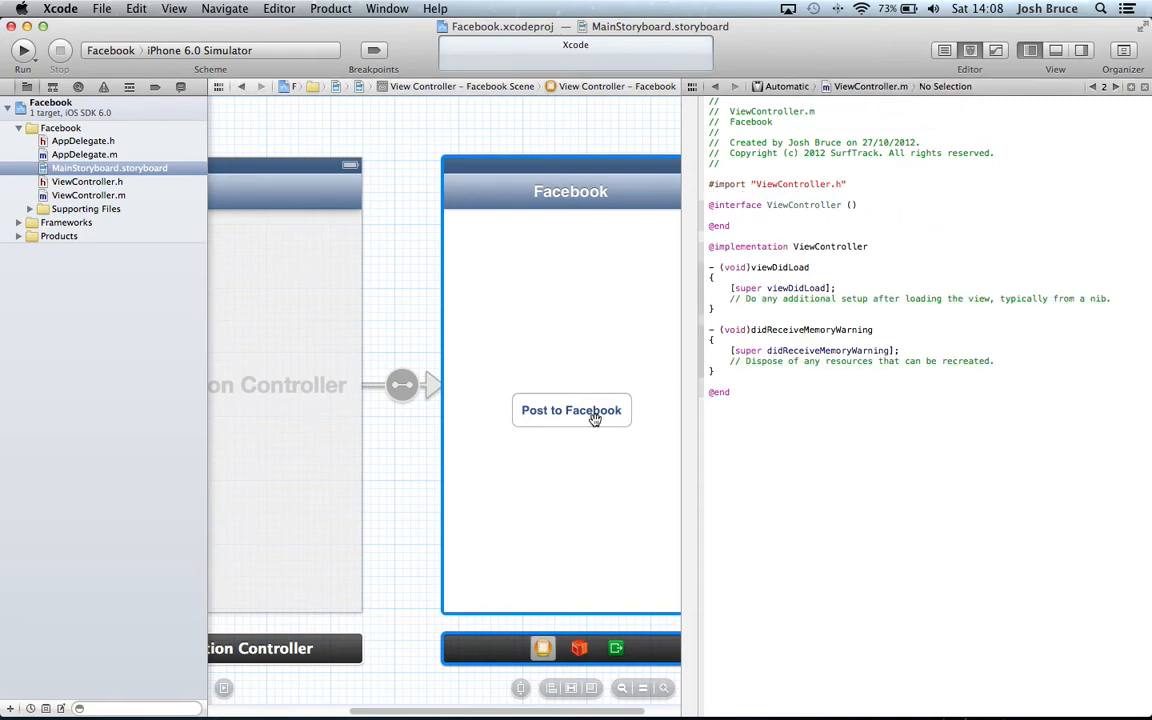
click(571, 410)
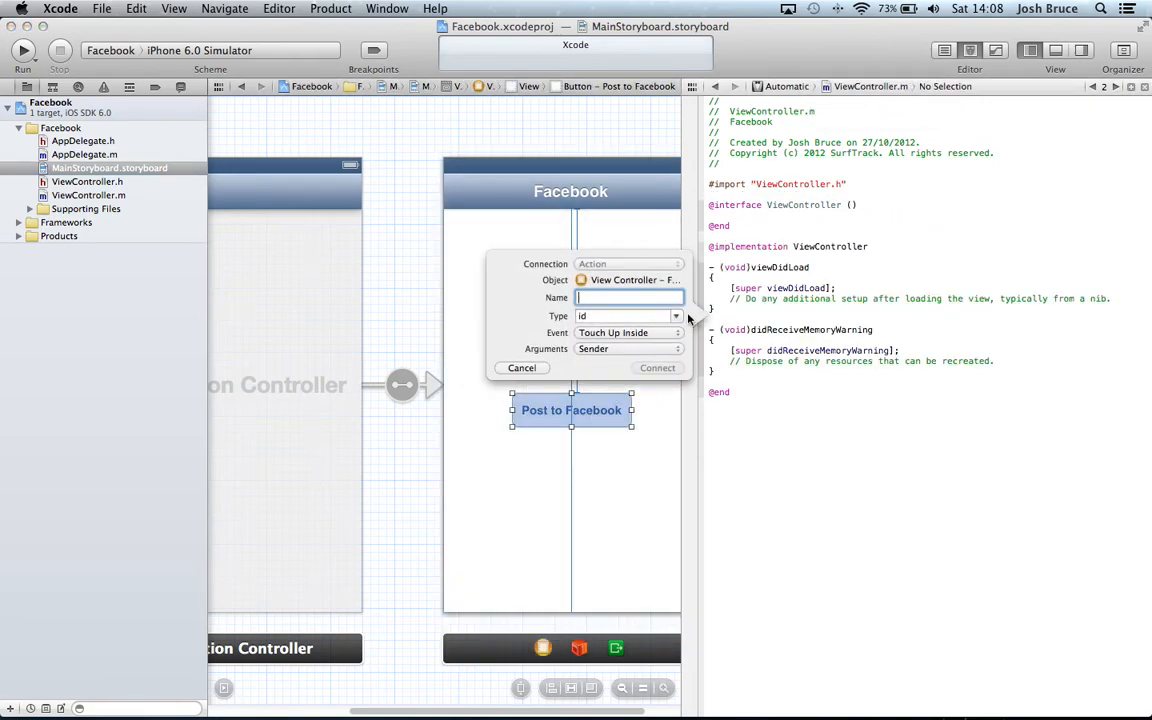
text(postTof)
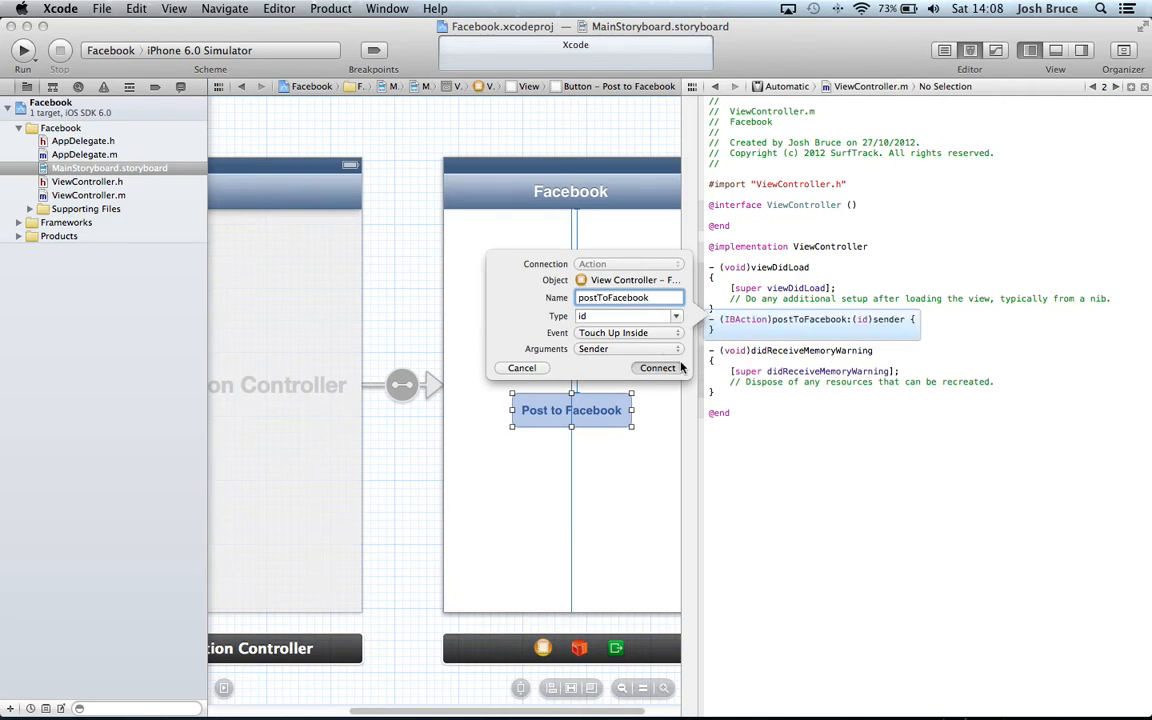
click(657, 368)
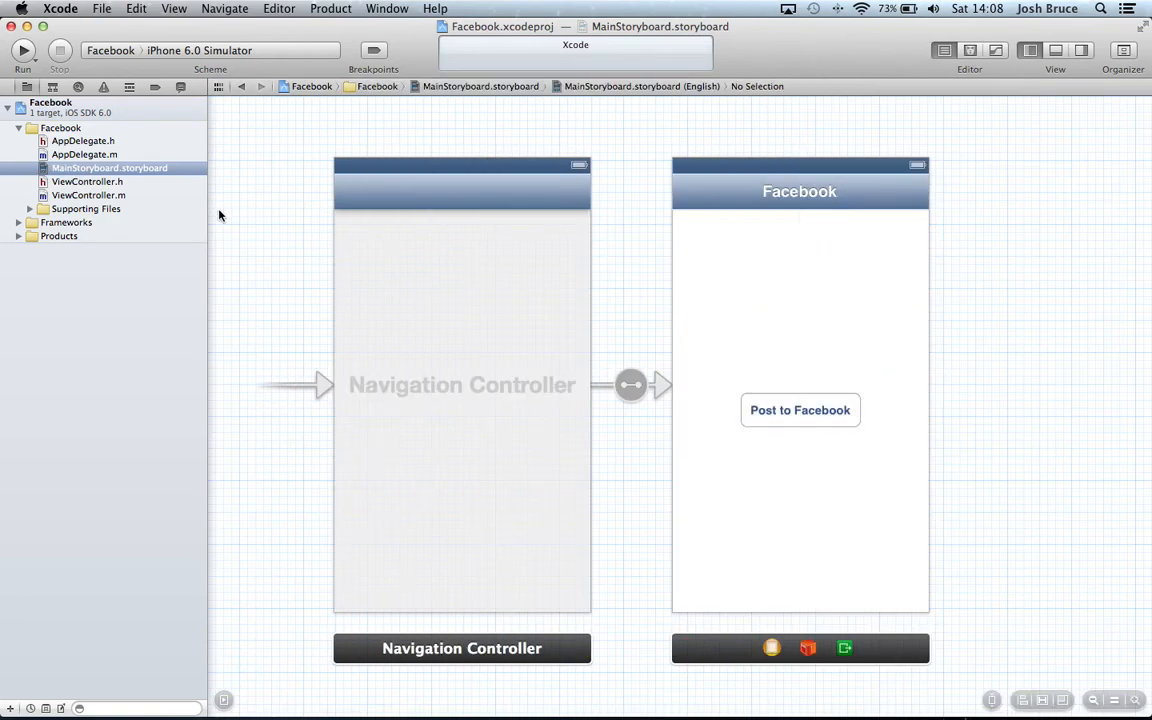
In postToFacebook, start an if checking SLComposeViewController availability for SLServiceTypeFacebook.
click(88, 195)
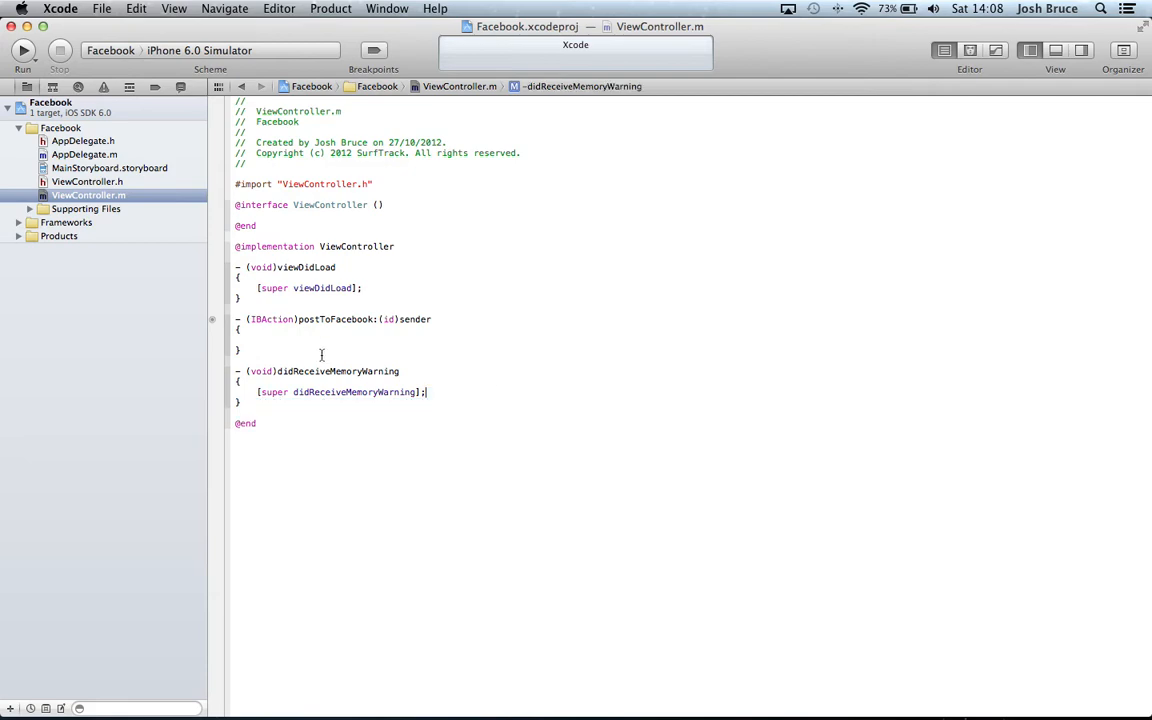
click(257, 340)
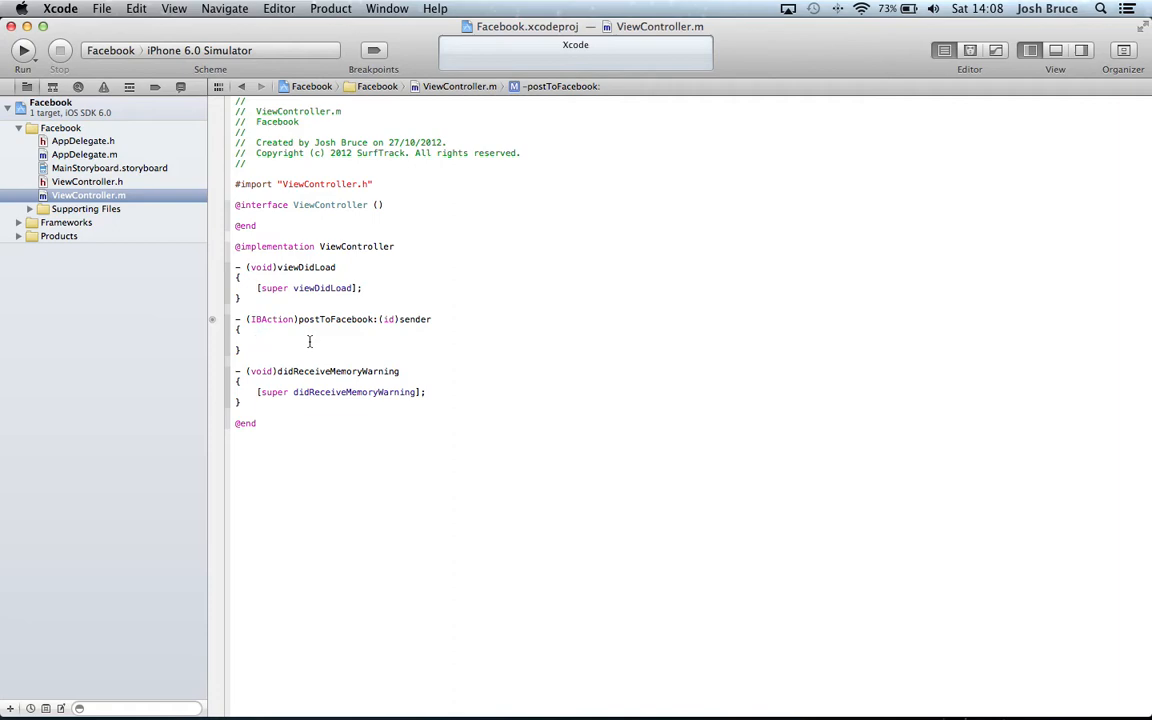
click(256, 340)
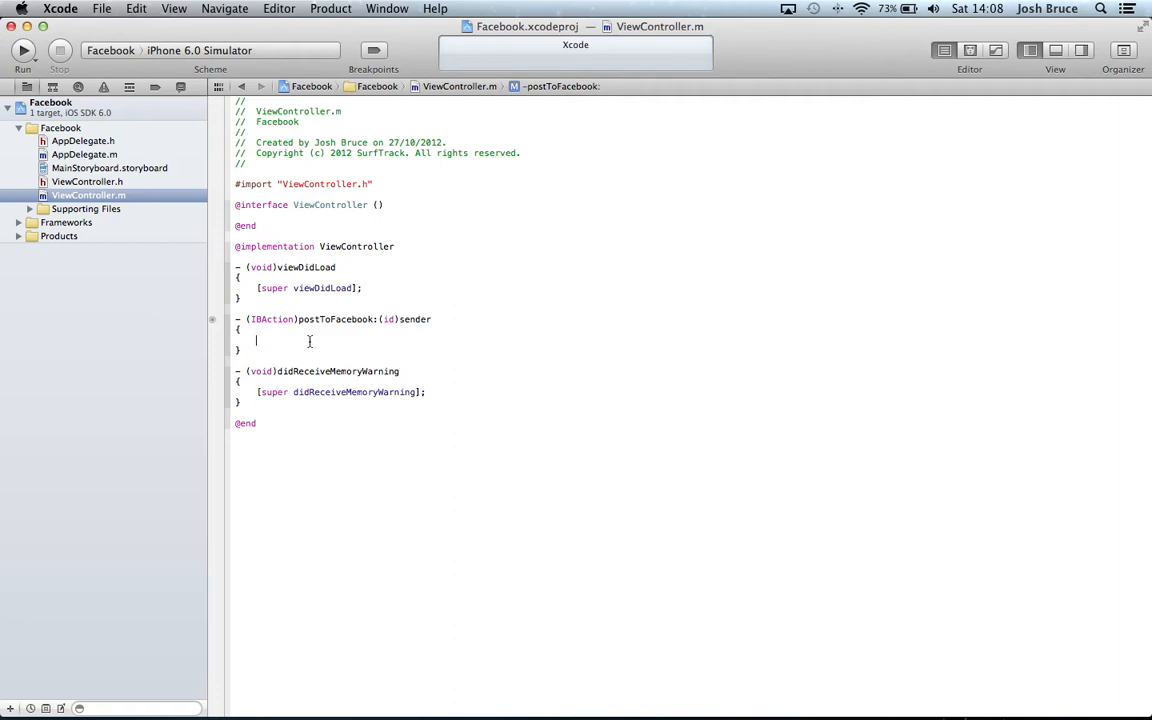
text(if)
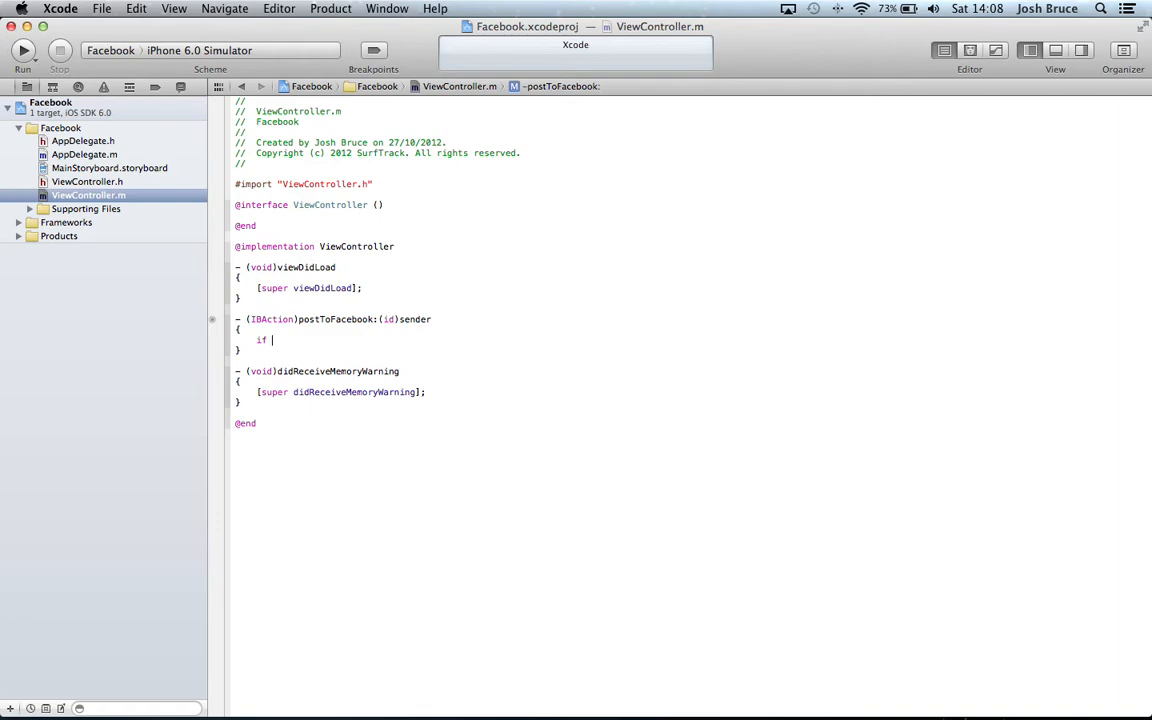
text(([)
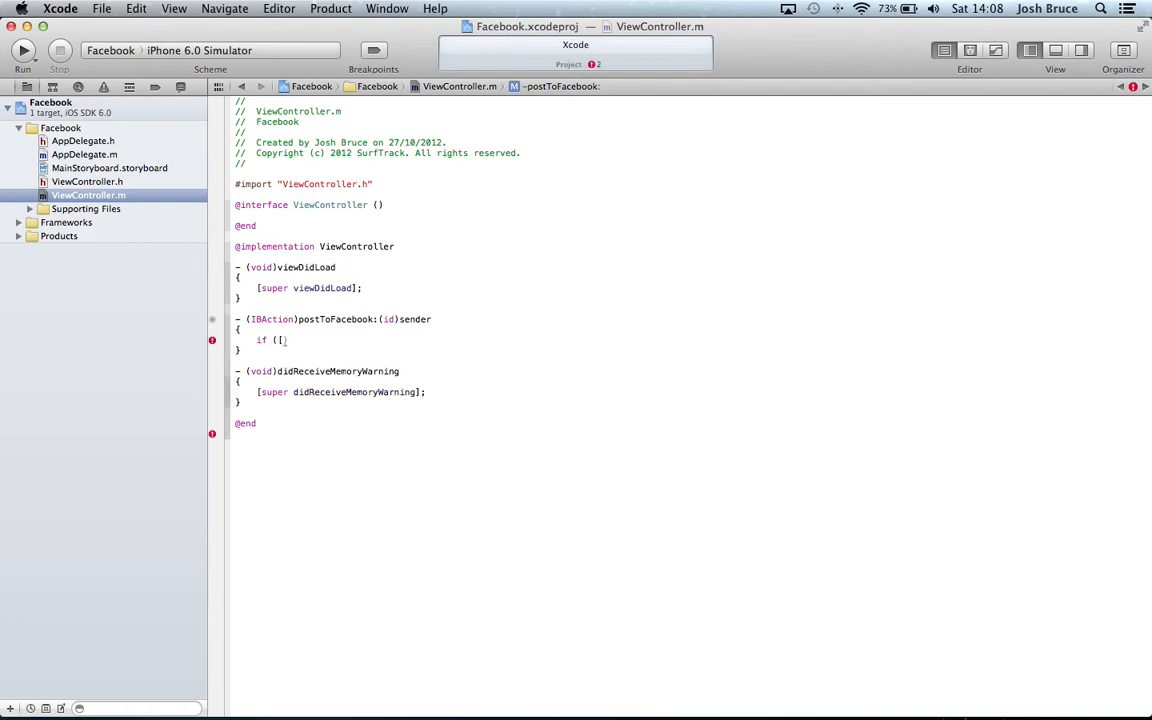
text(SLComposeViewController isAvailableForServiceType:SLServiceTypeFacebook]) {)
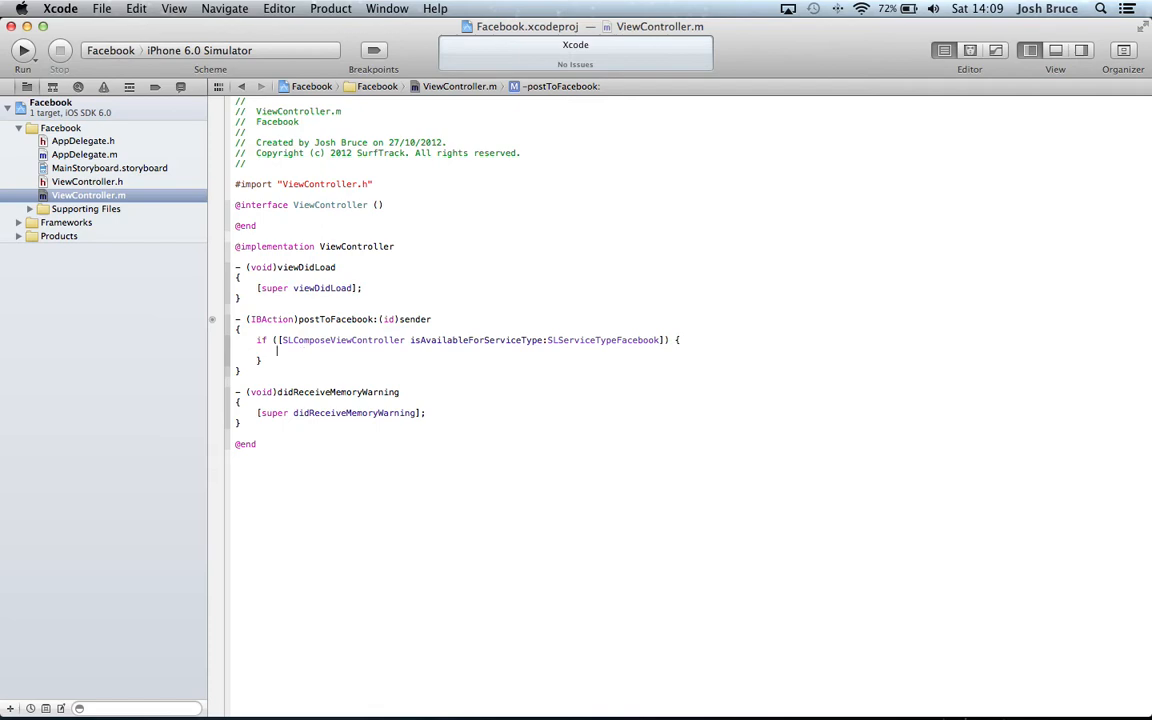
Declare SLComposeViewController *facebook with alloc init, then assign composeViewControllerForServiceType:SLServiceTypeFacebook.
text(SLComposeViewController)
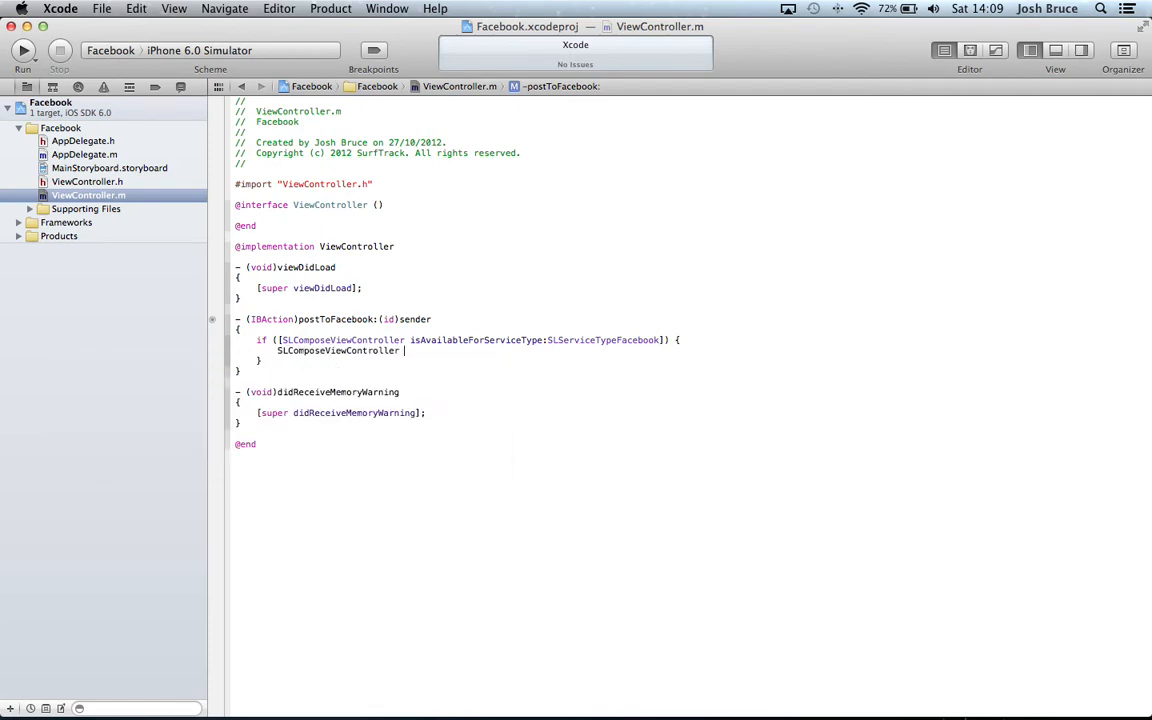
text(=facebook =)
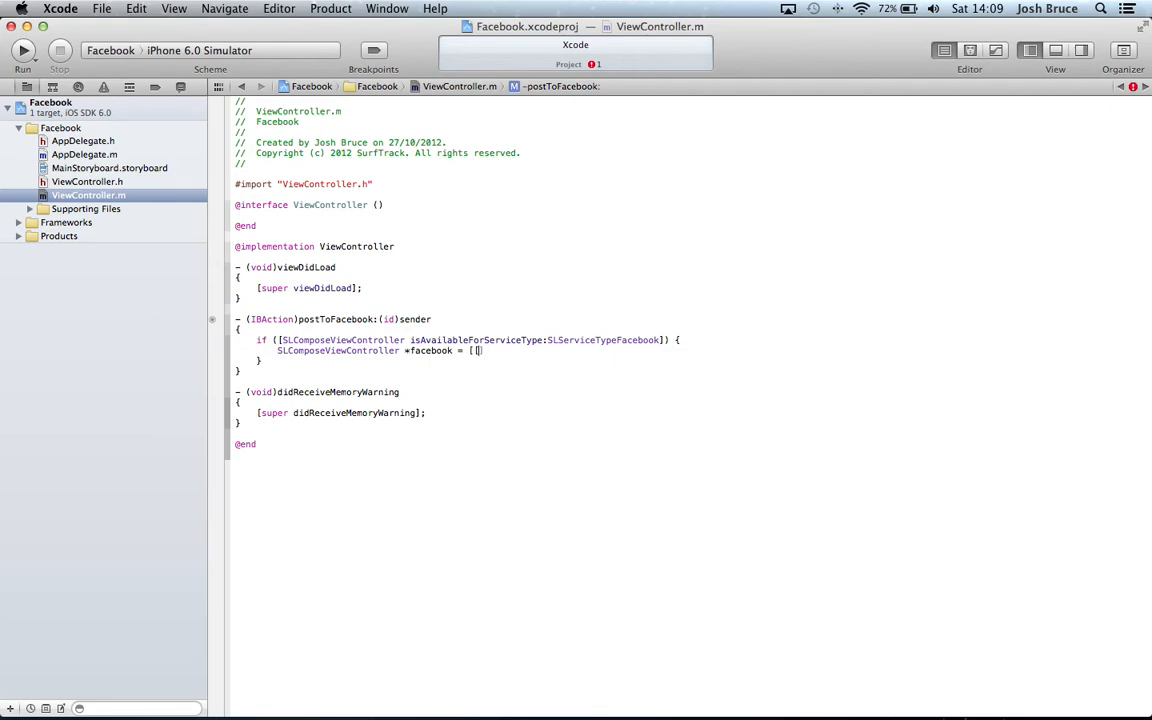
text([[SLComposeViewController alloc)
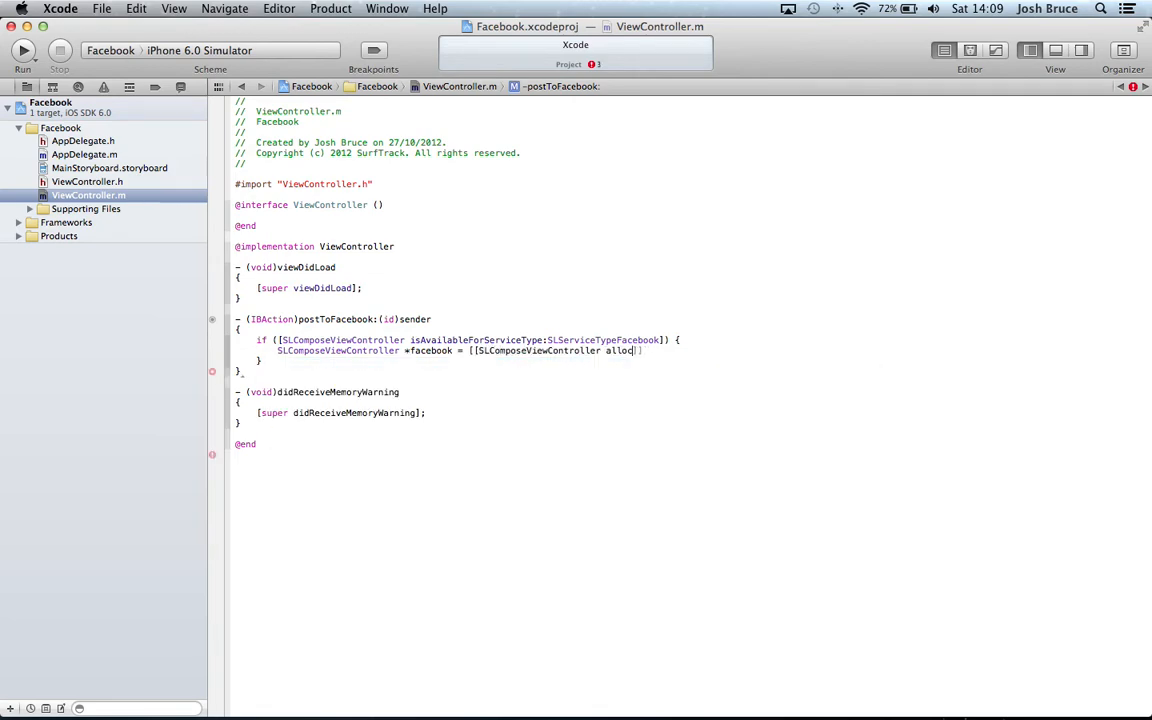
text(init];)
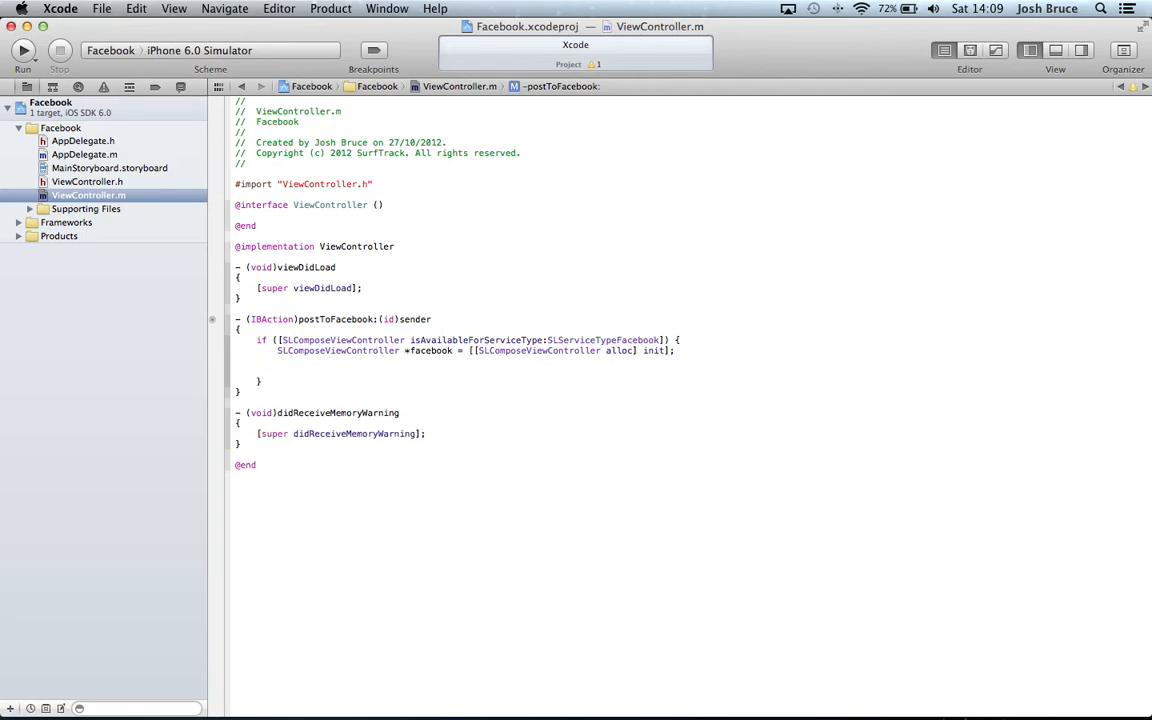
text(facebook)
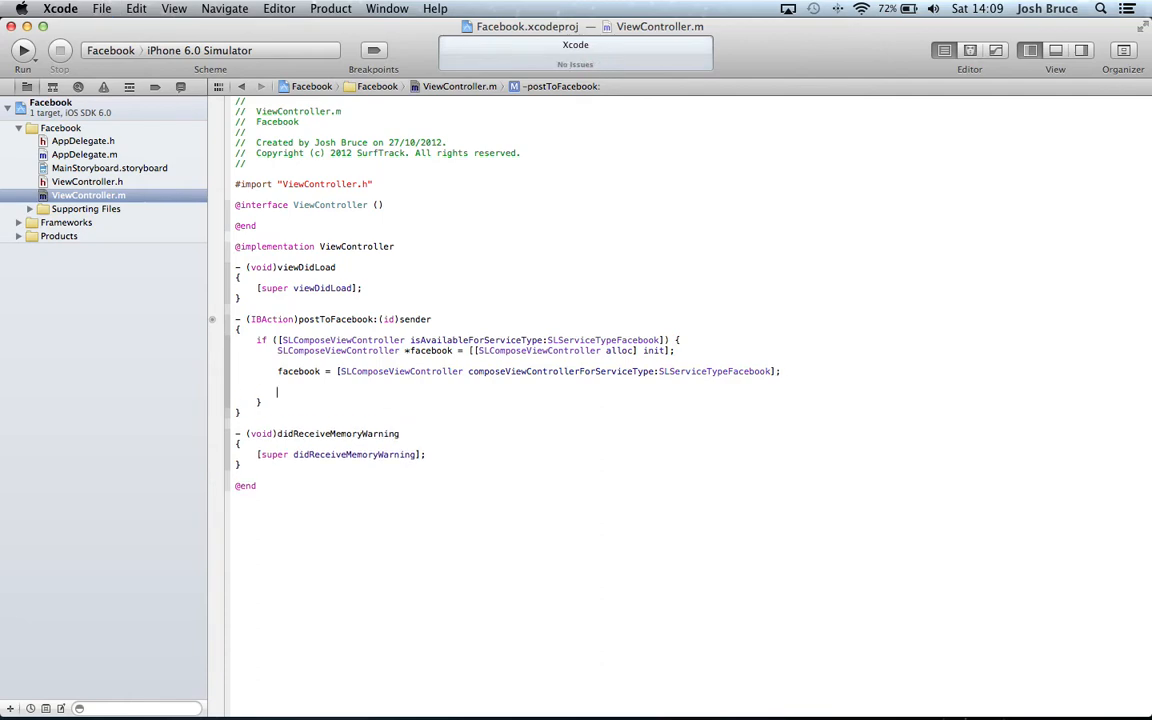
Call setInitialText on facebook with "Post to Facebook from iOS 6 Application in Xcode 4.5".
text([facebook)
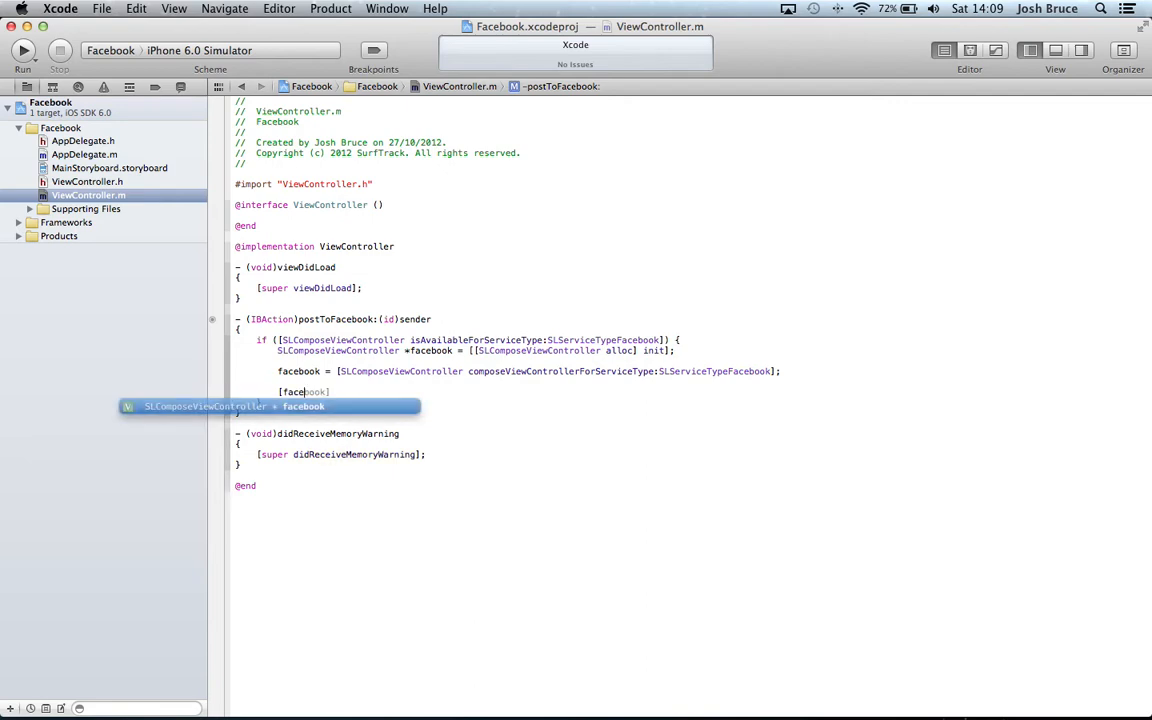
text(SString *)
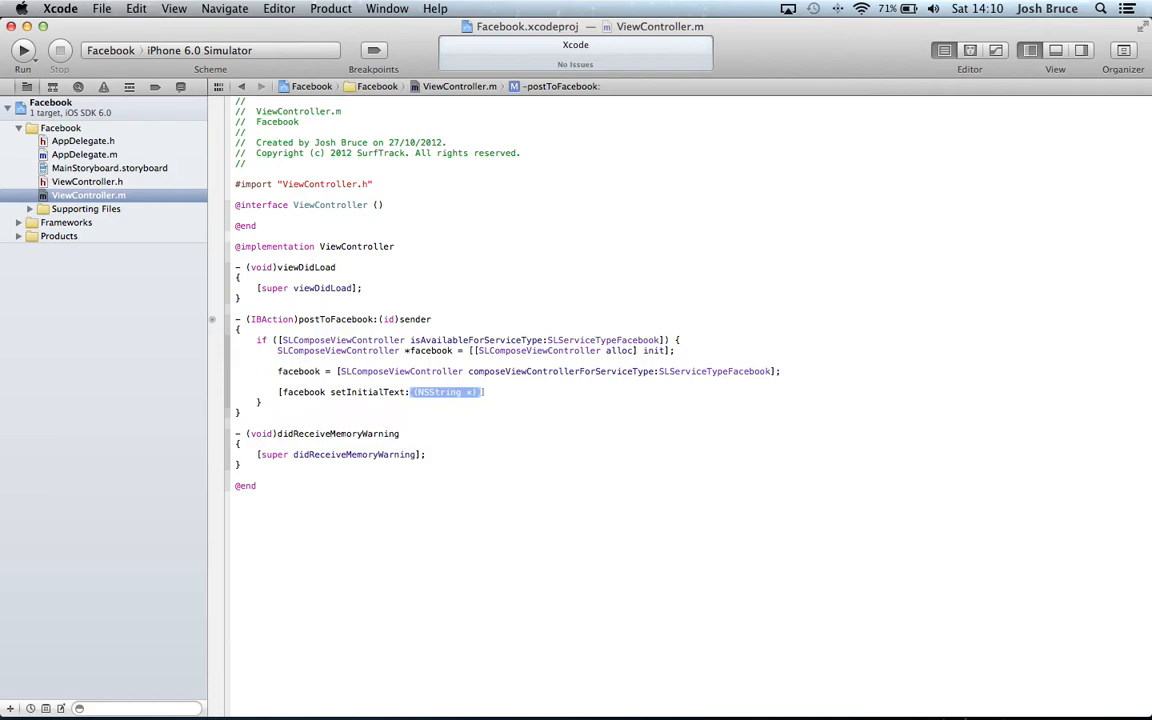
text({N)
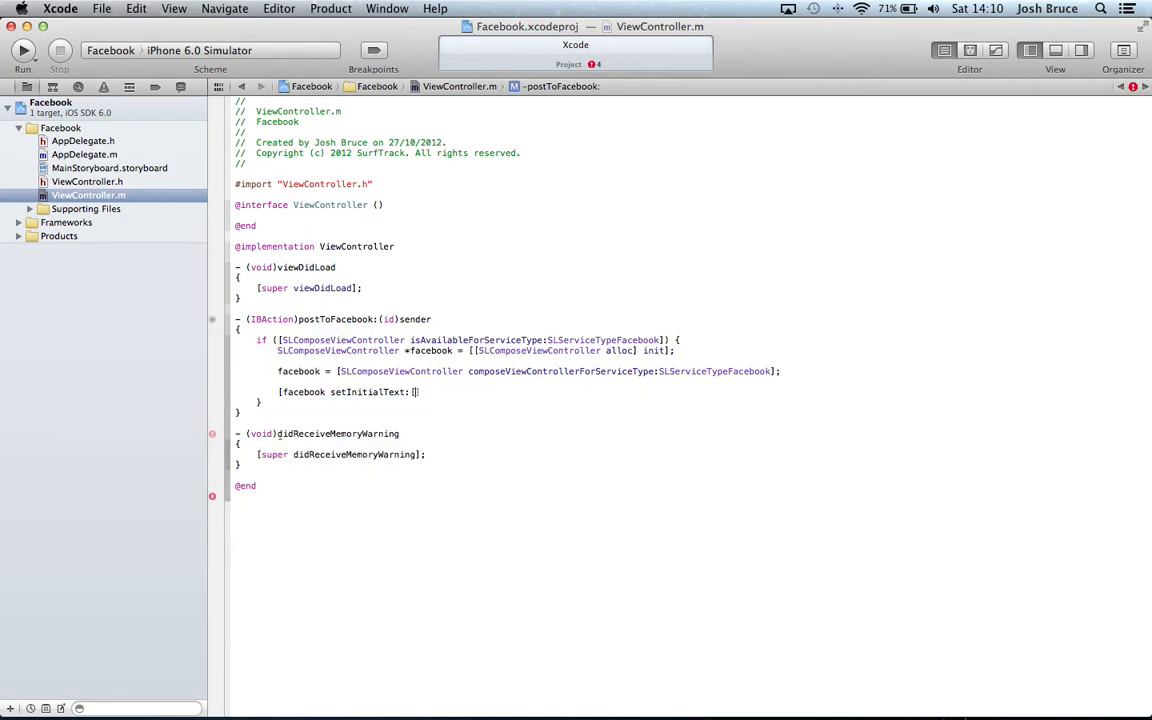
text(NSString stringWithFormat:)
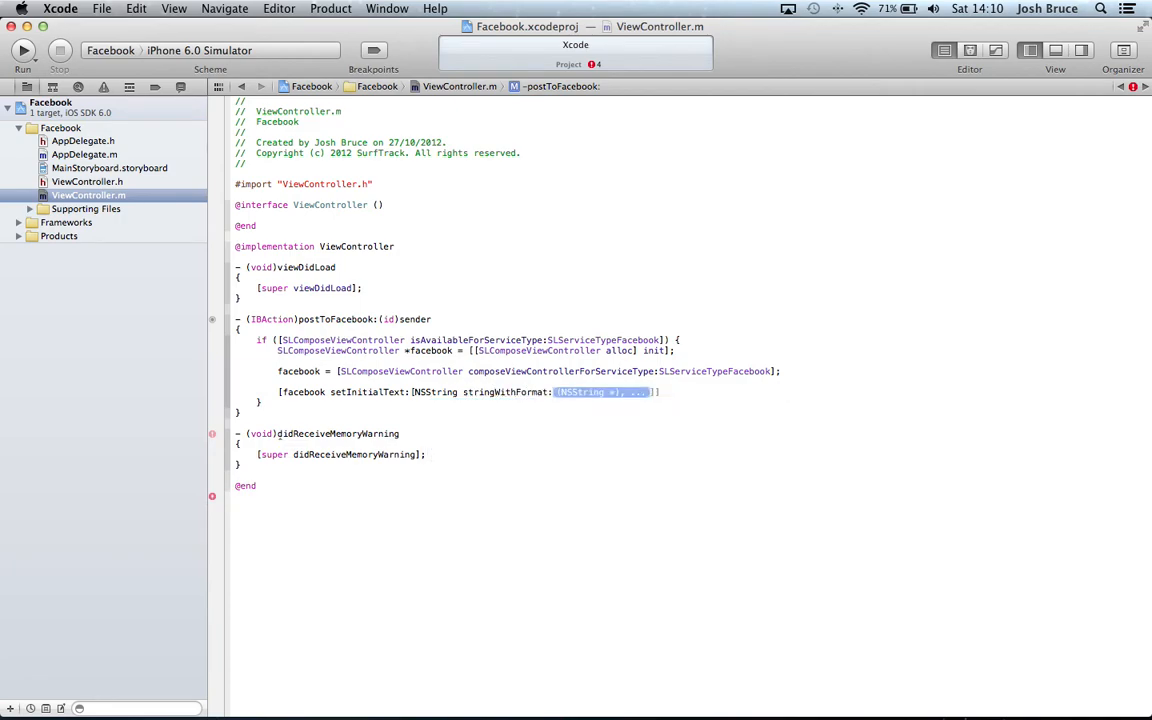
text(@"")
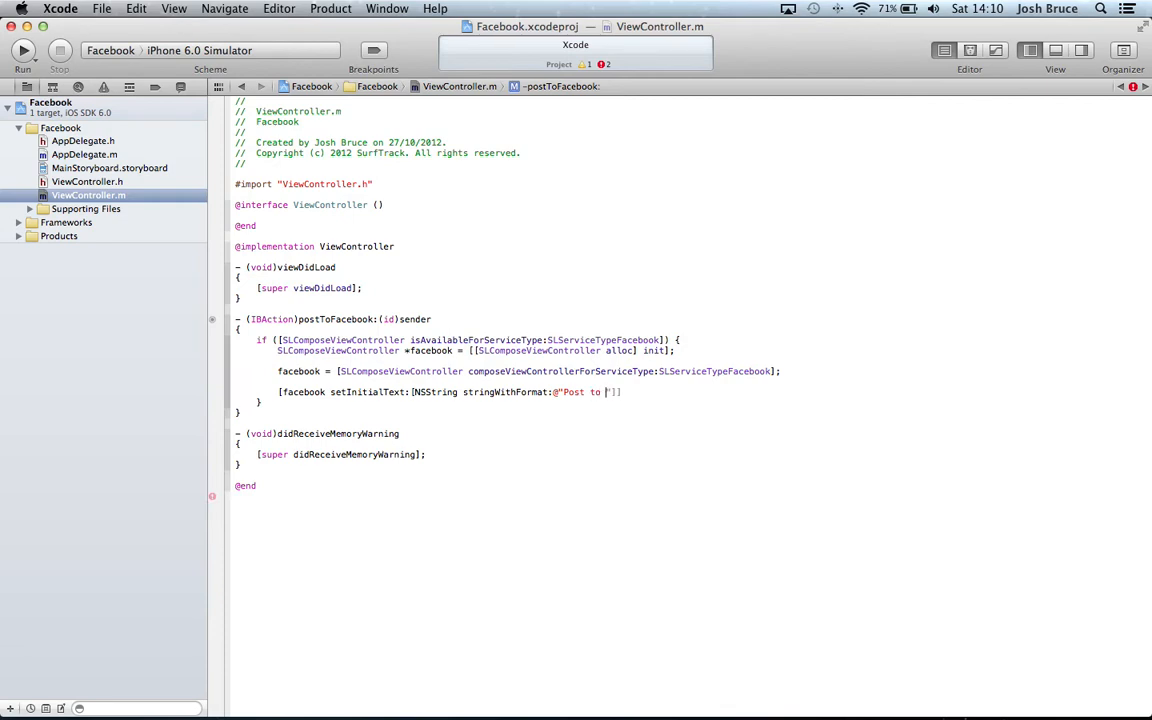
text(Facebook from iOS 6)
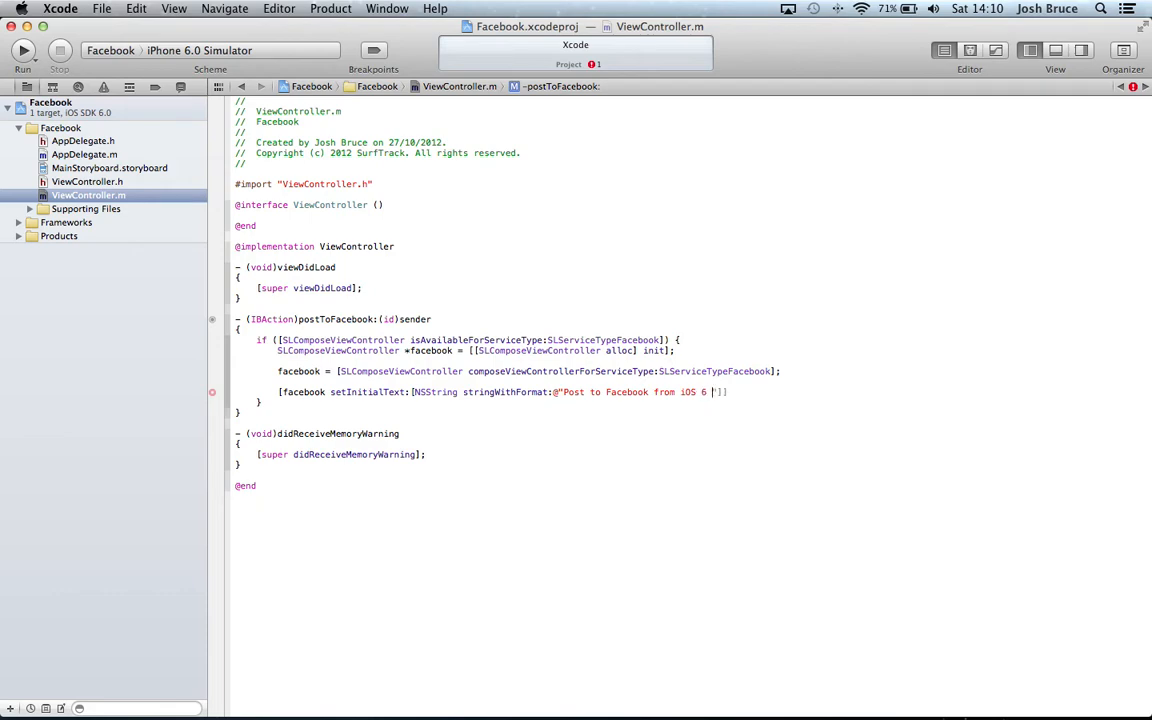
text(Application in Xcode 4)
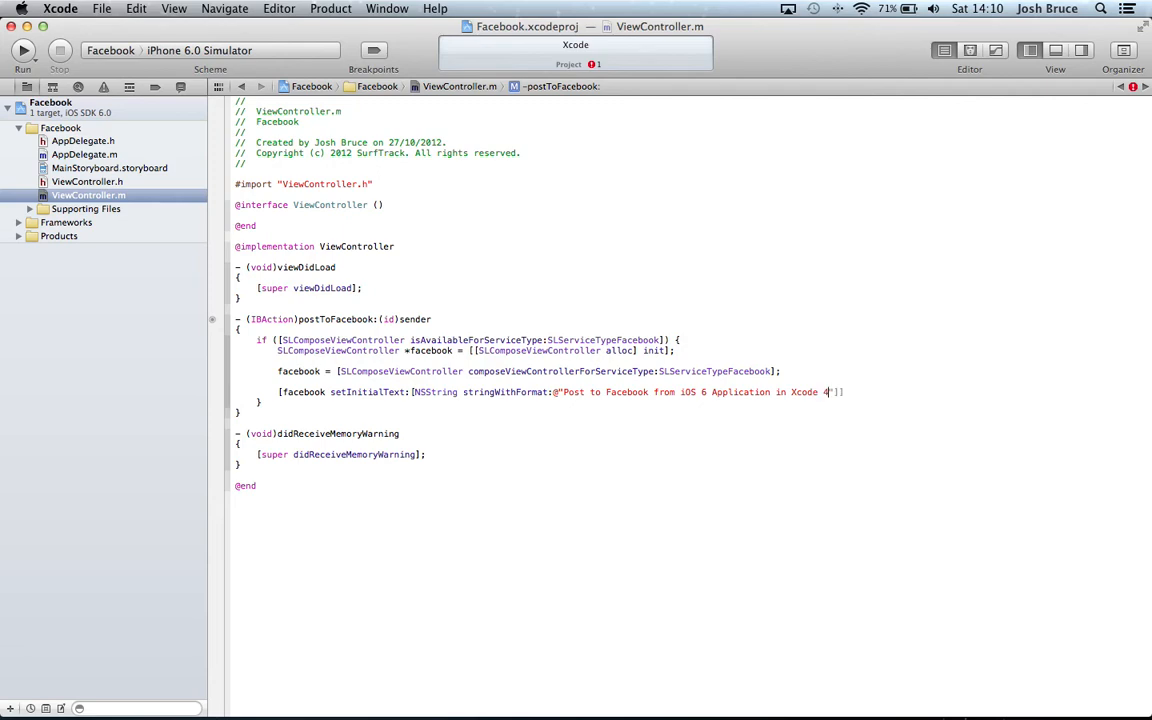
text(.5)
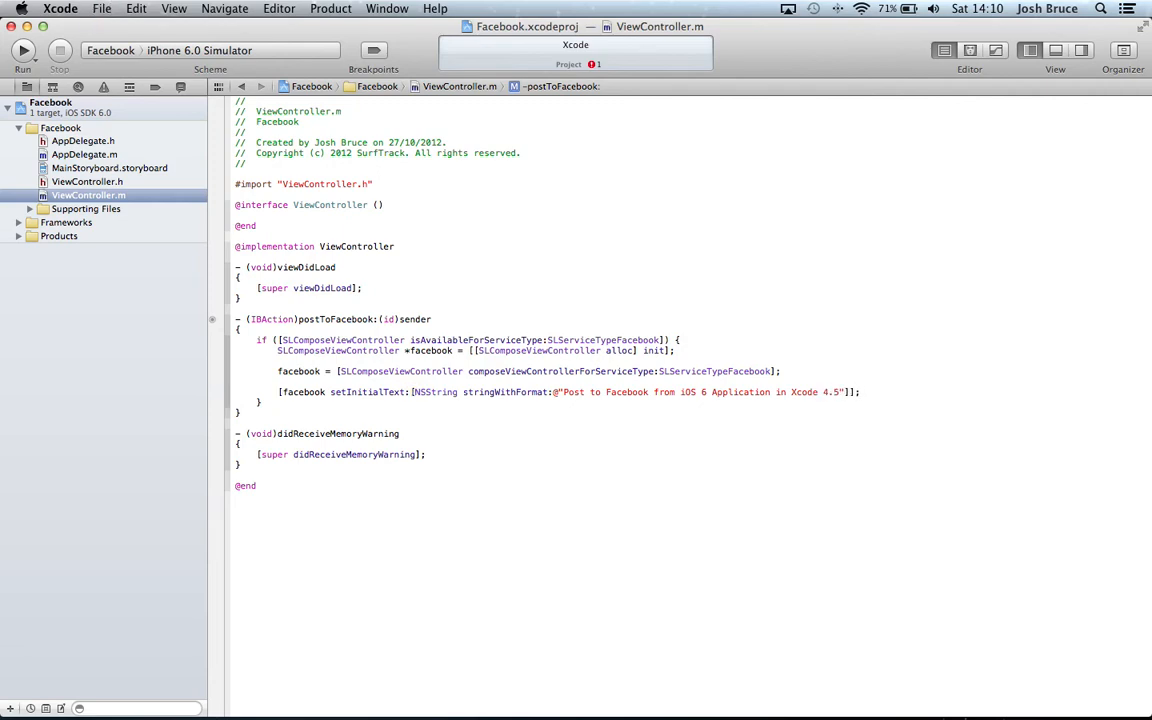
Present the facebook composer with animated:YES and completion:nil, then add a new line.
click(862, 391)
text([self presentView)
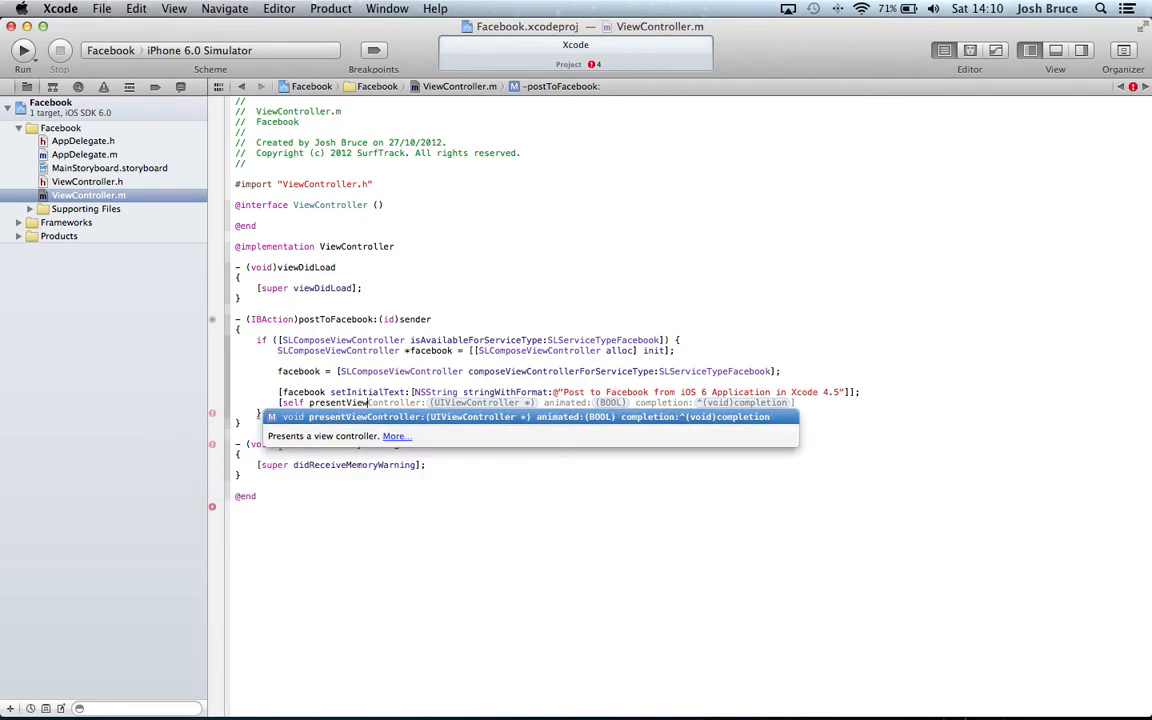
text(facebook)
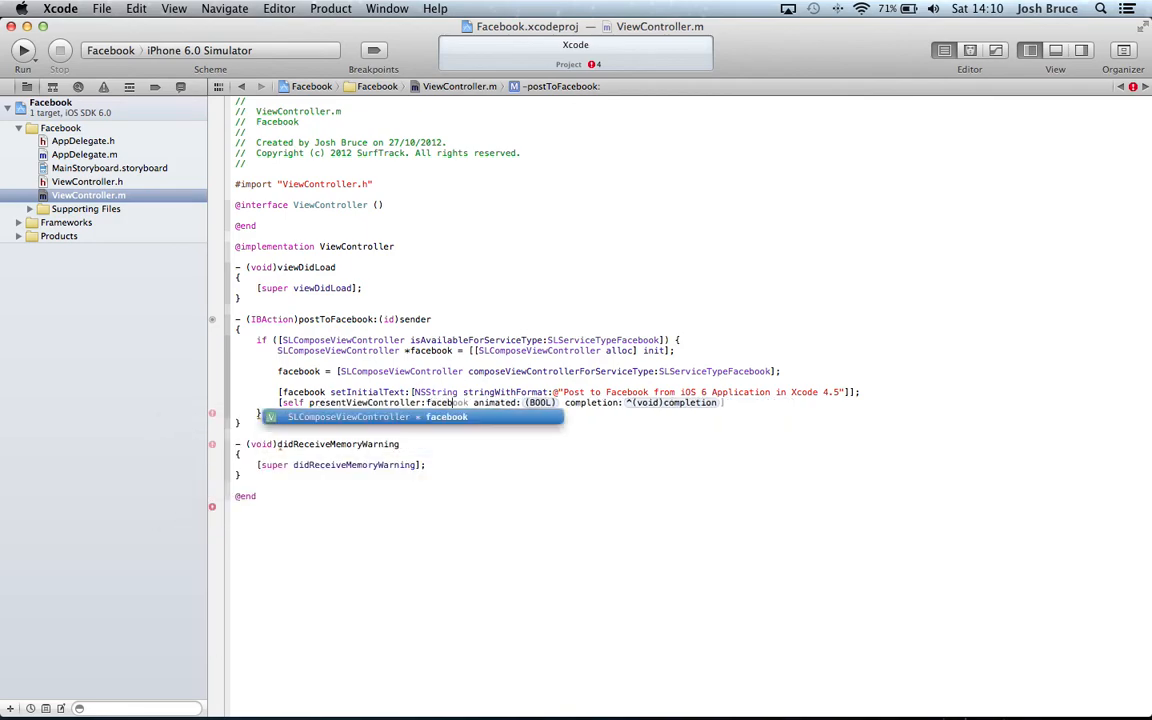
key(Return)
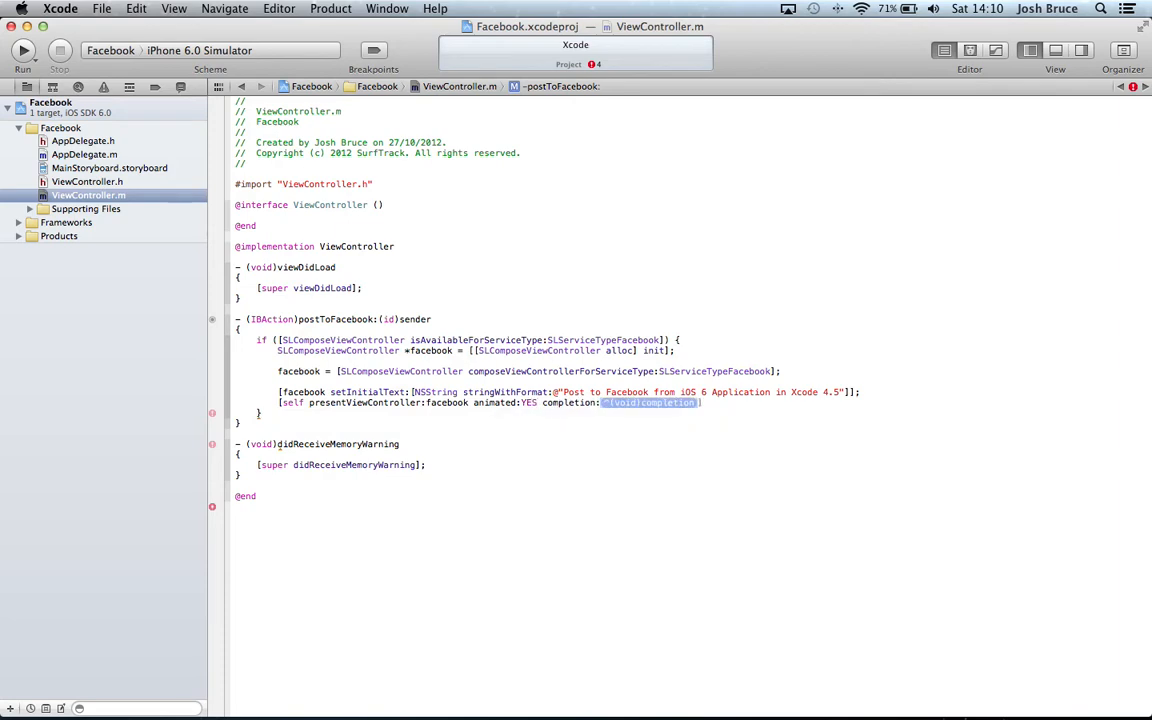
text(nil;)
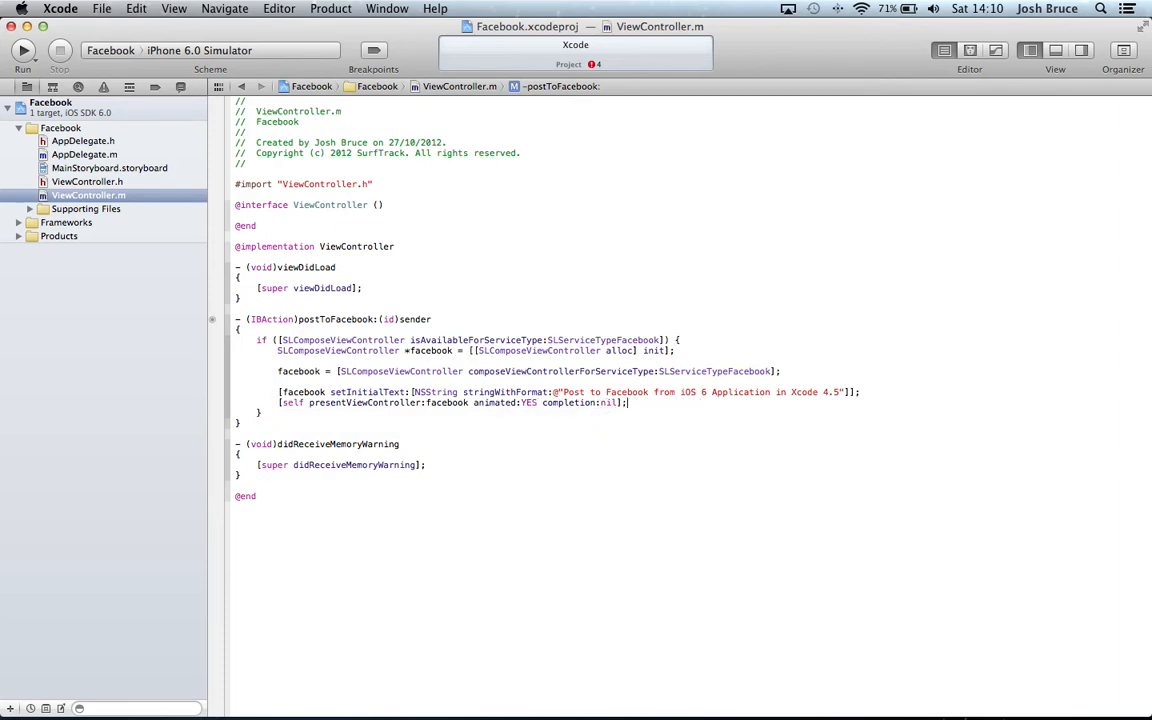
key(return)
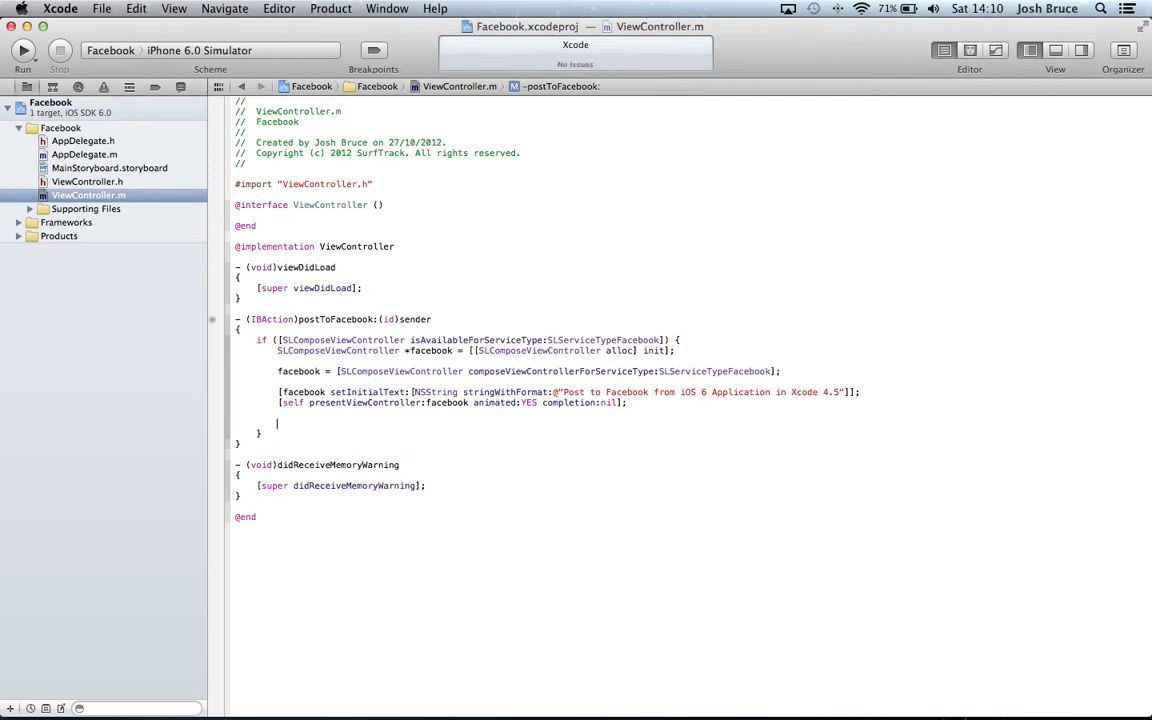
Add [facebook setCompletionHandler:^(SLComposeViewControllerResult result) { }]; with an empty block.
text([facebook)
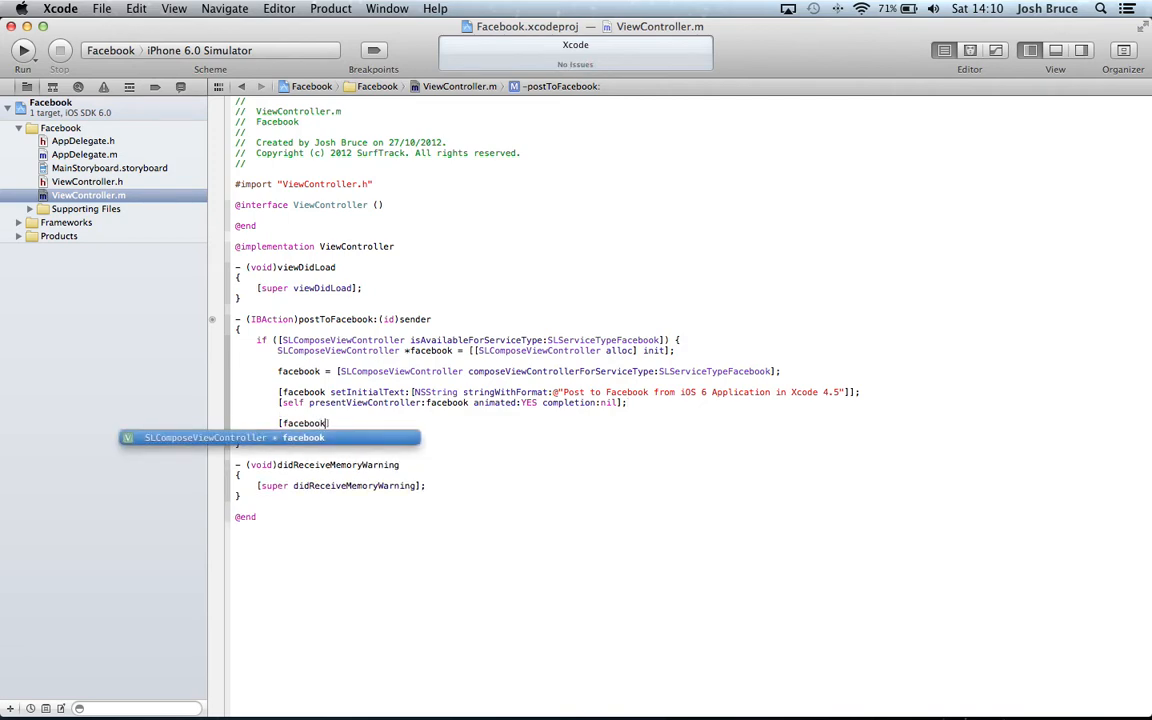
text(setCIn)
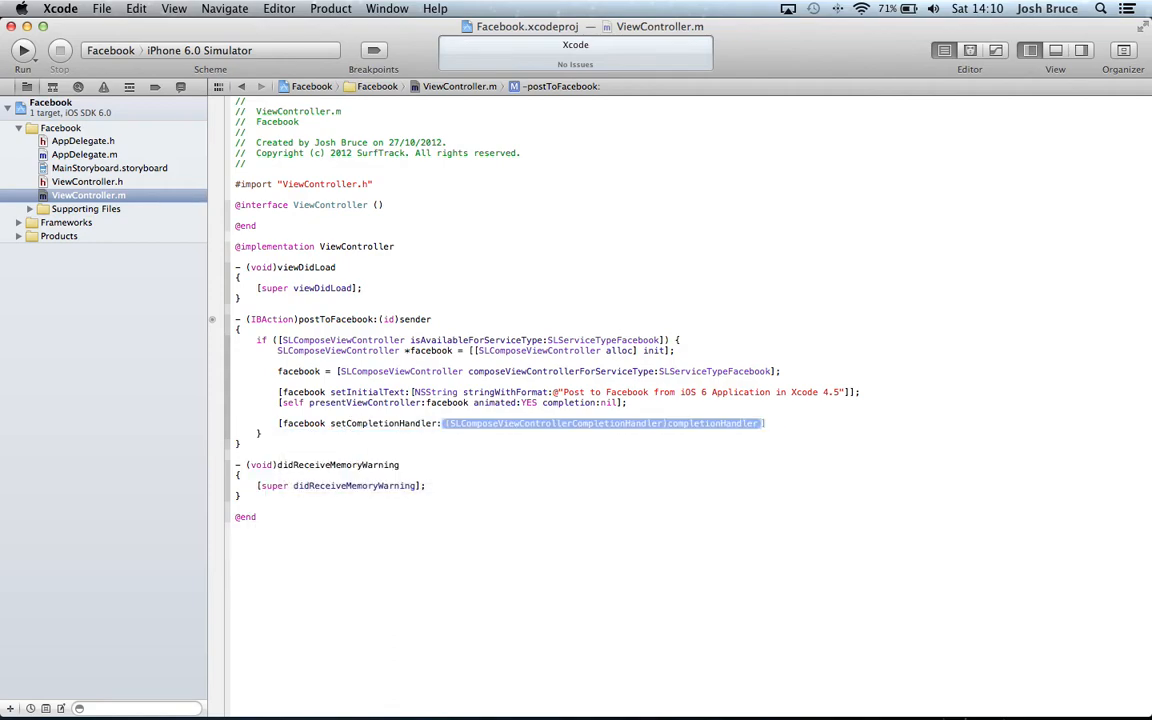
key(Delete)
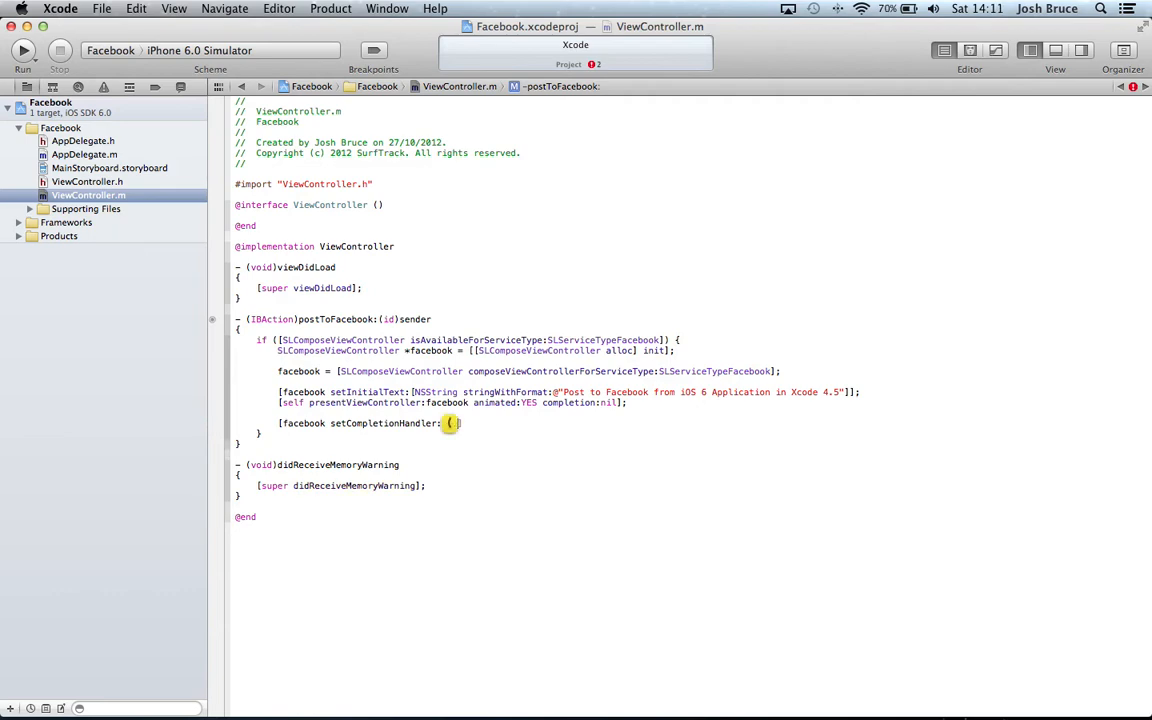
text(^() {)
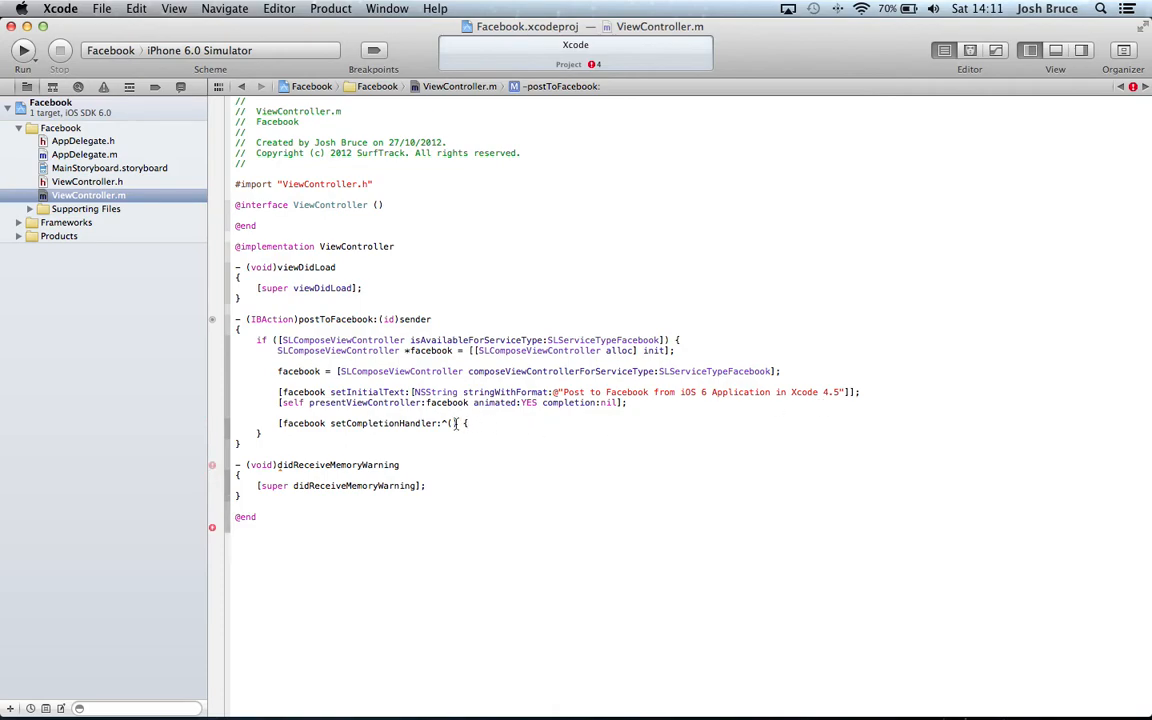
text(SLComposeViewControllerResult)
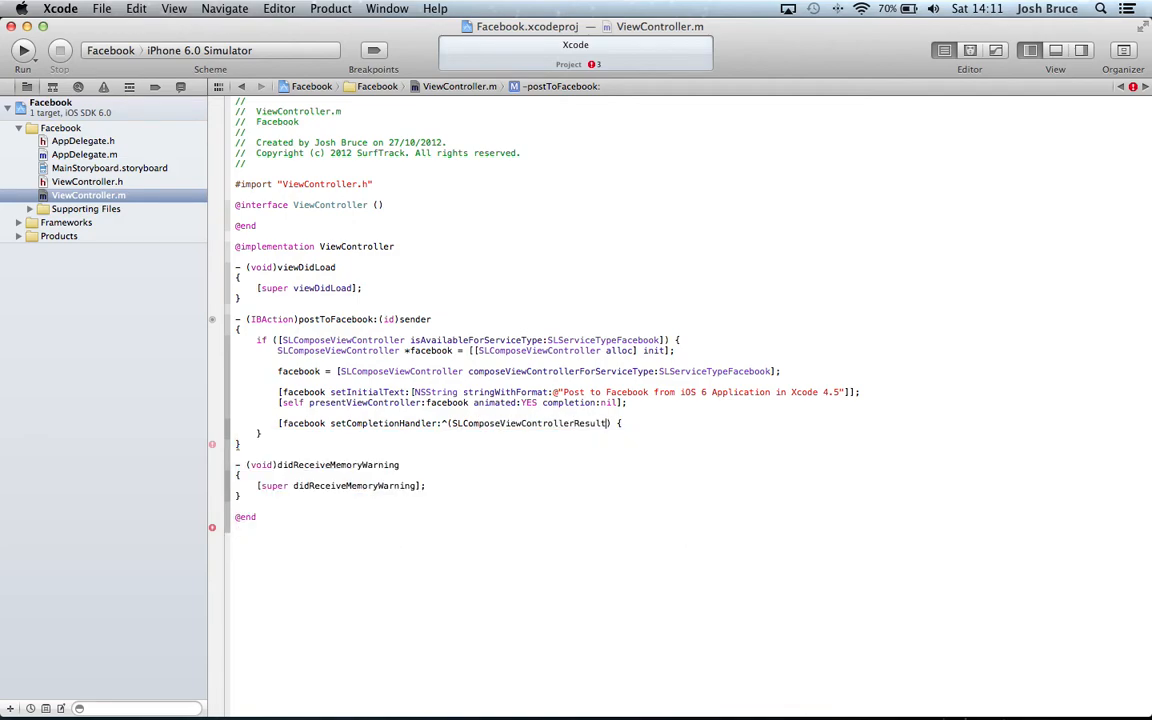
text(result)
text(}];)
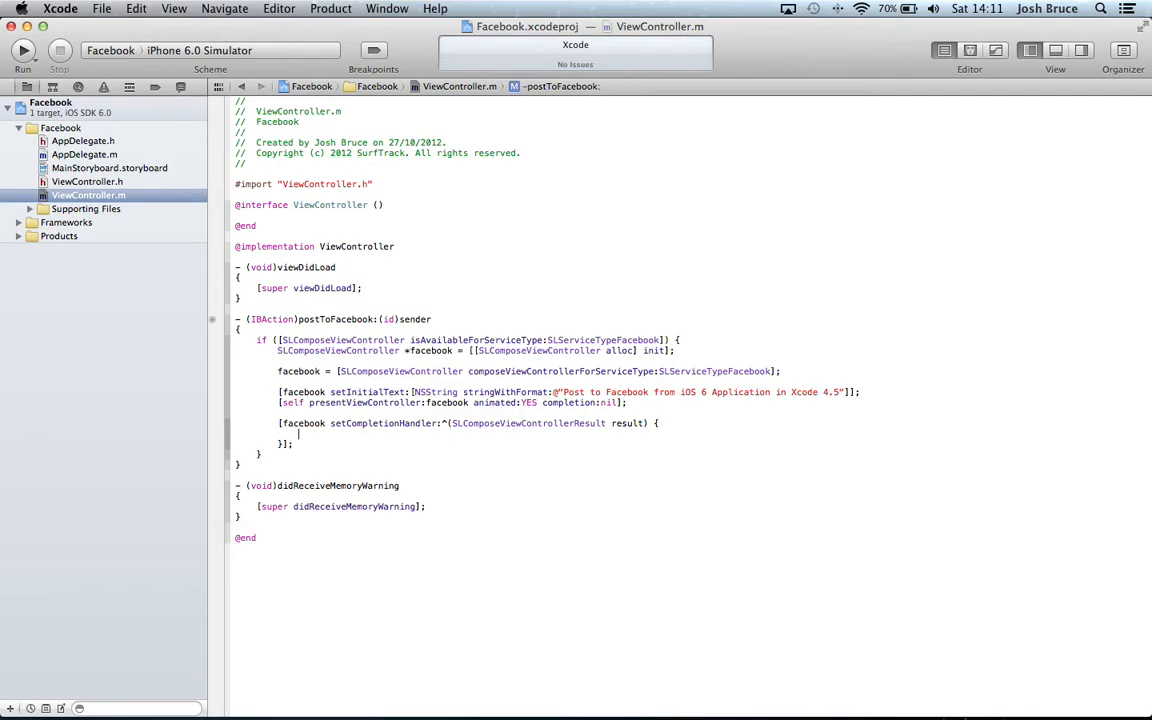
Declare NSString *output and switch on result, with a cancelled case setting output to @"Action Cancelled".
text(NSString *)
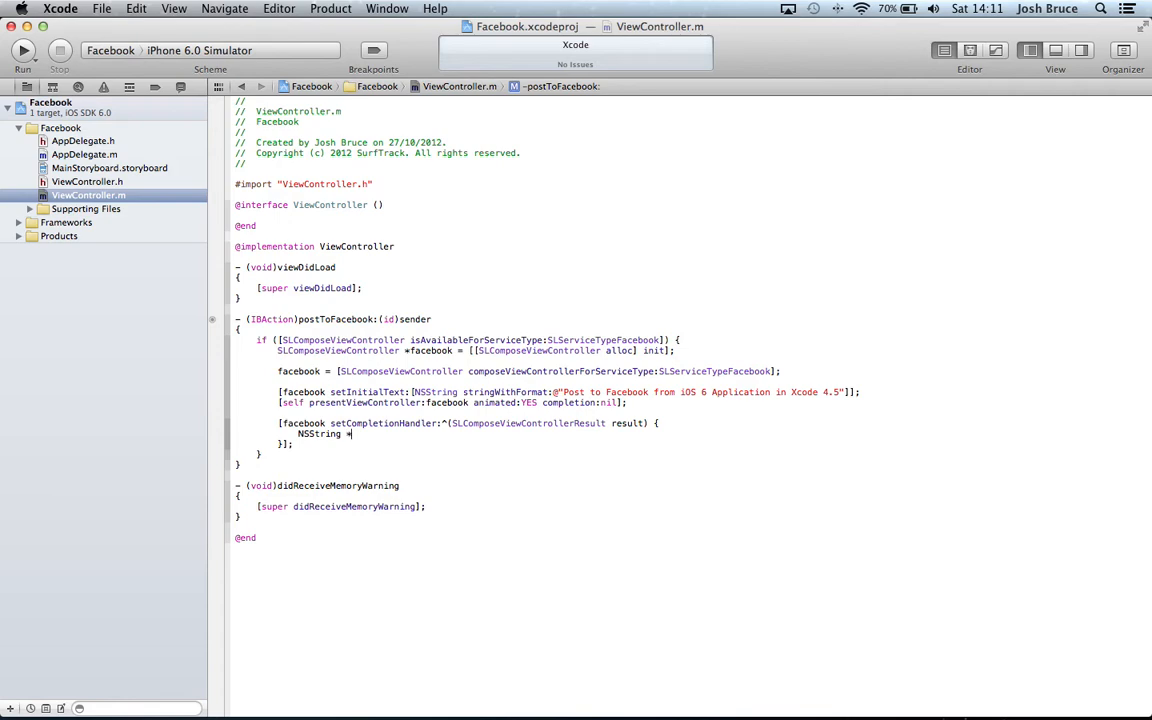
text(output;)
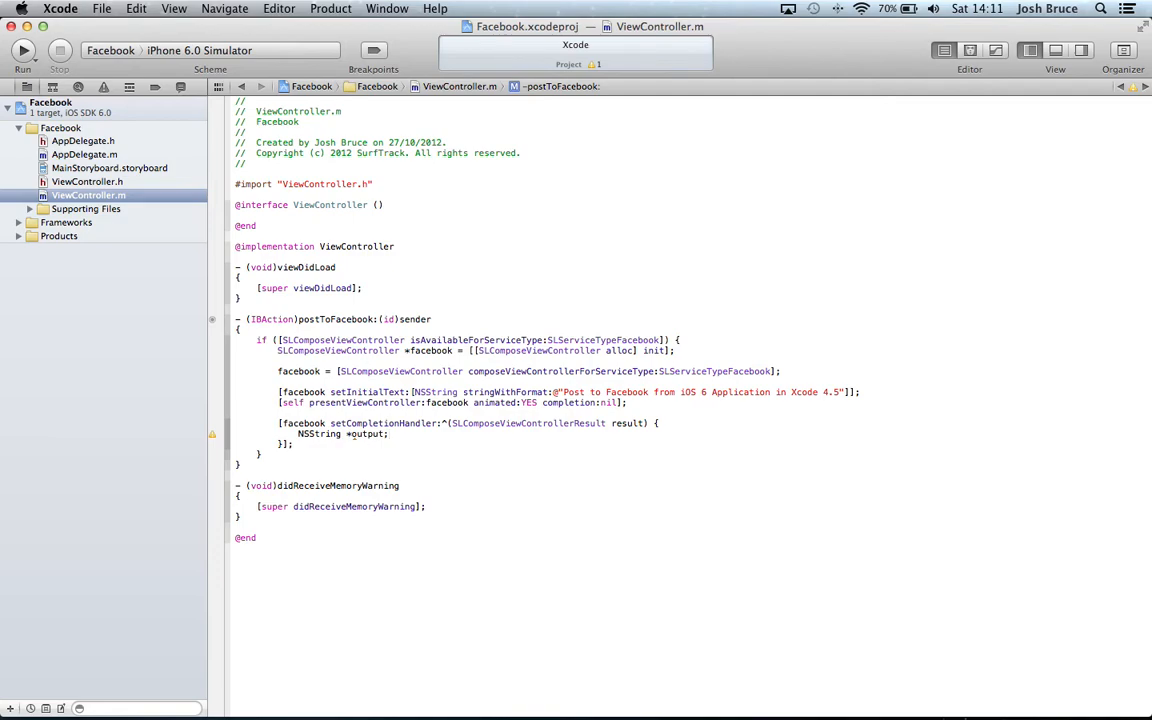
text(switch (resu)
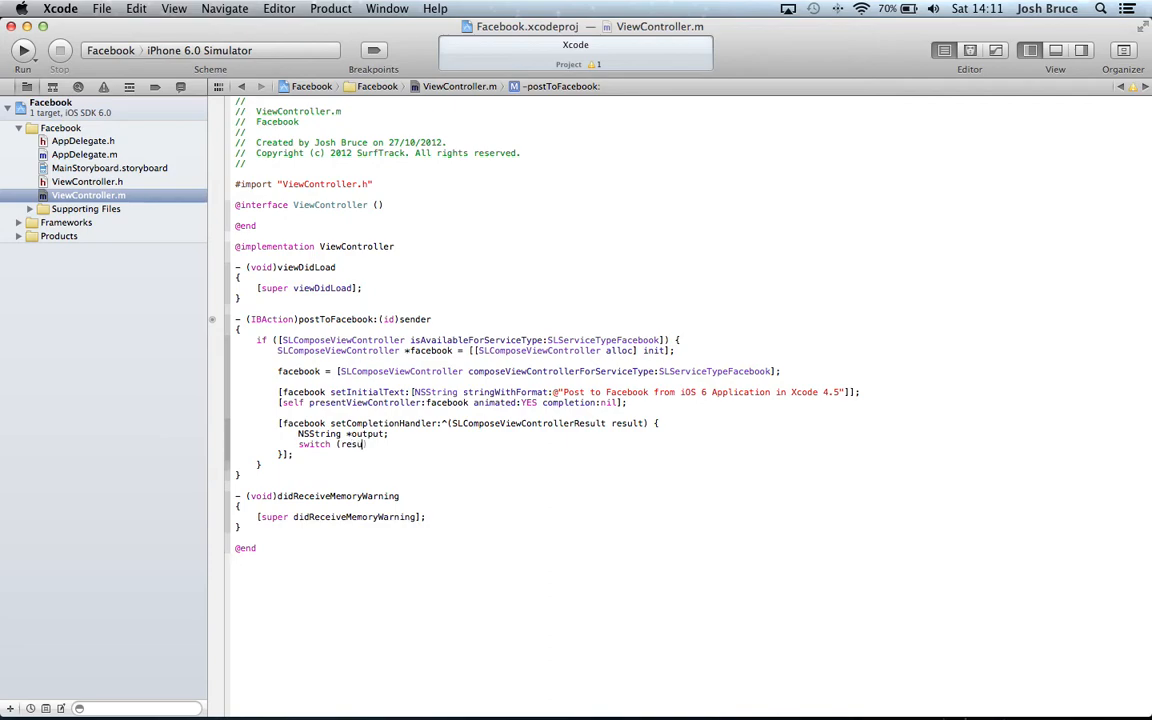
text(lt) {)
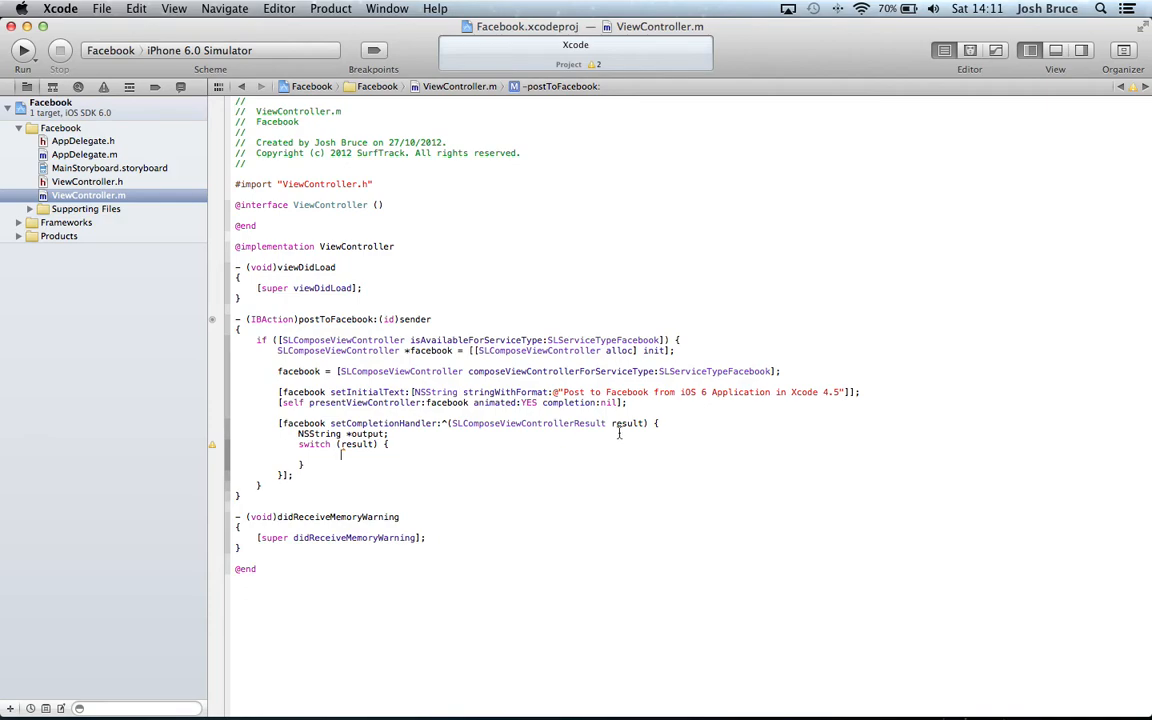
mouse_move(578, 452)
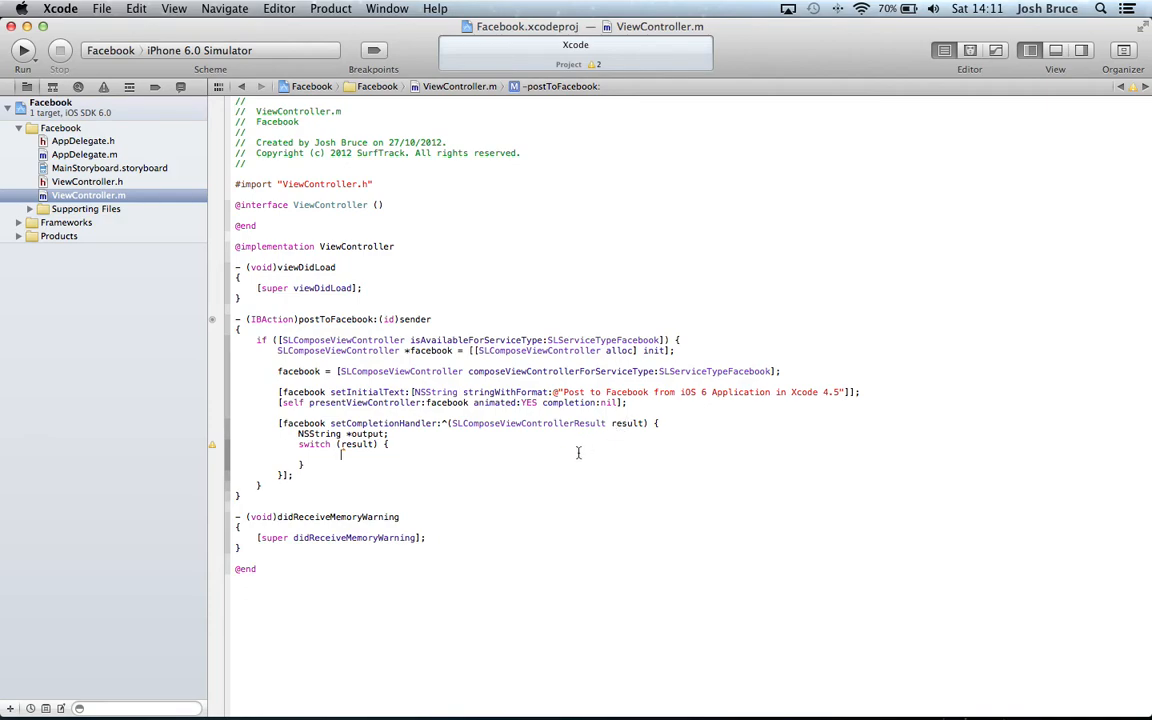
mouse_move(558, 461)
text(case)
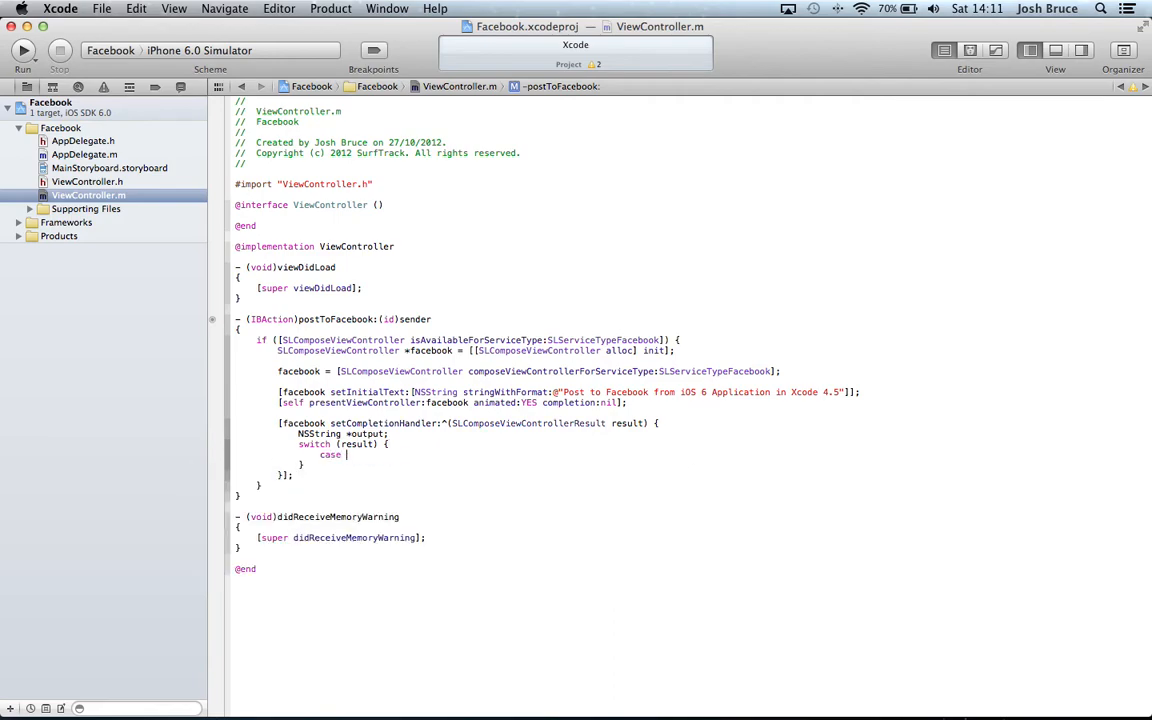
text(SLComposeViewControllerResultCancelled)
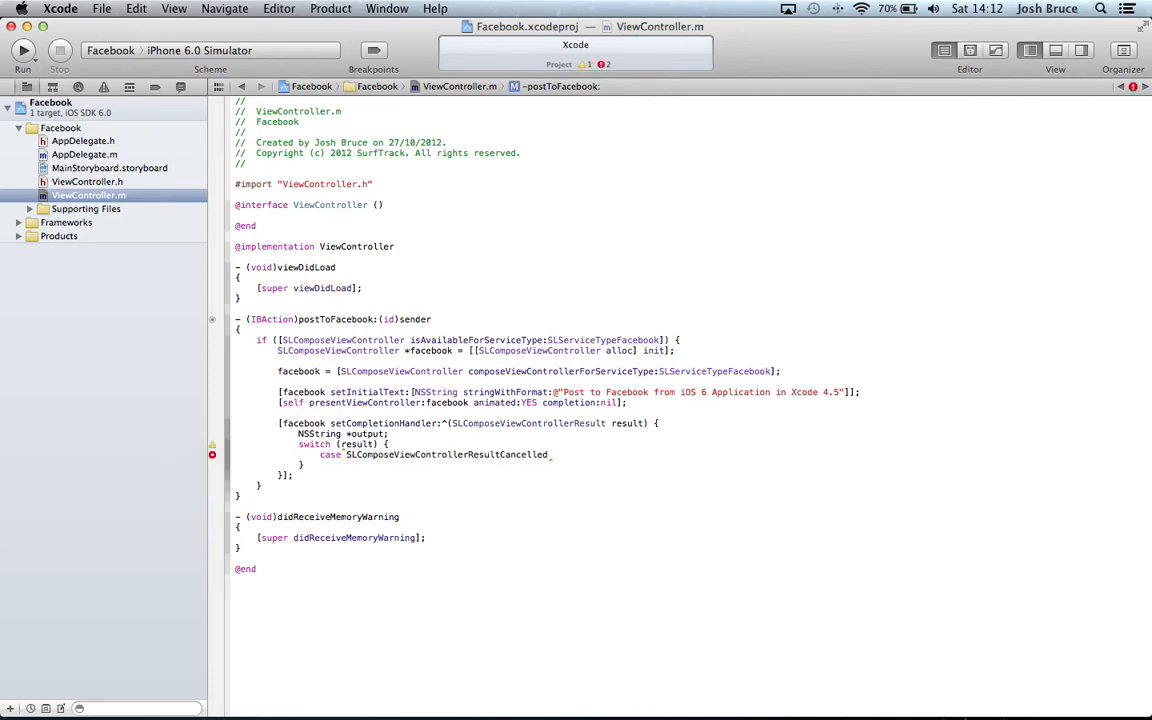
text(:)
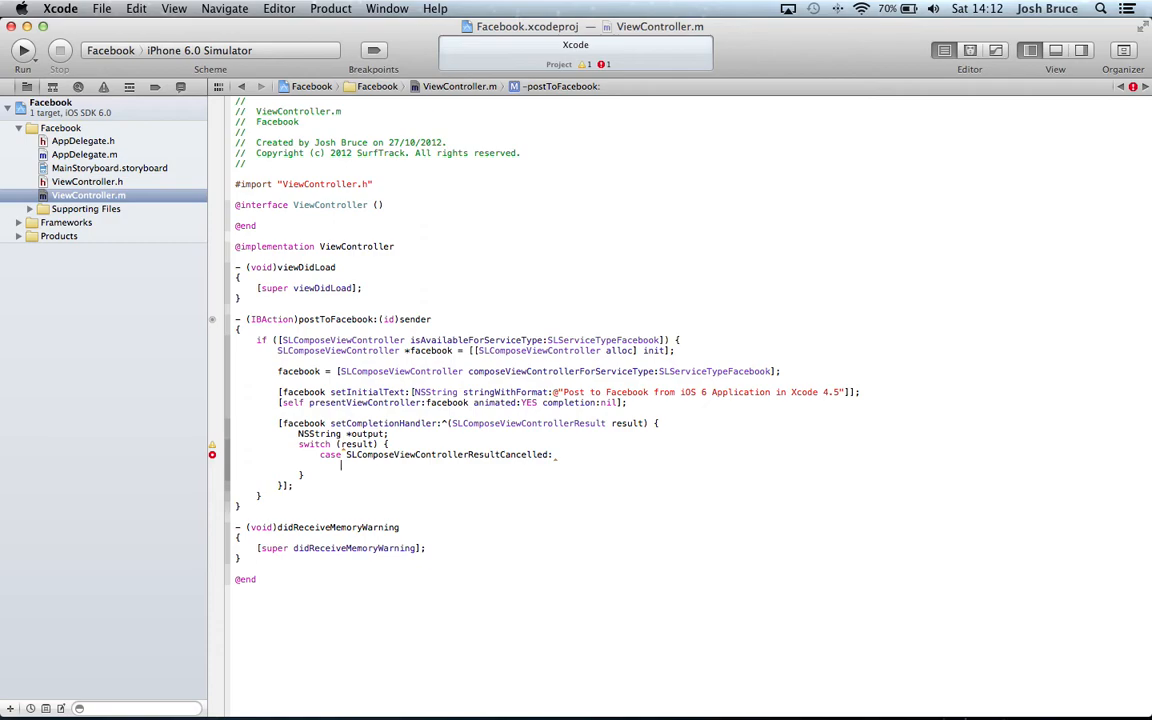
text(output)
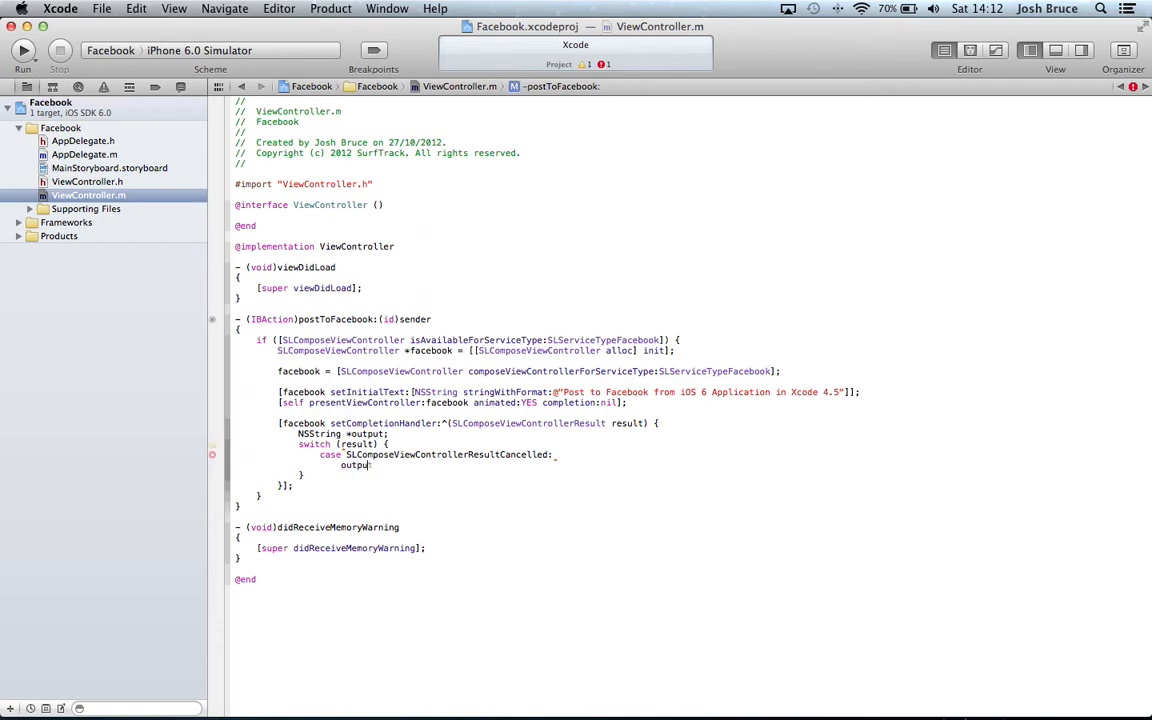
text(= @")
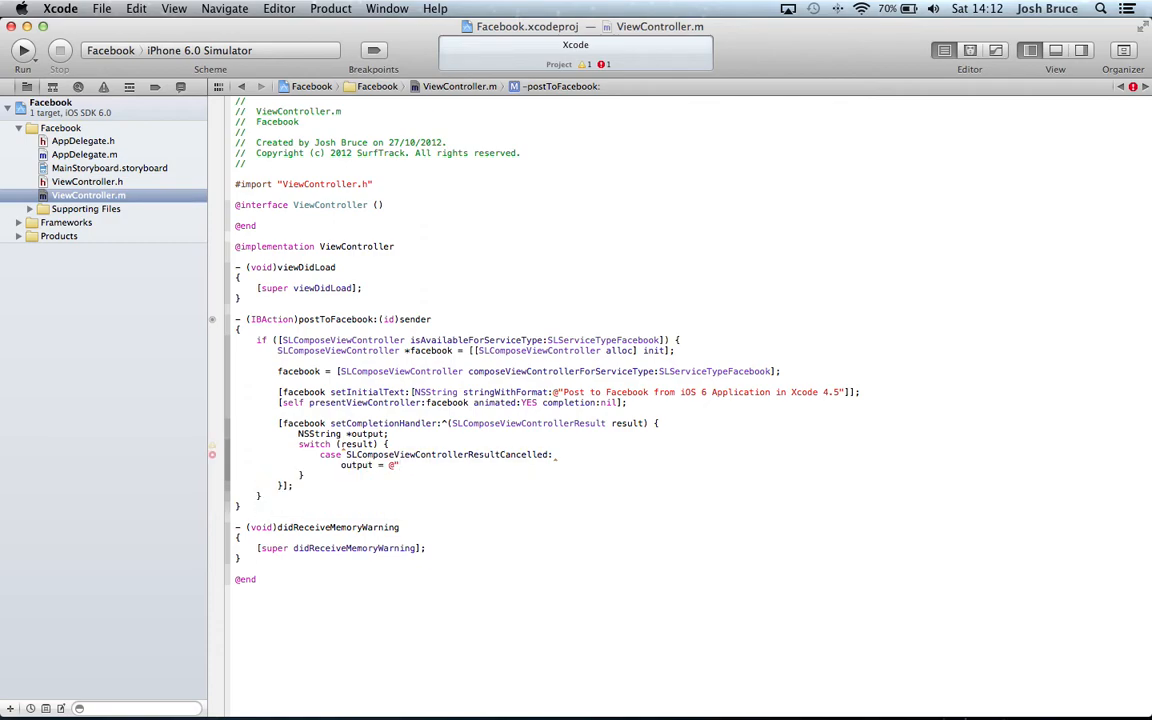
text(Action Cancelled";)
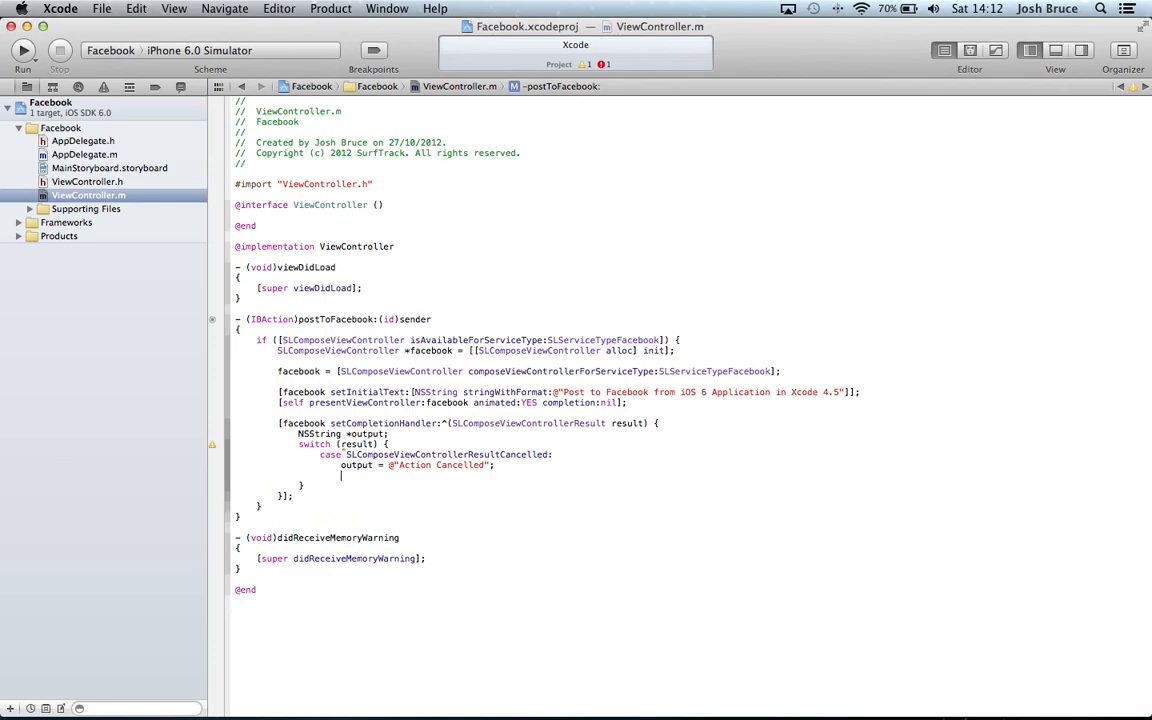
text(break;)
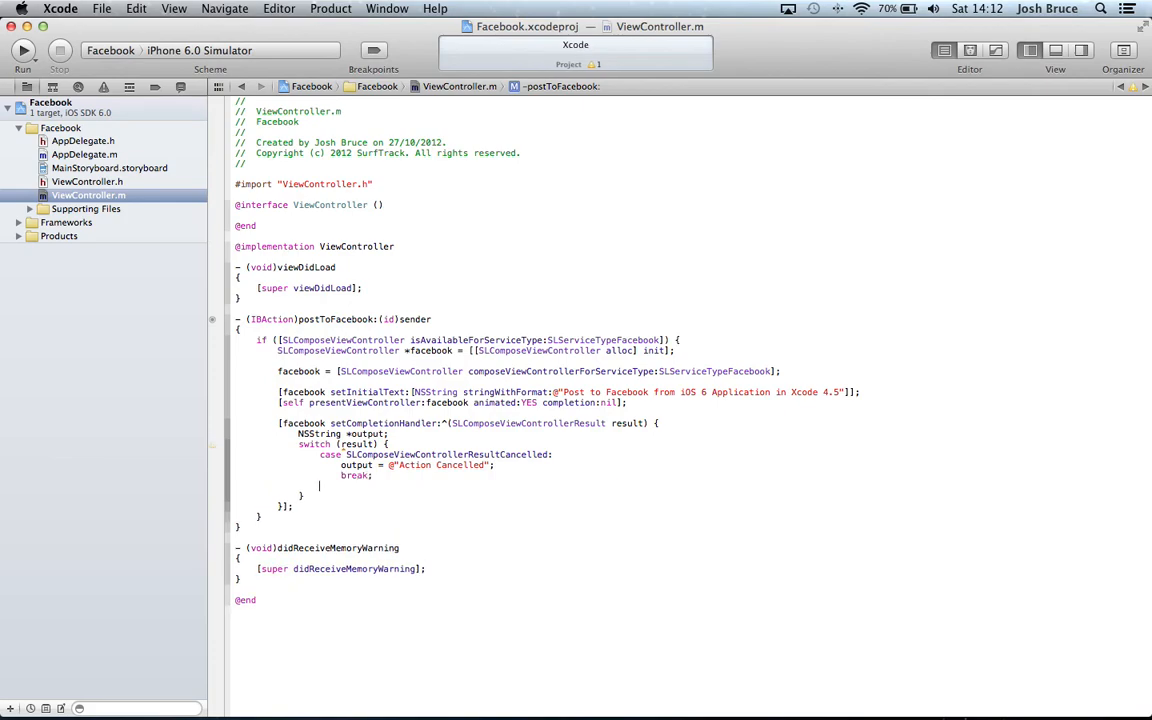
Add the SLComposeViewControllerResultDone case setting output to @"Post Successful", plus a default case that breaks.
text(case SLComposeViewControllerResultDone:)
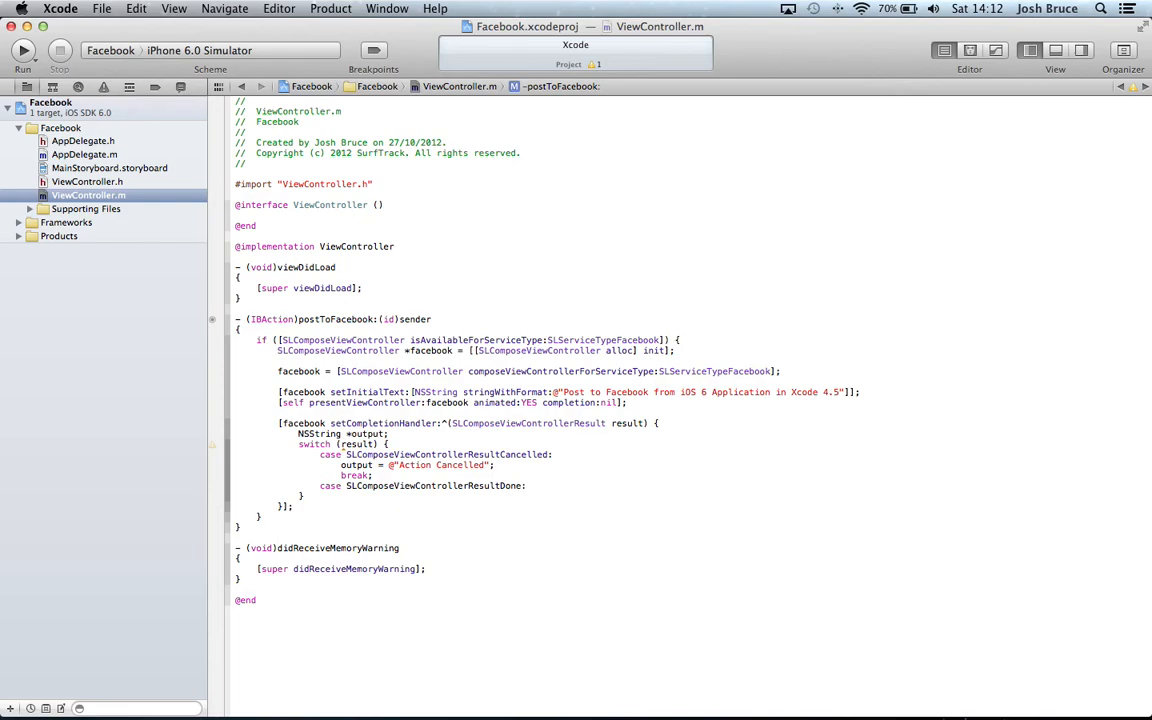
text(output = @)
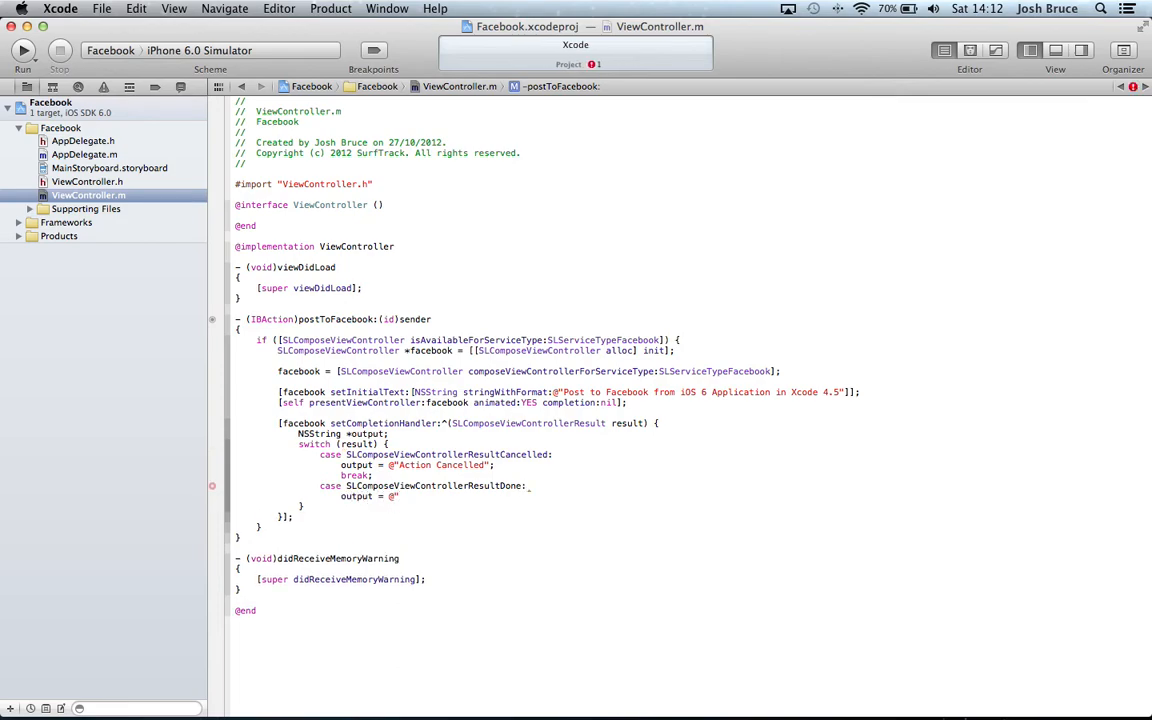
text(Post Succes)
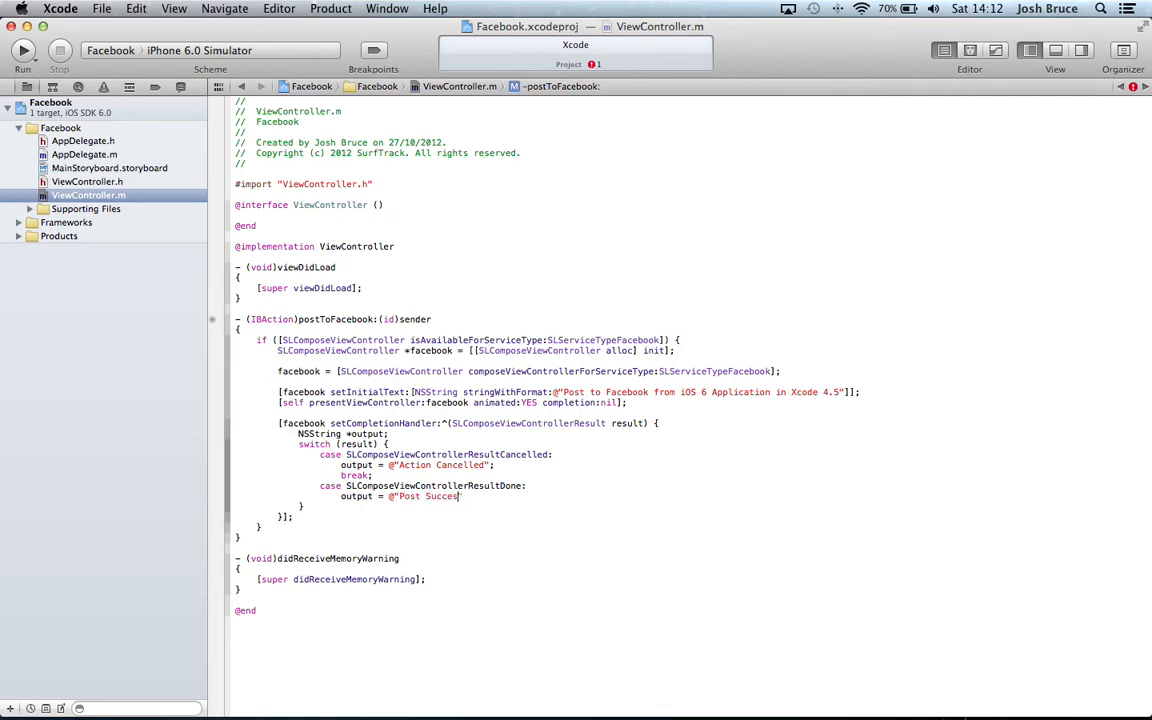
text(sful";)
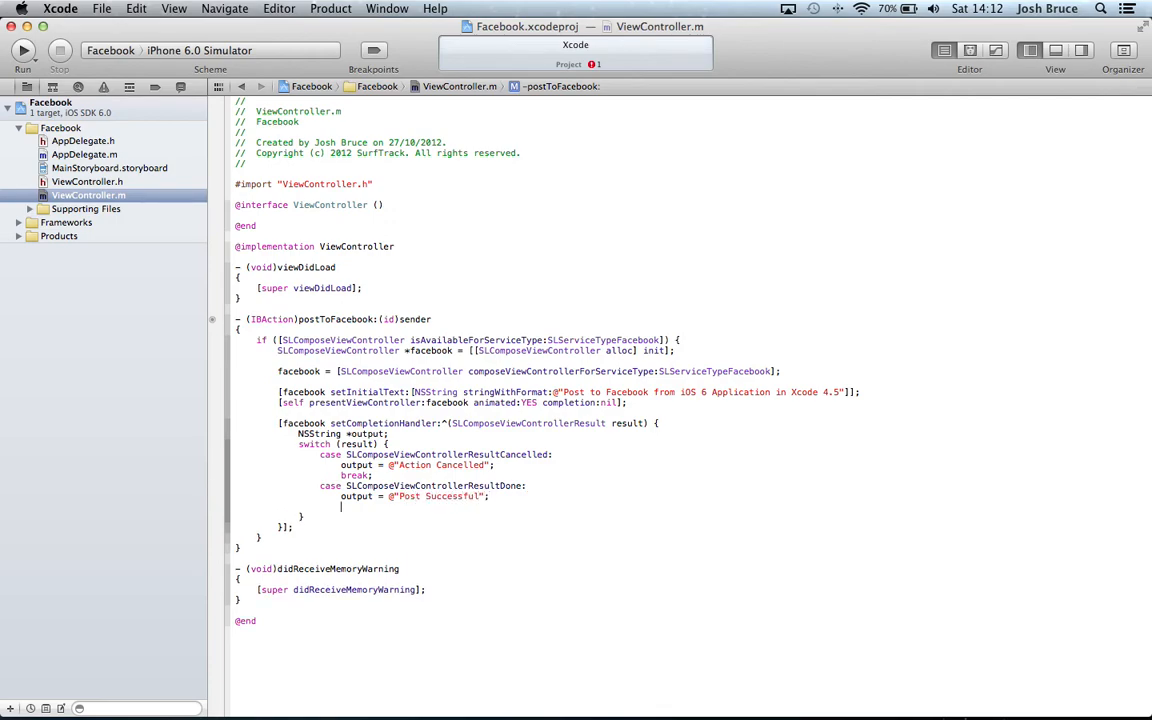
text(break;)
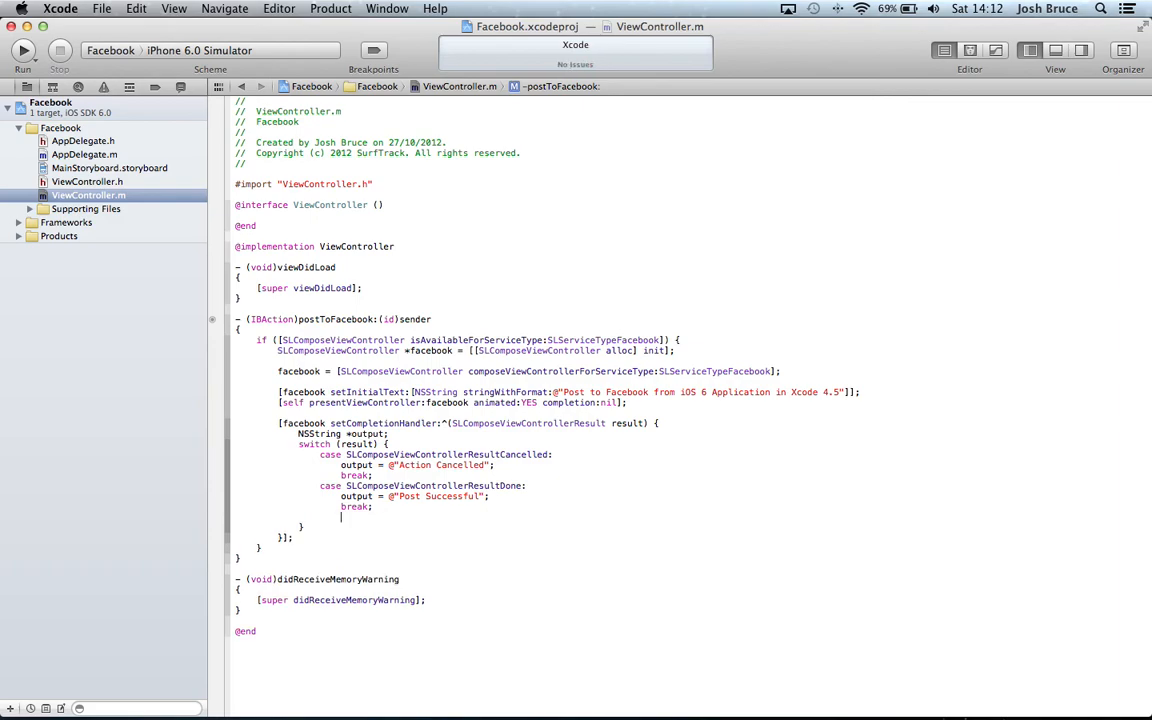
text(default:)
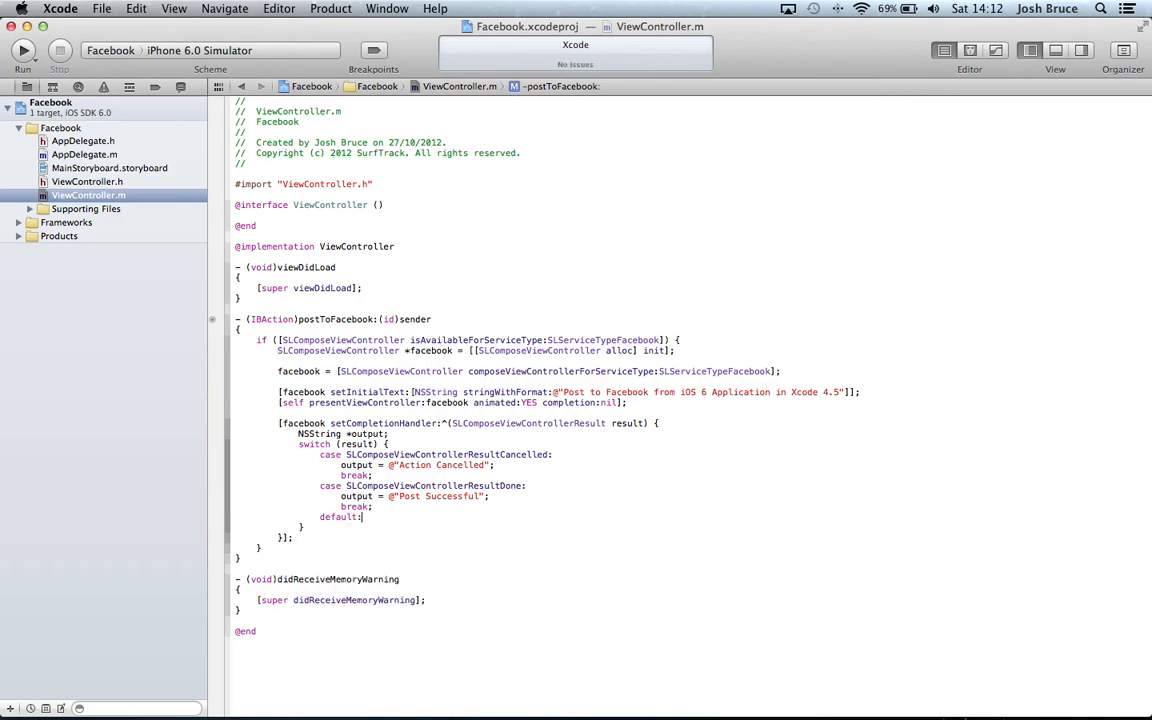
text(break;)
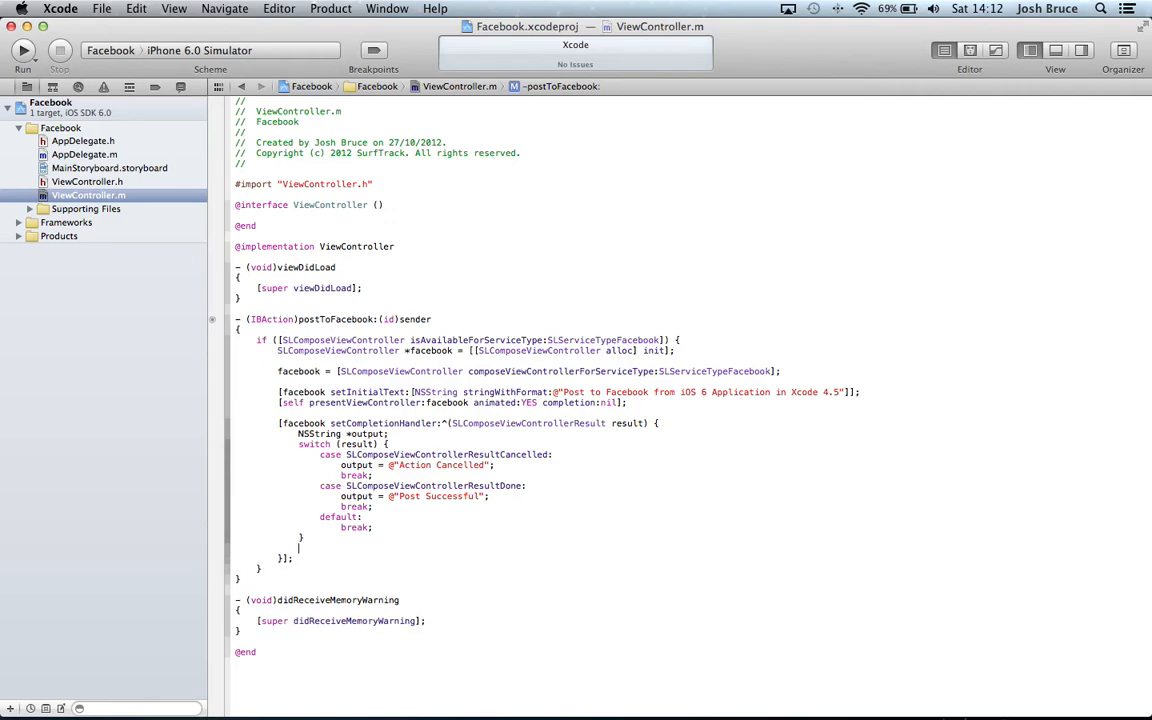
Create a UIAlertView titled Facebook with message output, delegate nil, button Okay, and show it.
text(UIAlertView *alert)
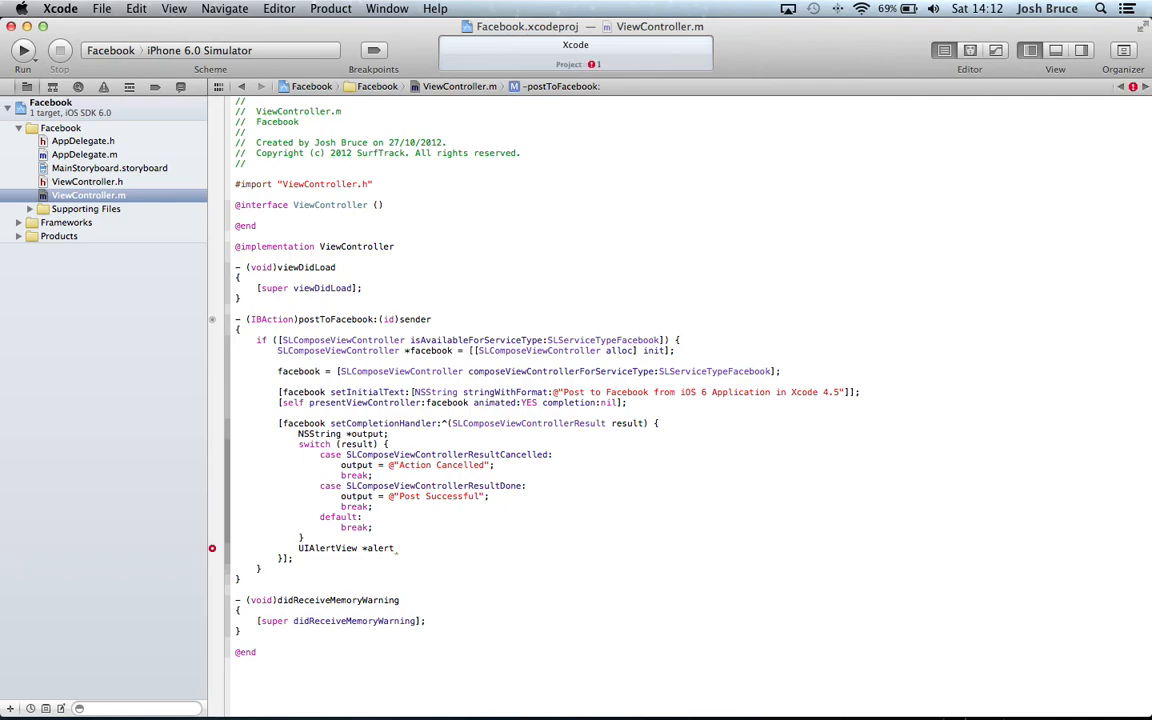
text(UIAlertView alloc ])
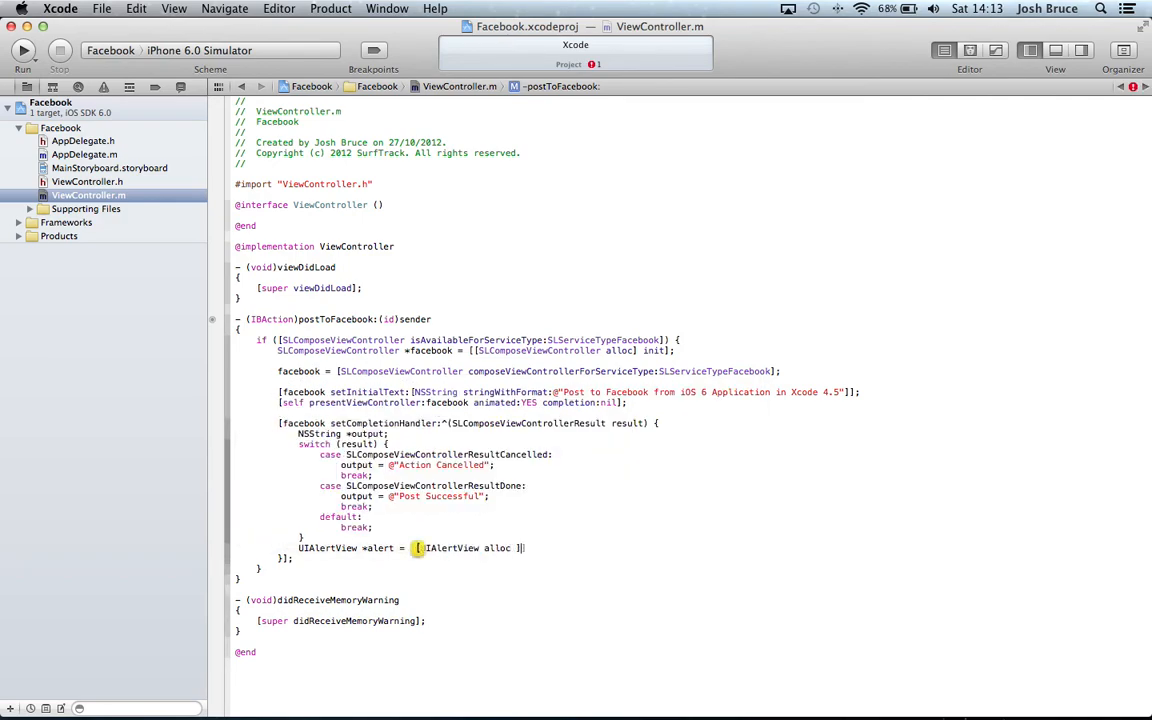
text(init)
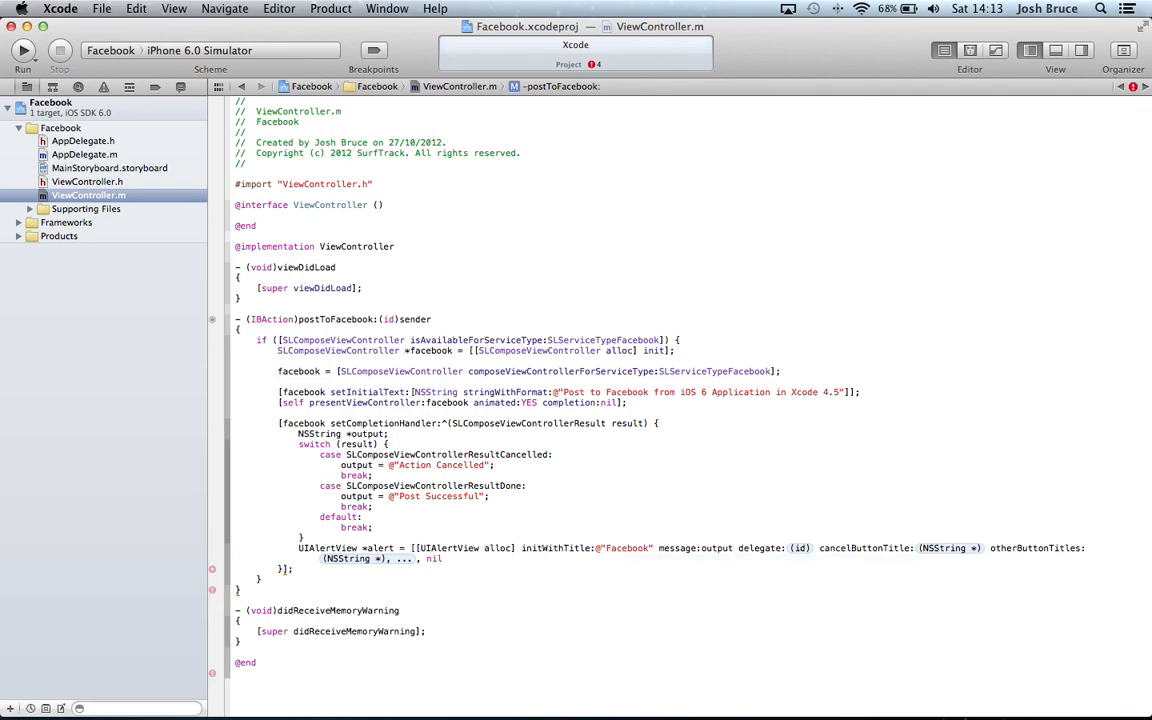
text(nil)
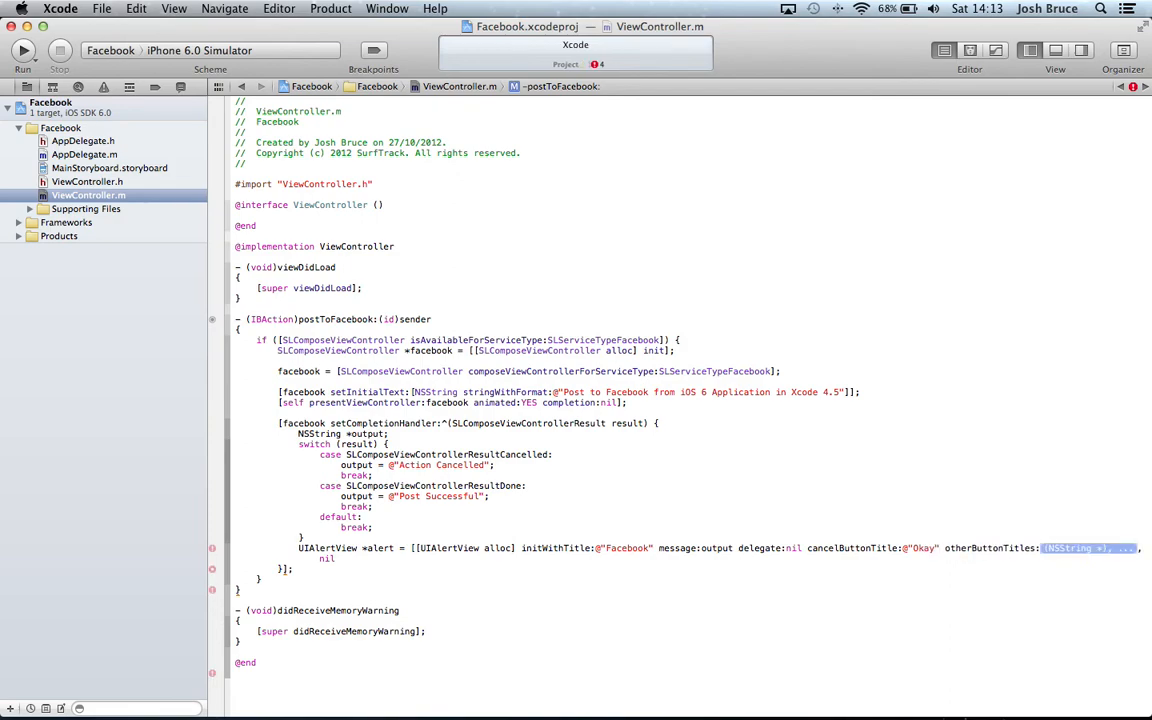
text(nil, nil];)
text([alert sh)
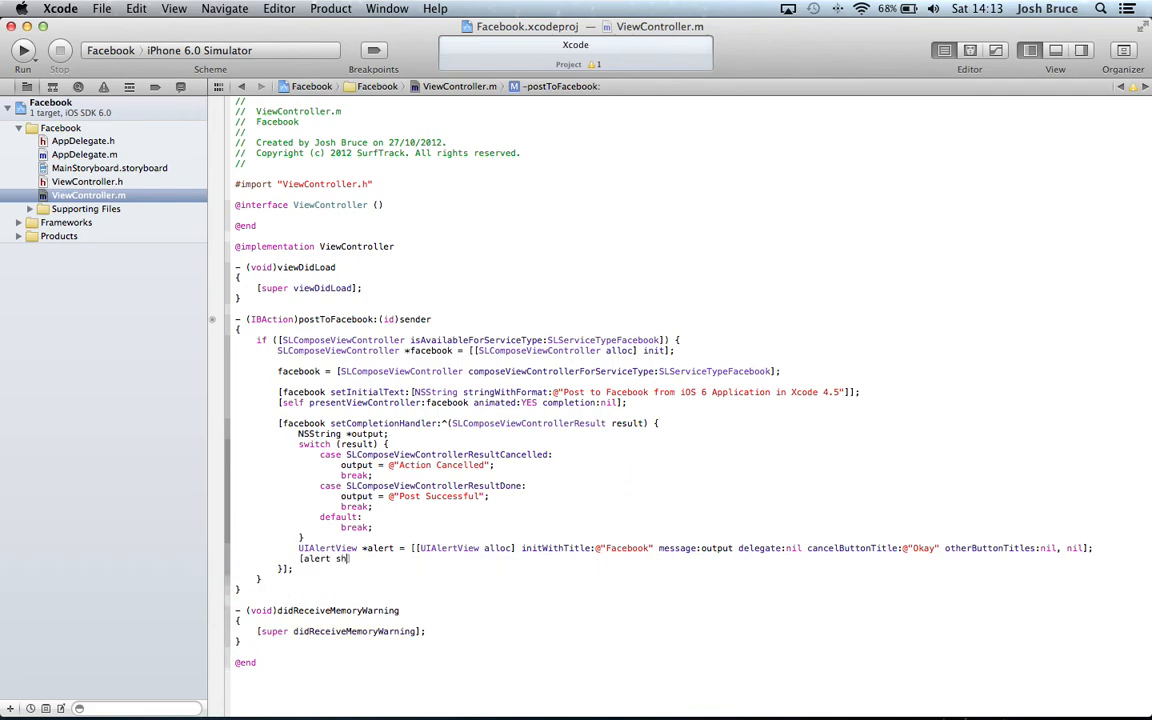
text(ow];)
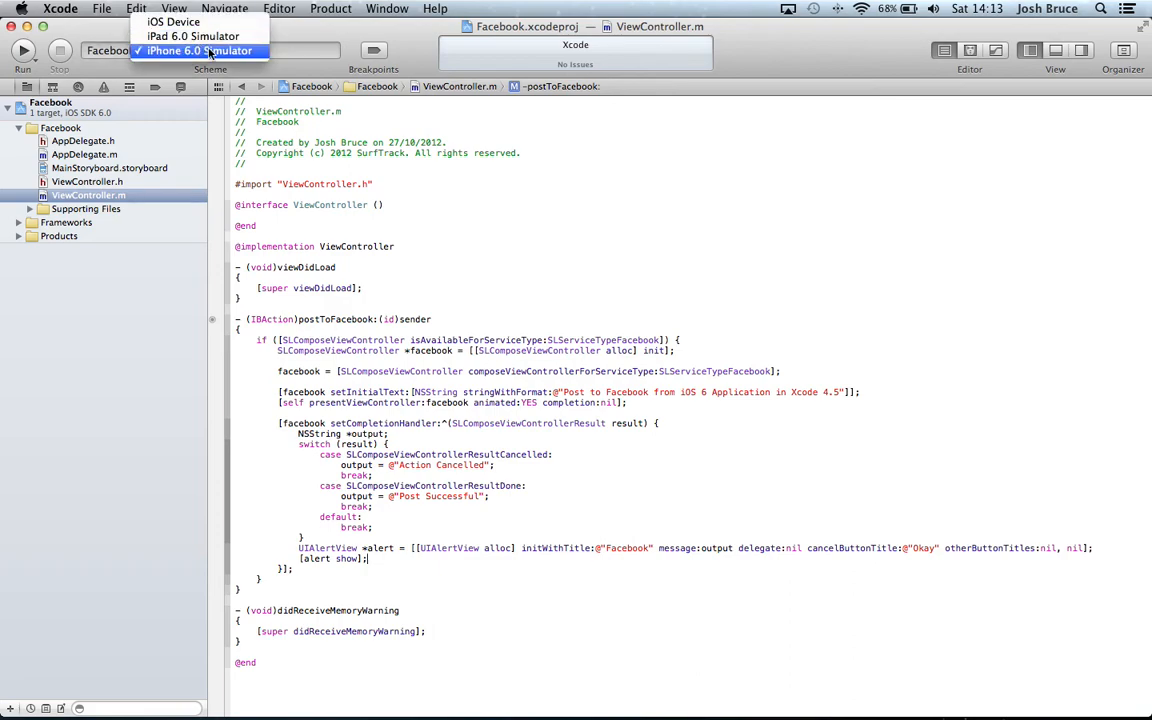
Select the iPhone 6.0 Simulator scheme and run the Facebook app.
click(197, 51)
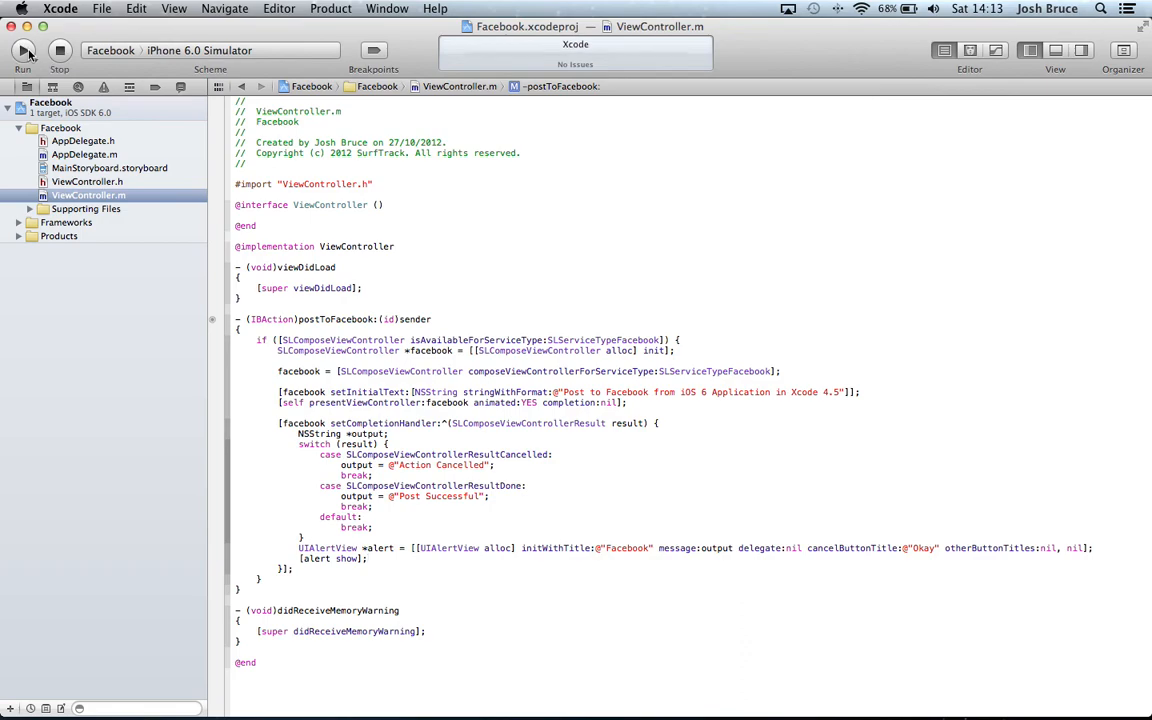
click(23, 50)
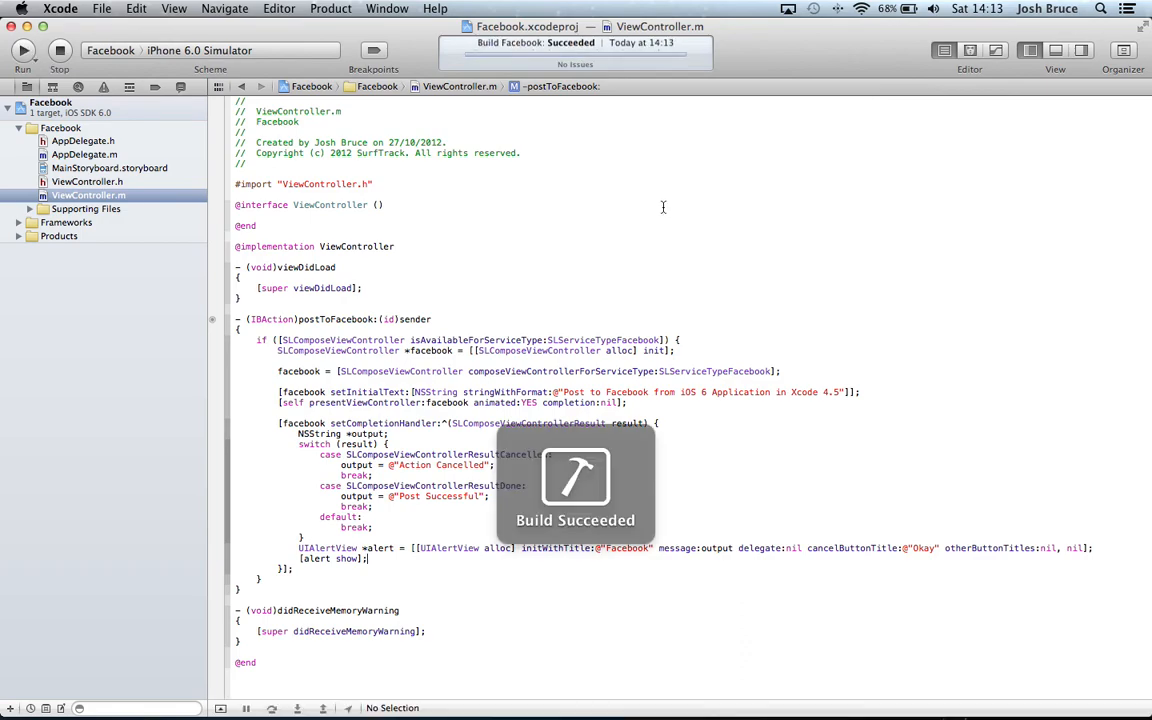
click(22, 50)
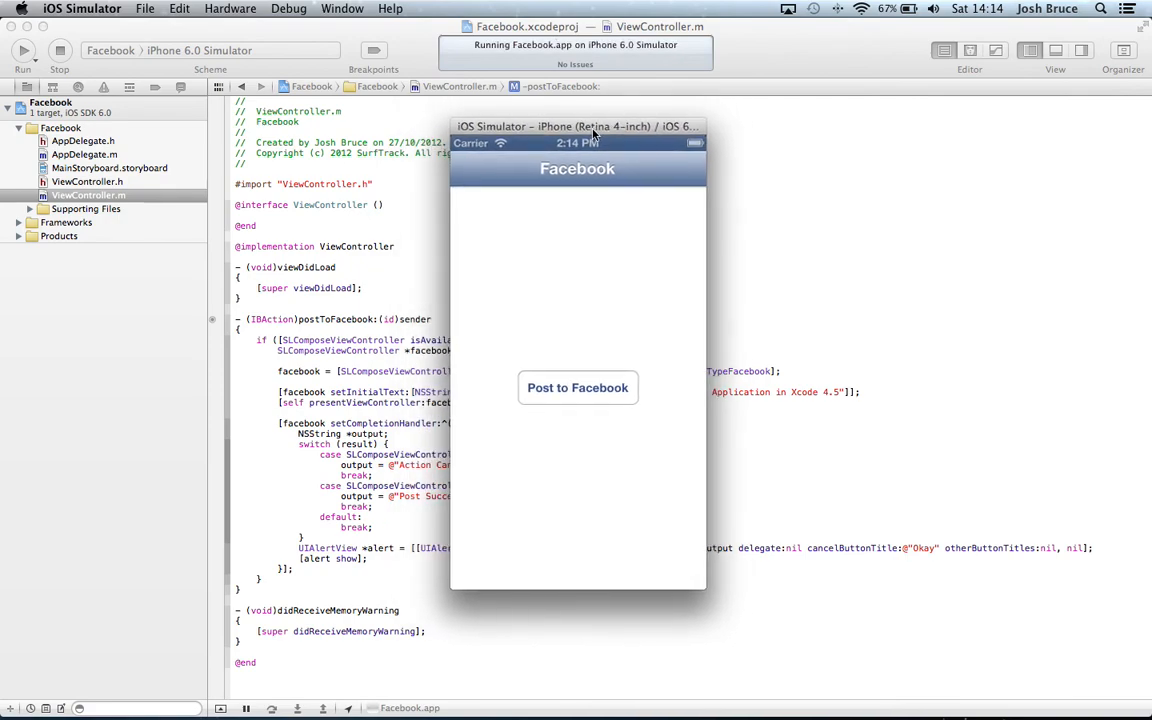
mouse_move(726, 564)
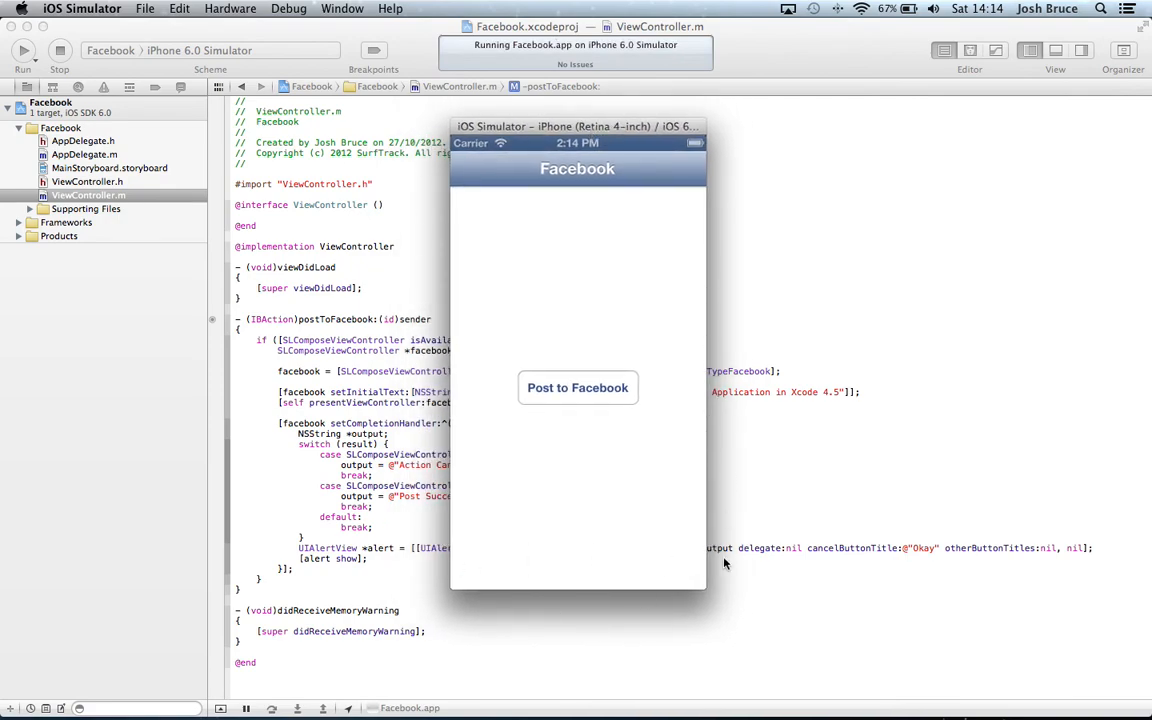
click(342, 8)
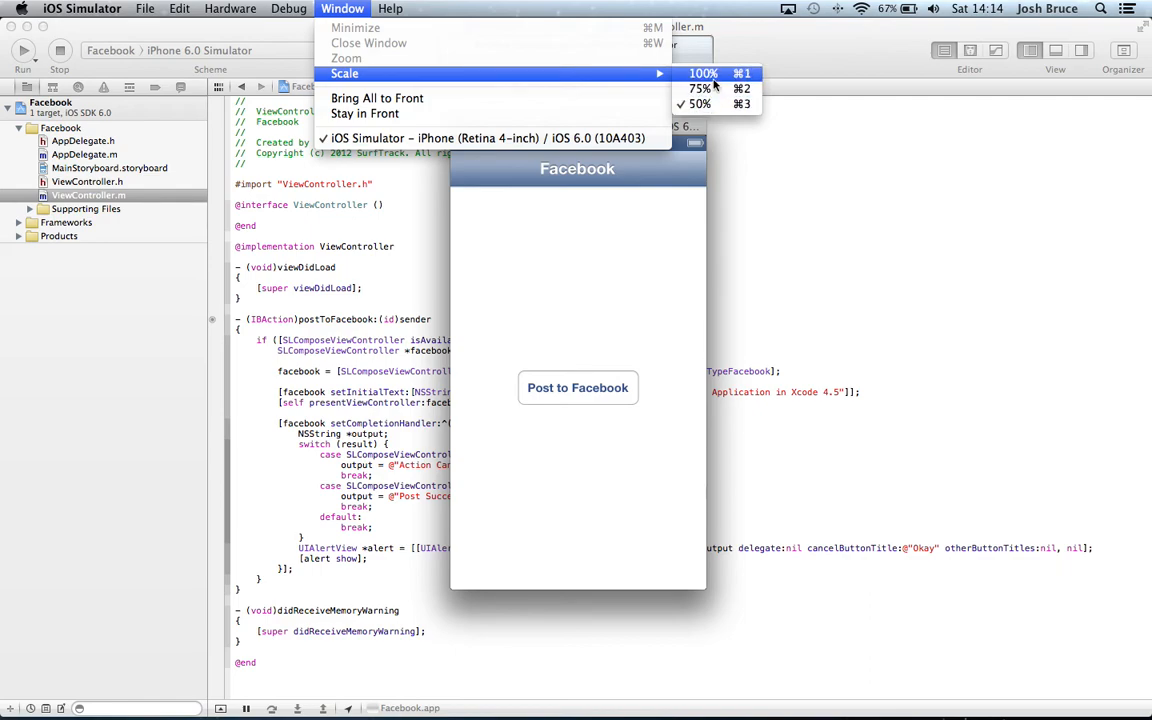
click(229, 8)
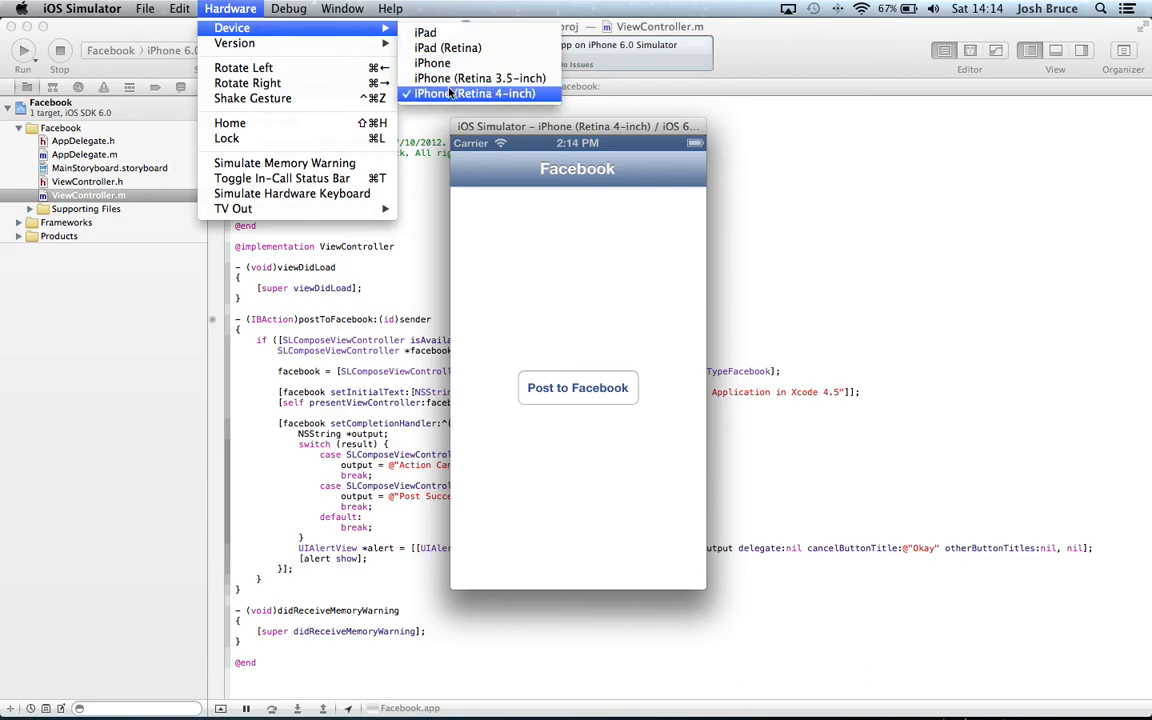
click(342, 8)
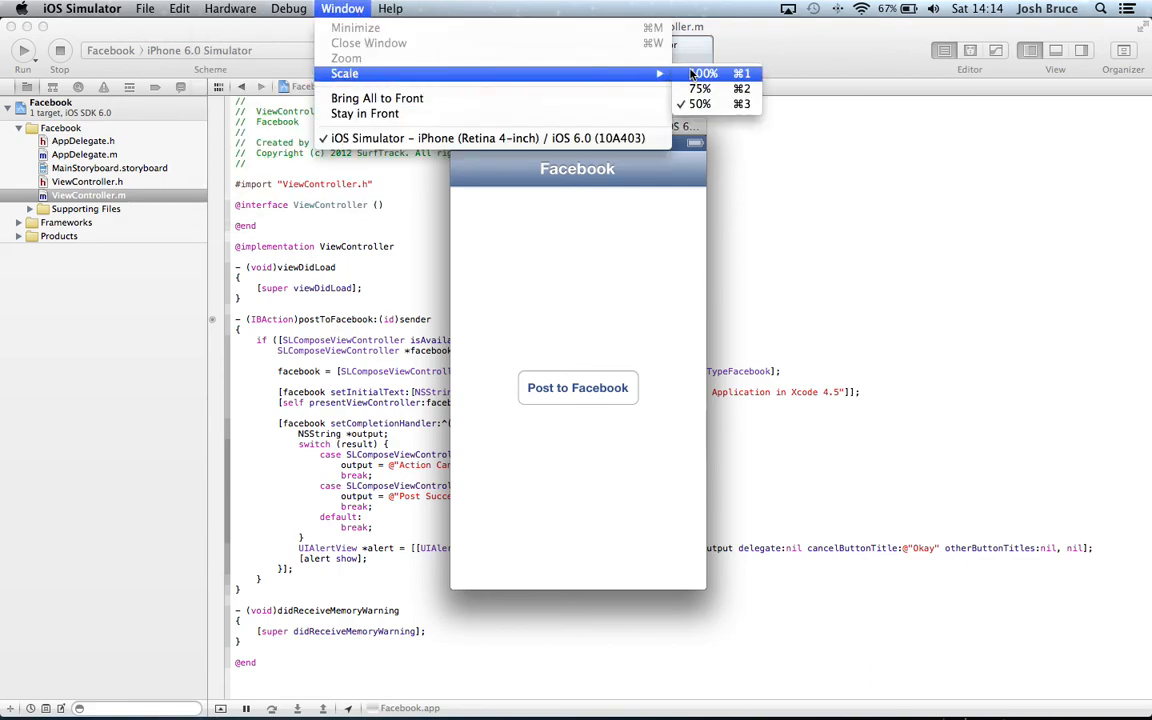
click(704, 73)
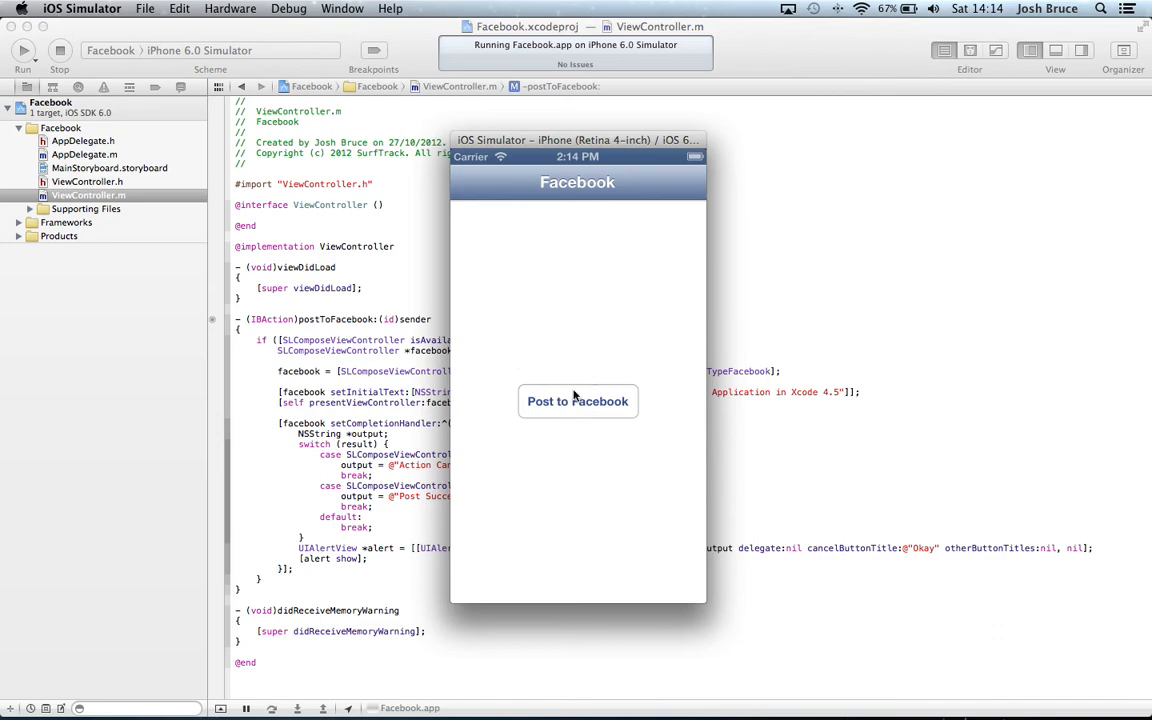
Cancel the composer and dismiss the Action Cancelled alert, then send the post for Post Successful.
click(577, 401)
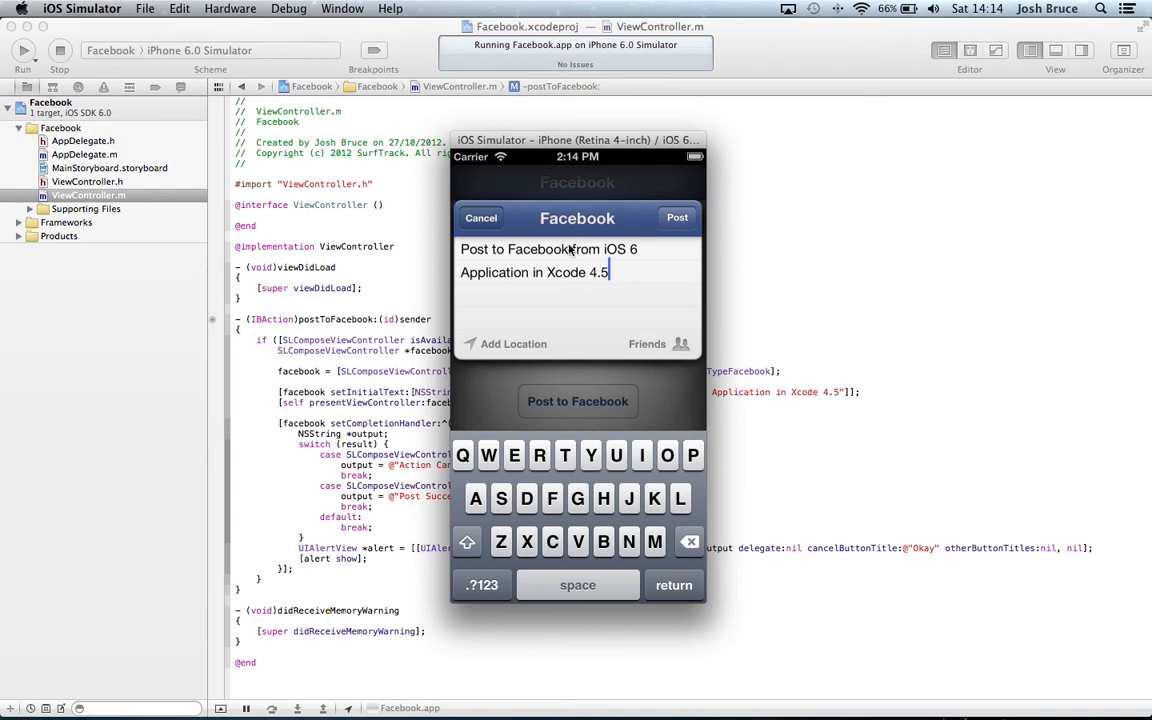
click(481, 217)
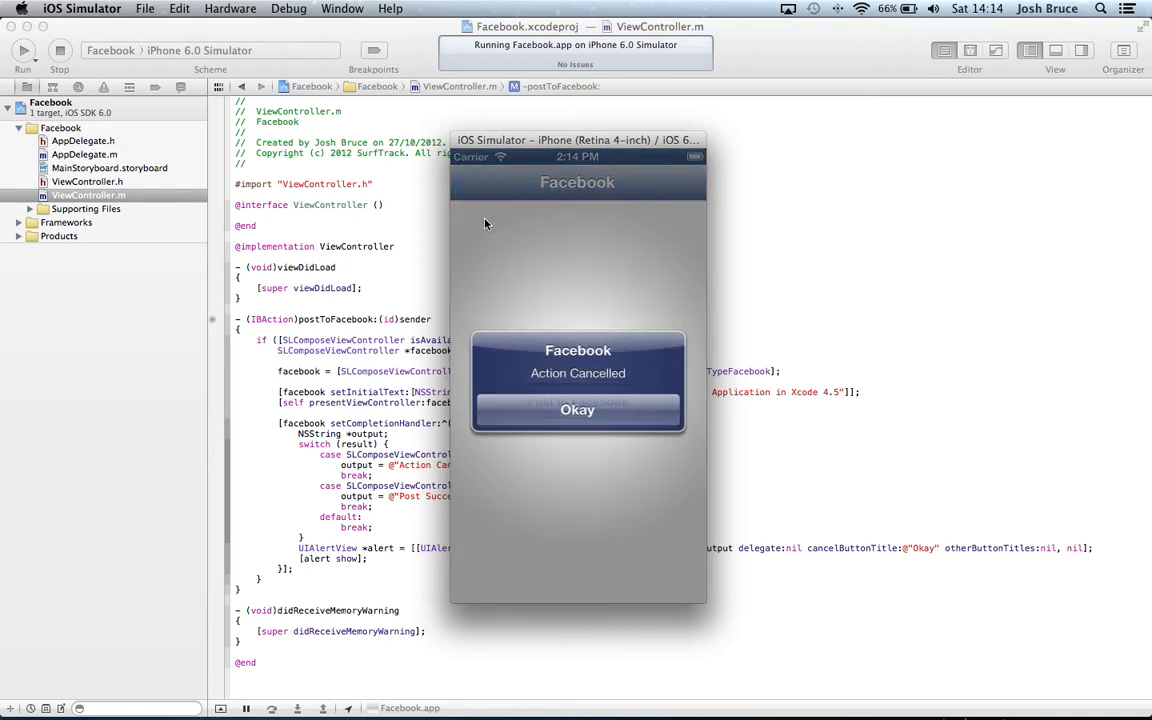
click(577, 410)
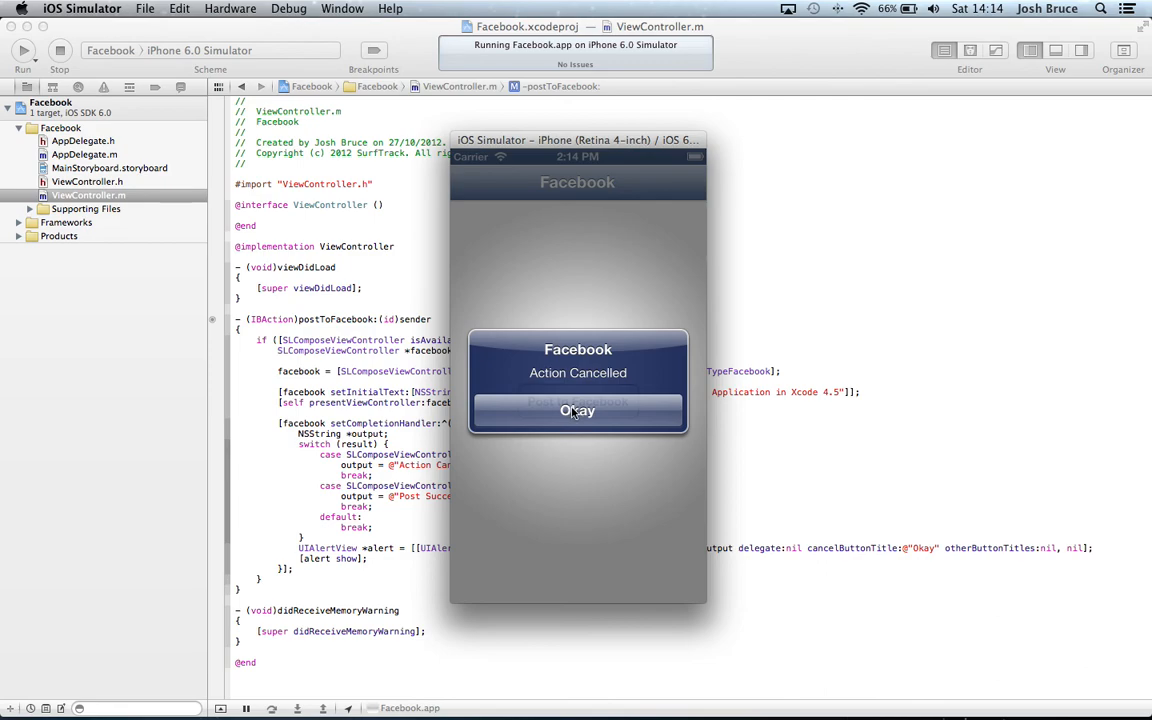
click(577, 410)
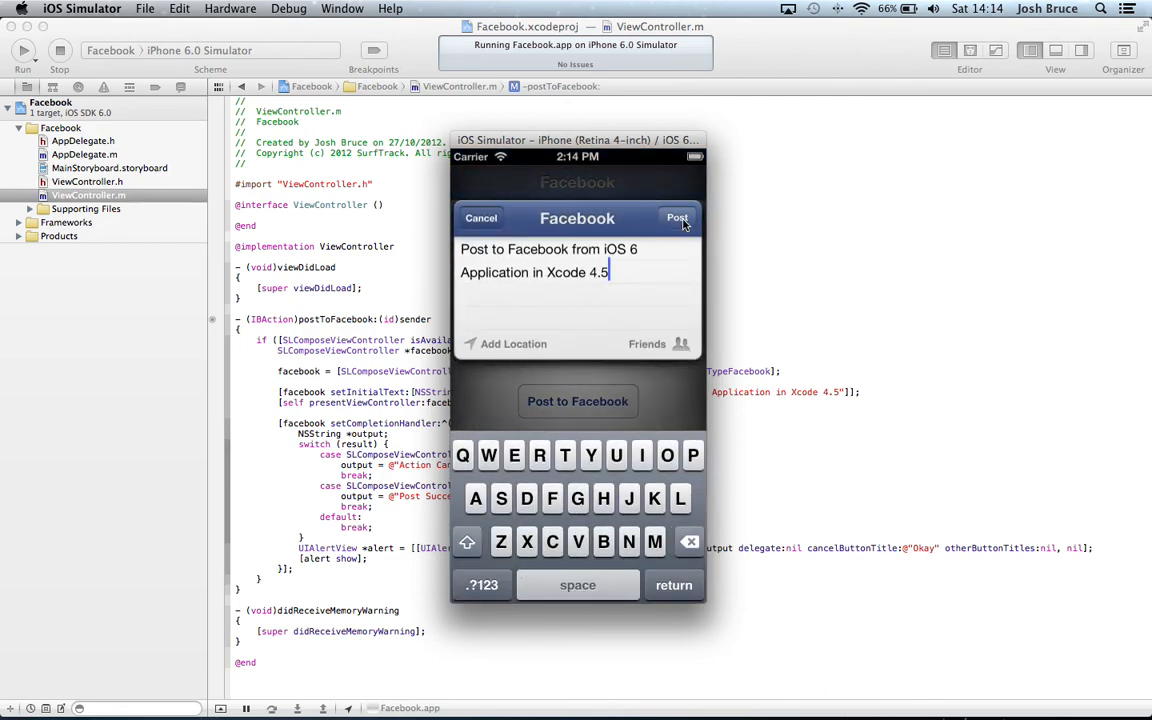
click(678, 218)
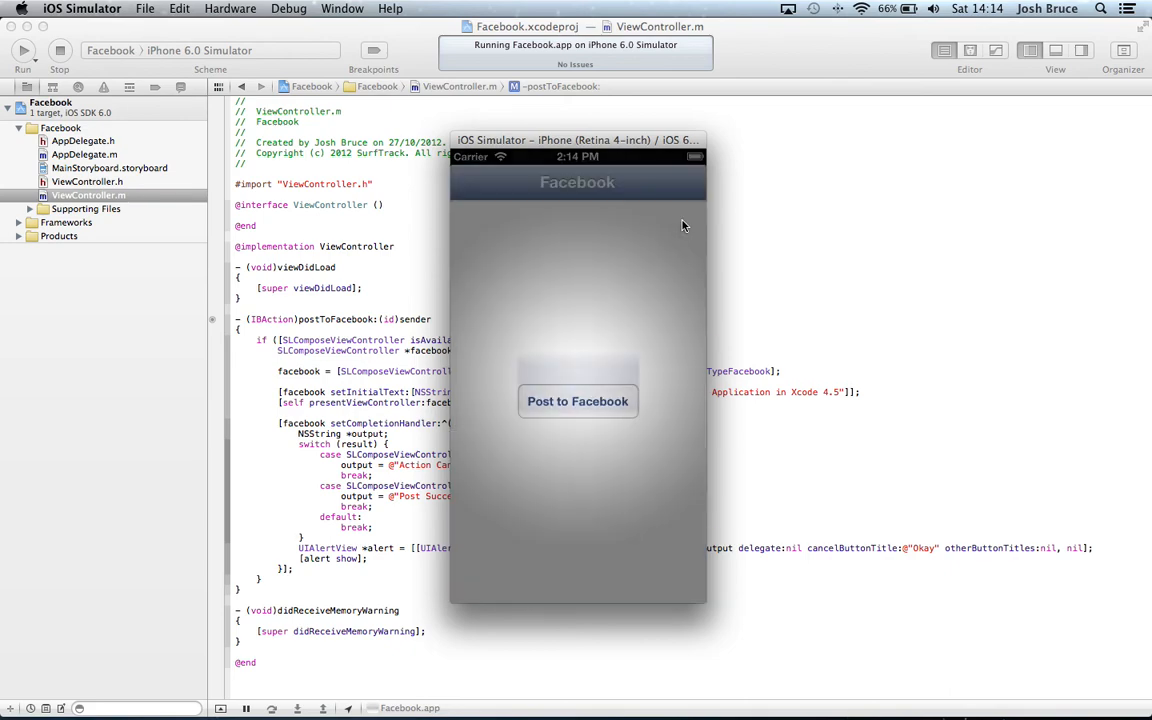
click(577, 401)
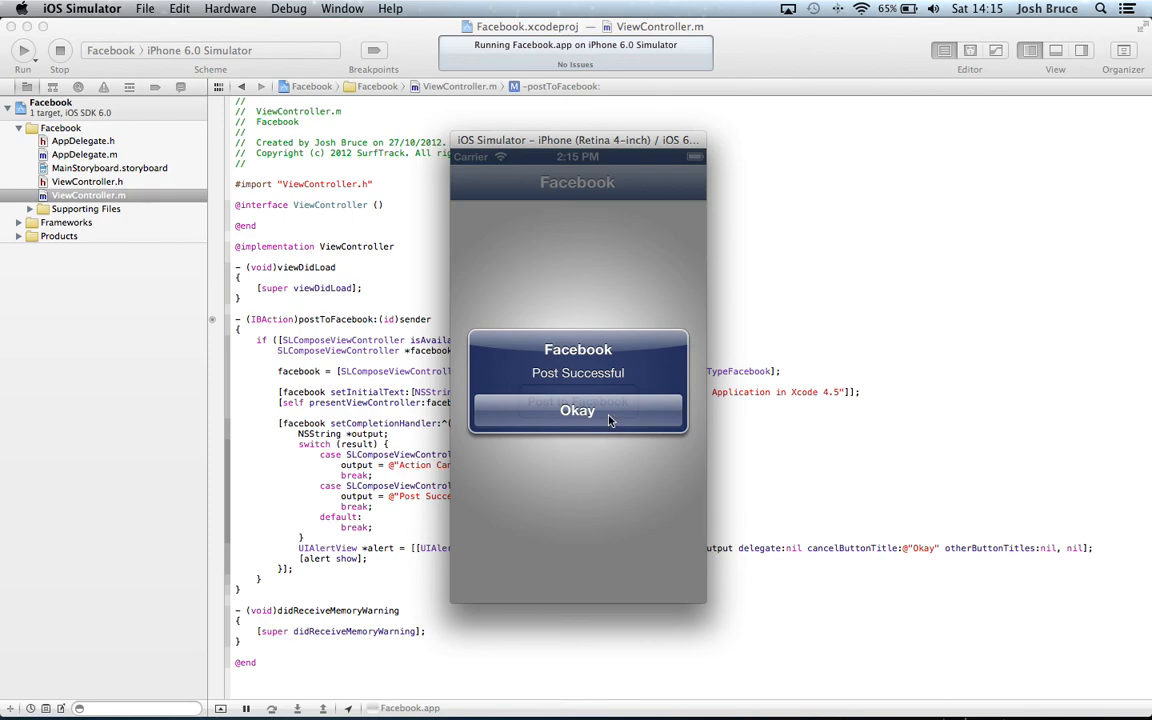
mouse_move(603, 420)
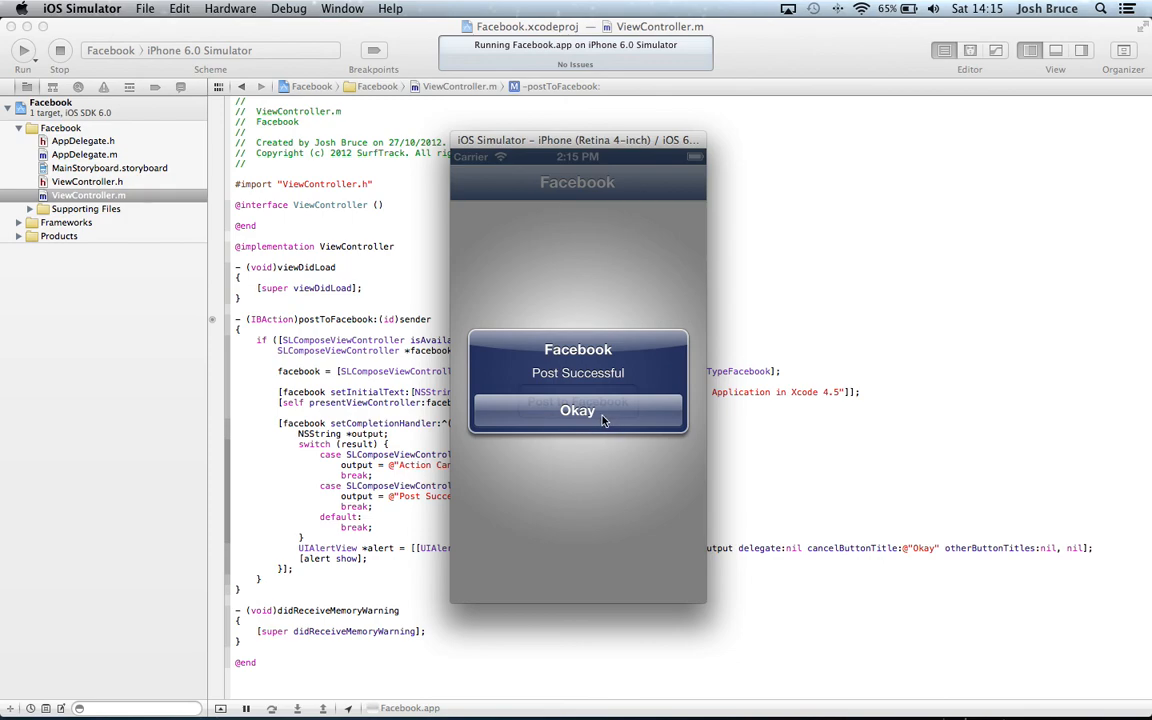